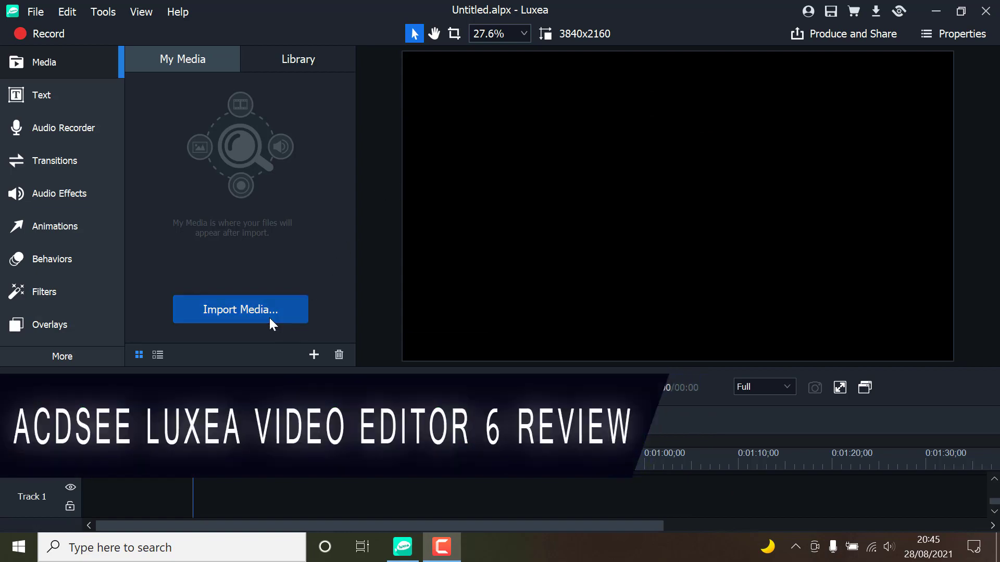
Step: Import the pexels landscape clips and place three consecutively on Track 1
left_click(240, 309)
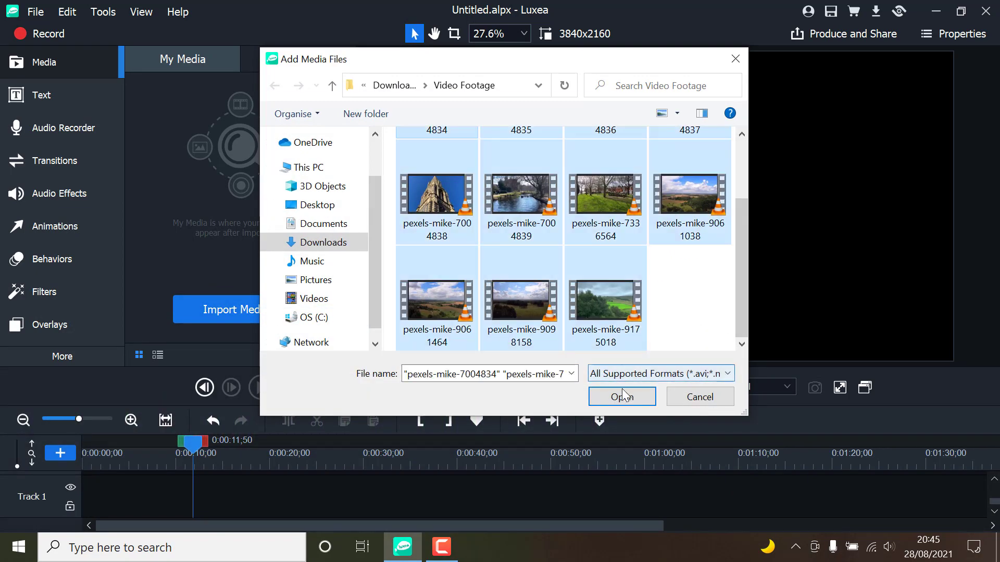
left_click(622, 396)
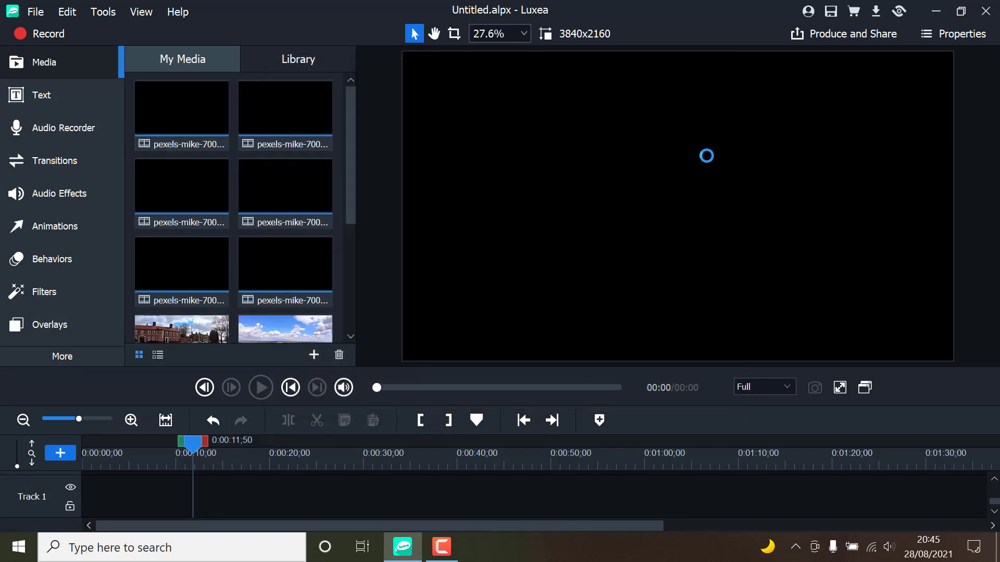
mouse_move(181, 107)
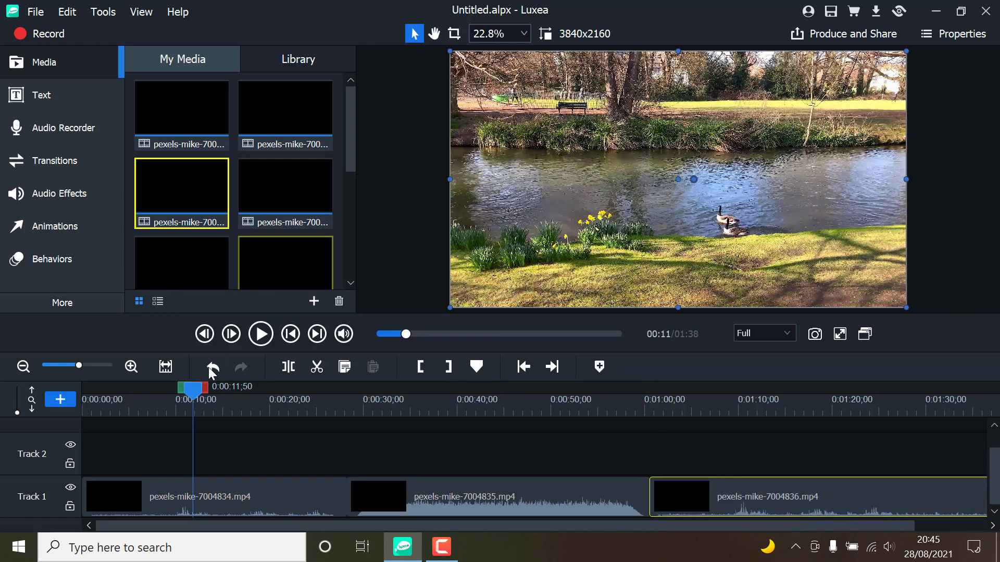
left_click(23, 367)
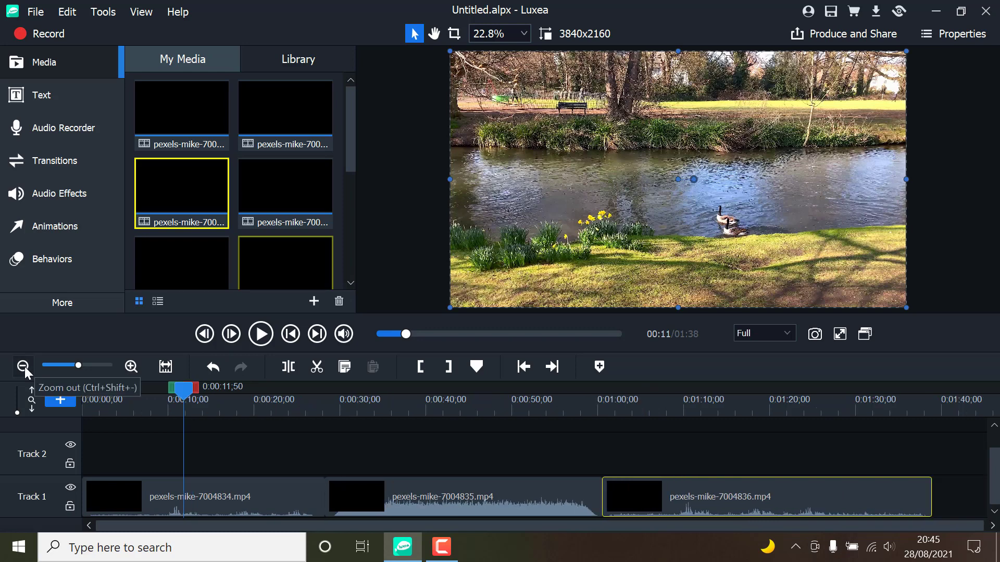
Step: Preview the church clip, then add two more clips for five totaling 02:25
left_click(23, 367)
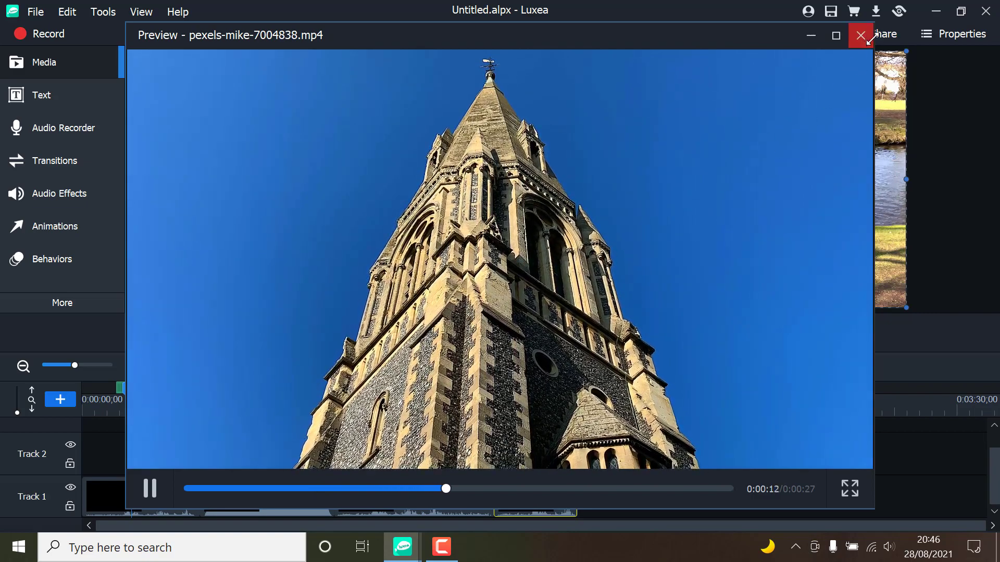
left_click(860, 35)
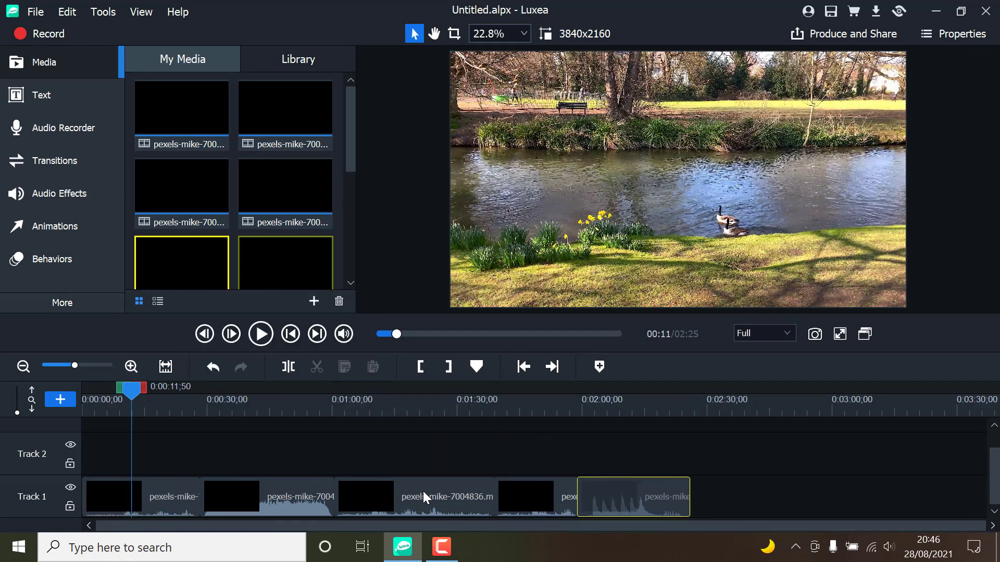
left_click(114, 498)
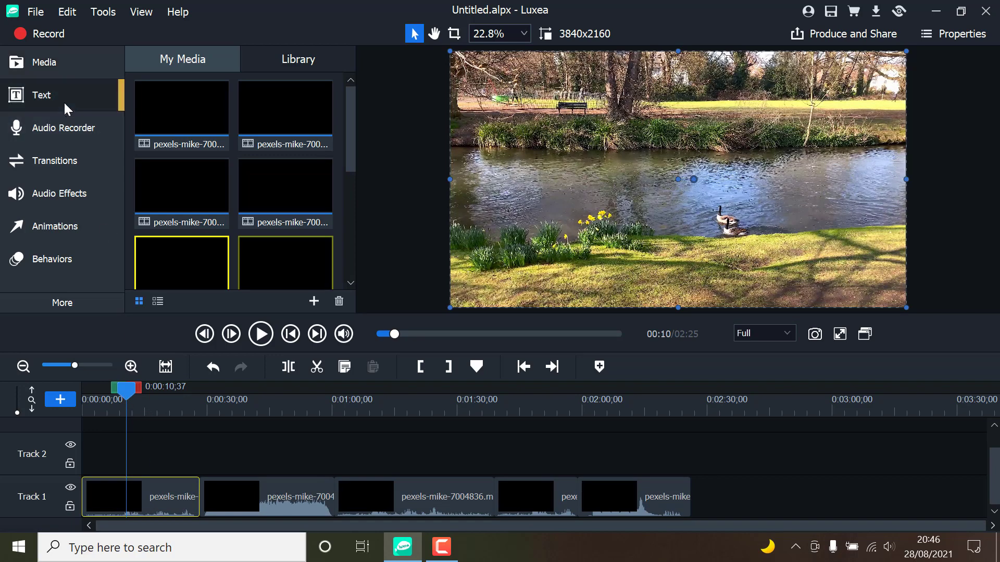
Step: Add a Style 1 title reading 'England' on Track 2 at size 258
left_click(42, 94)
type("Engl")
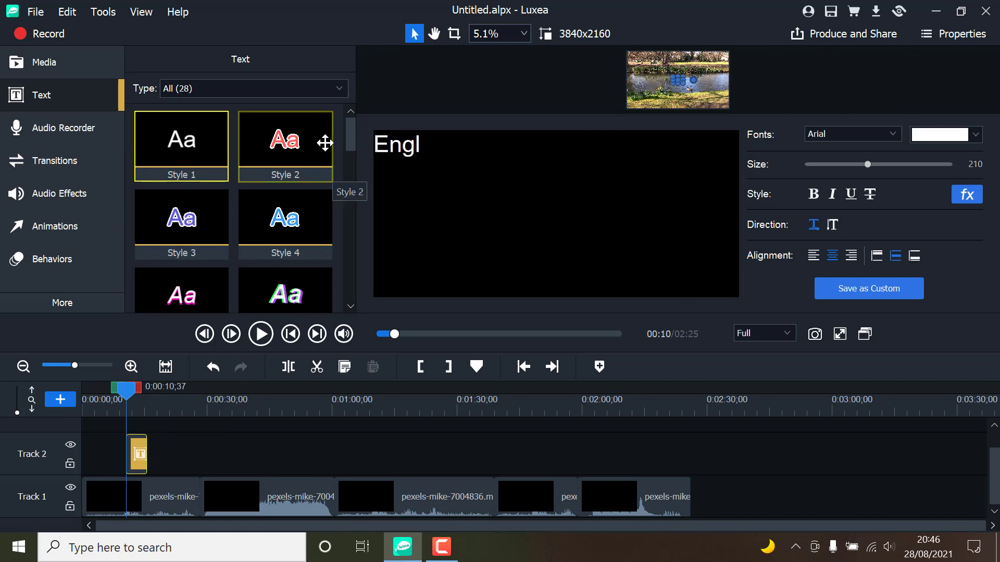
type("and")
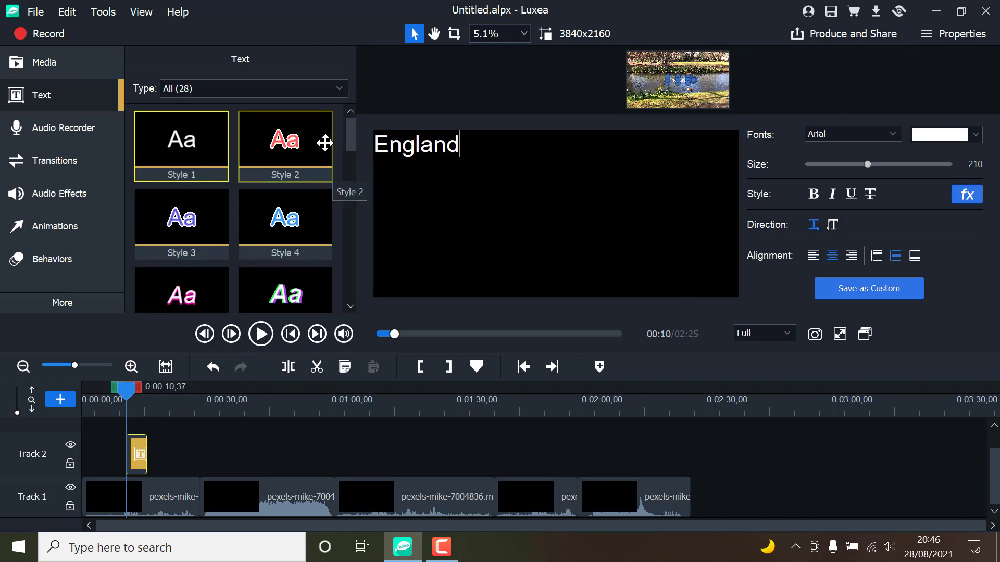
mouse_move(880, 177)
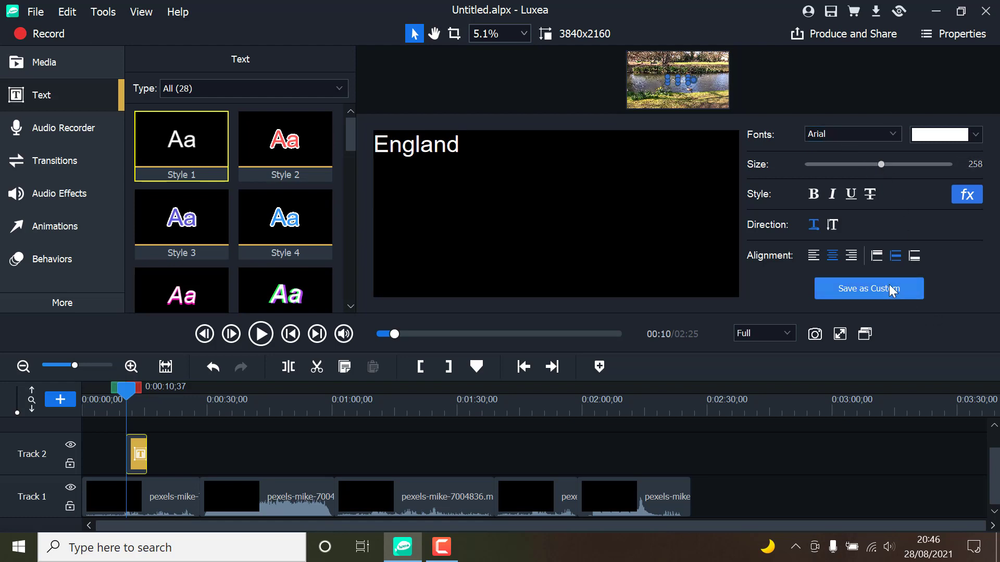
mouse_move(833, 225)
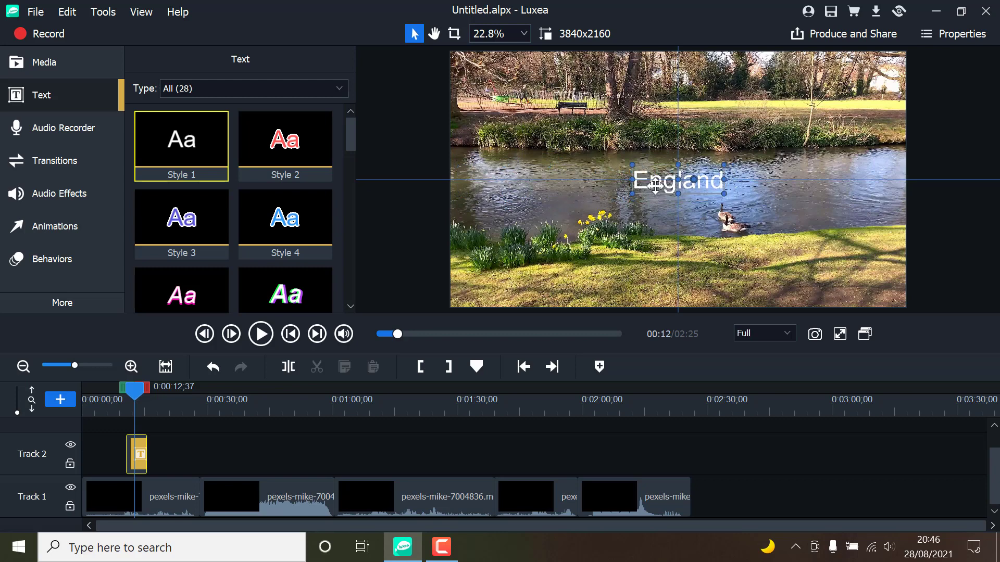
mouse_move(735, 204)
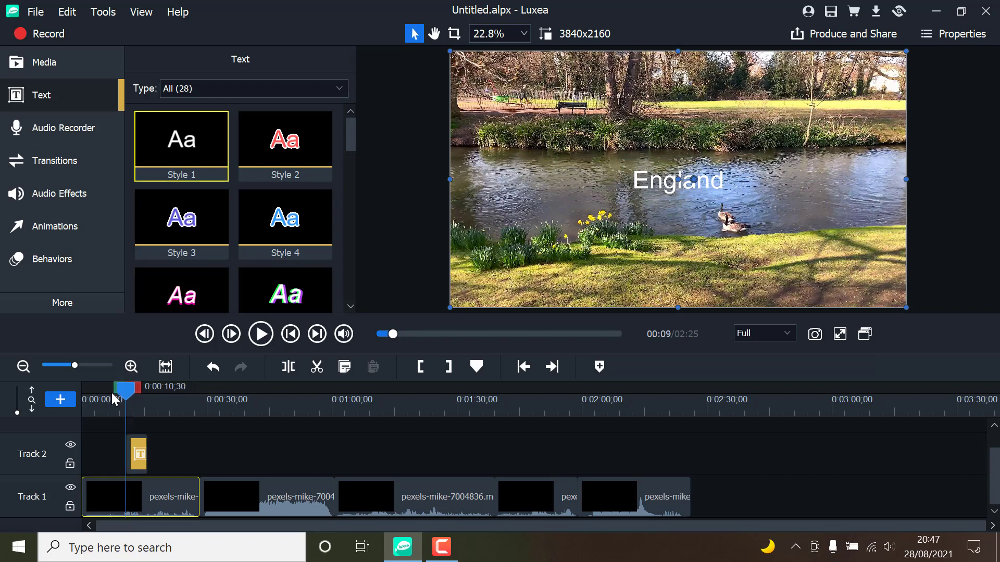
Step: Record about three seconds of microphone audio at ~22 s and save it as 'Test!' WAV
left_click_drag(124, 387, 172, 387)
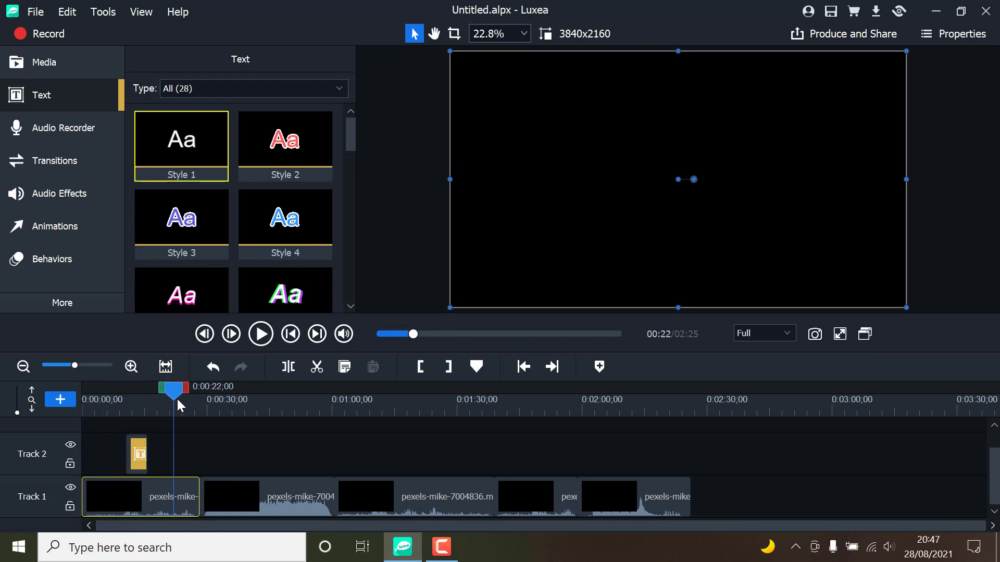
left_click(62, 128)
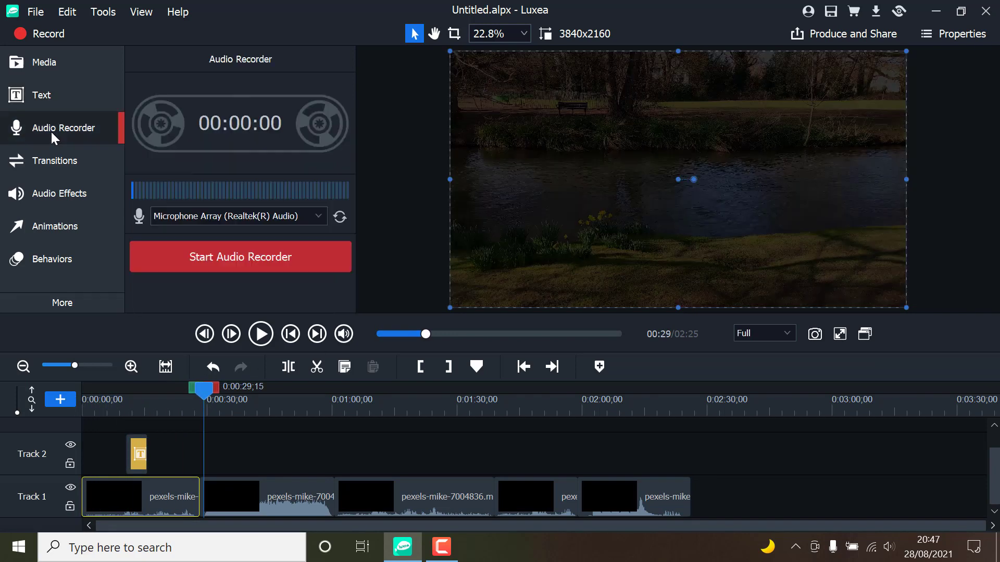
mouse_move(41, 95)
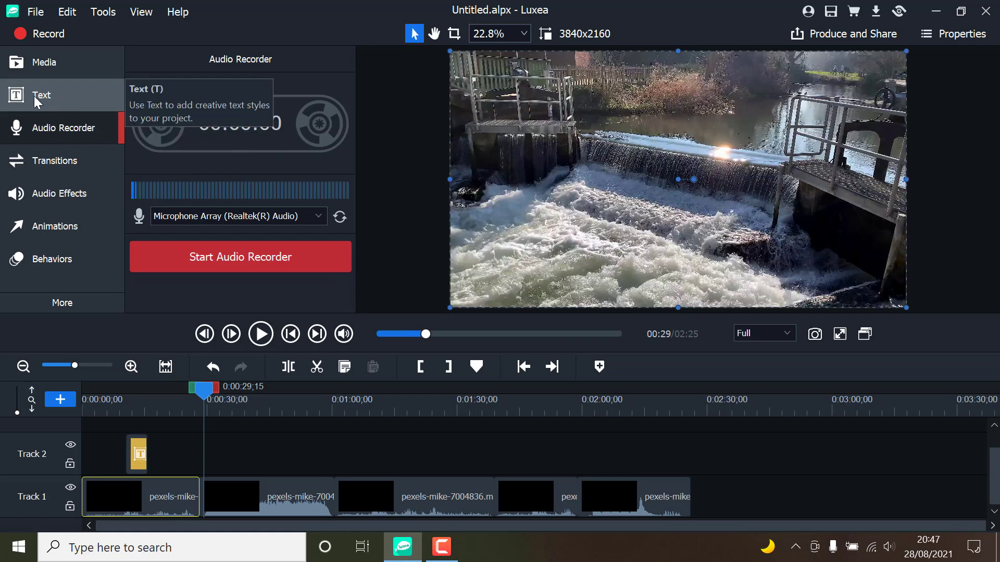
left_click(240, 257)
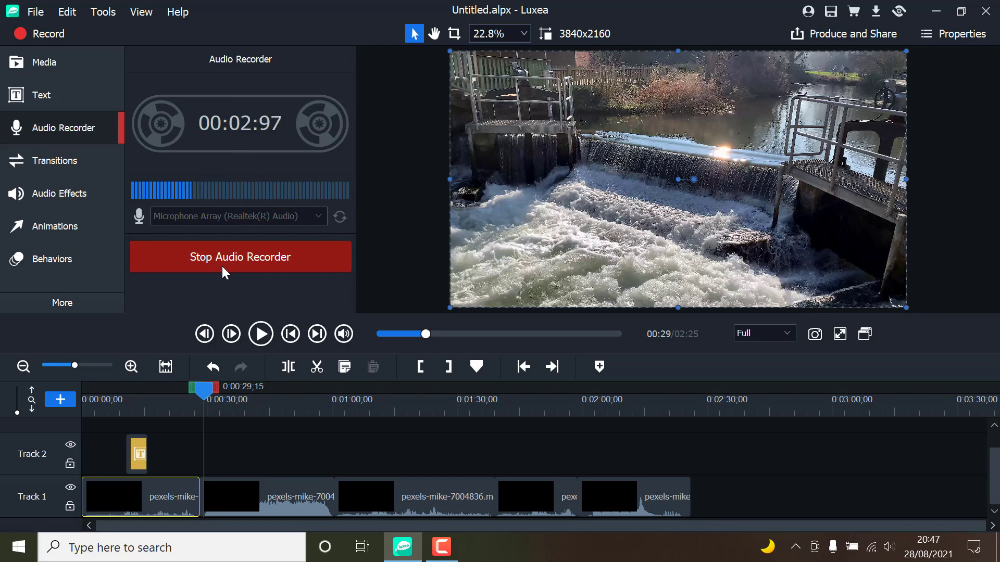
left_click(240, 256)
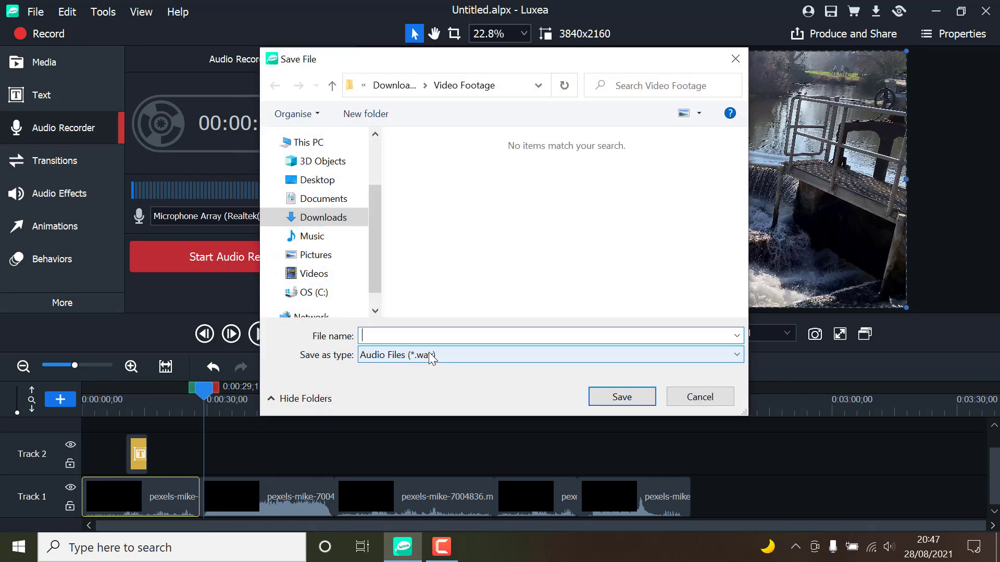
type("Test")
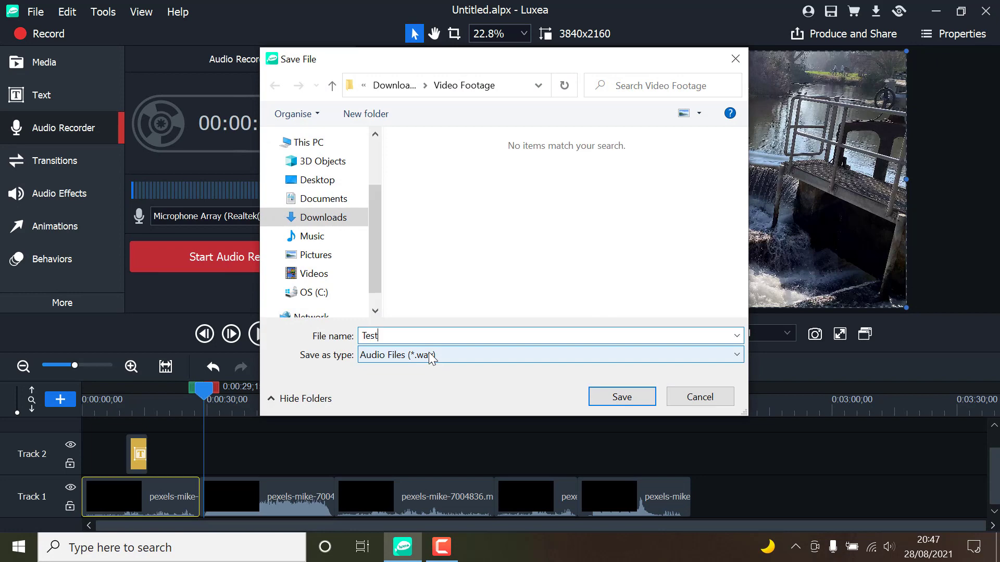
type("!")
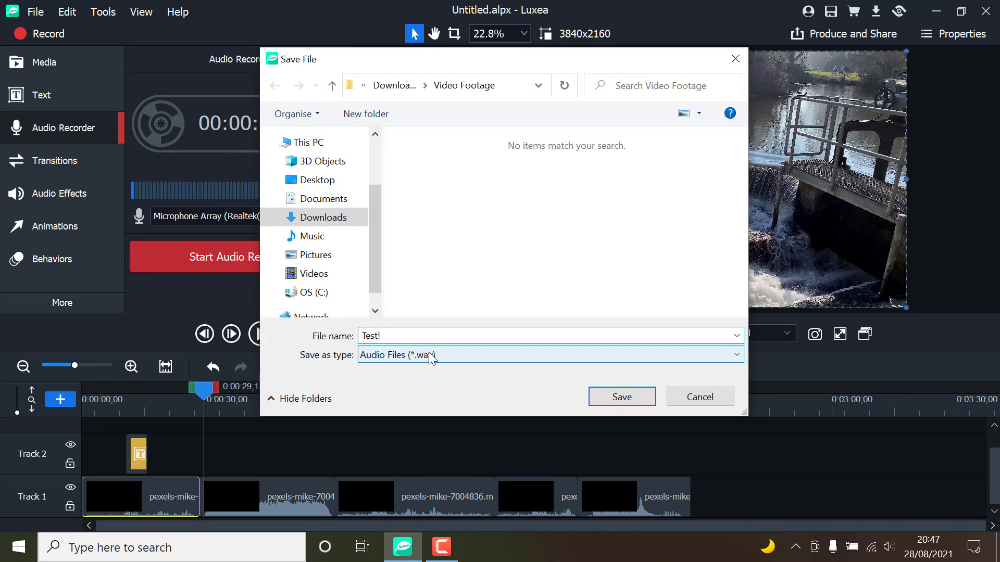
left_click(621, 396)
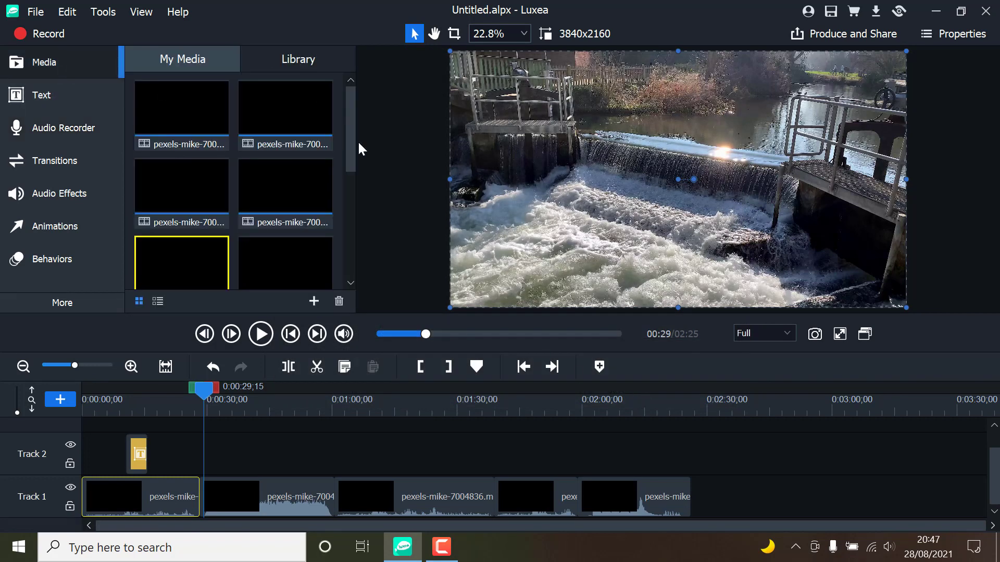
Step: Add Test.wav to Track 2 at the playhead and browse the transitions list
right_click(285, 242)
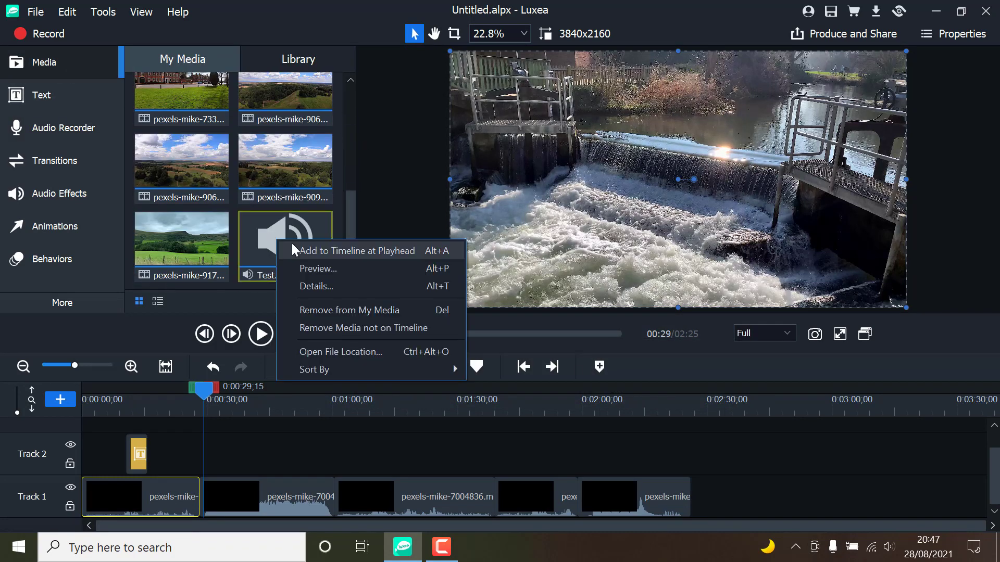
left_click(357, 250)
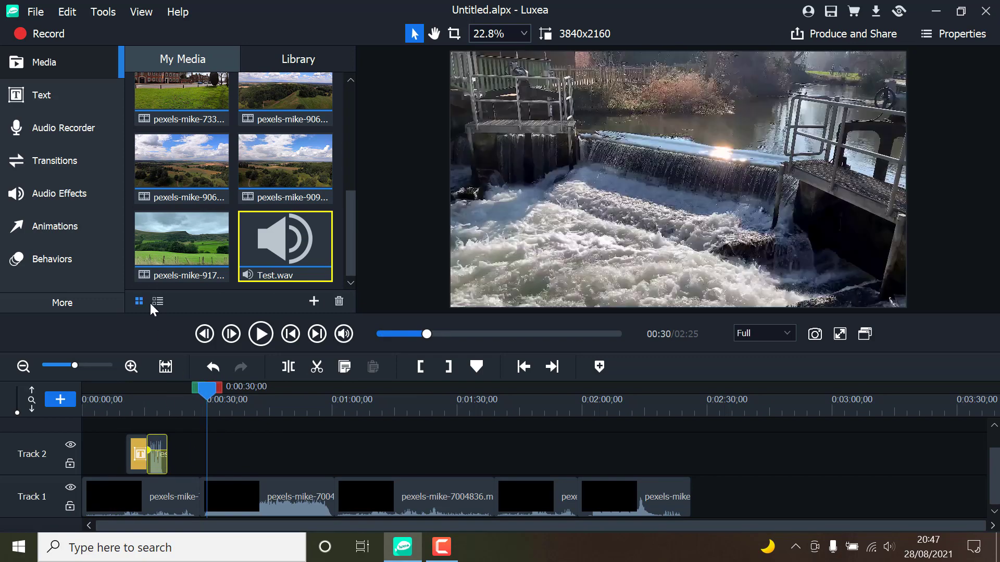
left_click(58, 160)
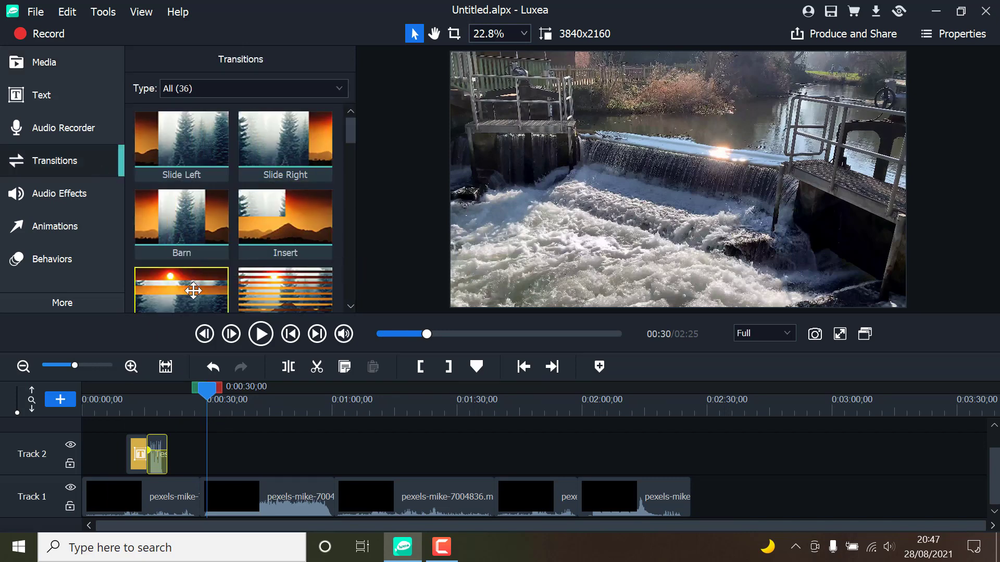
scroll("down", 3)
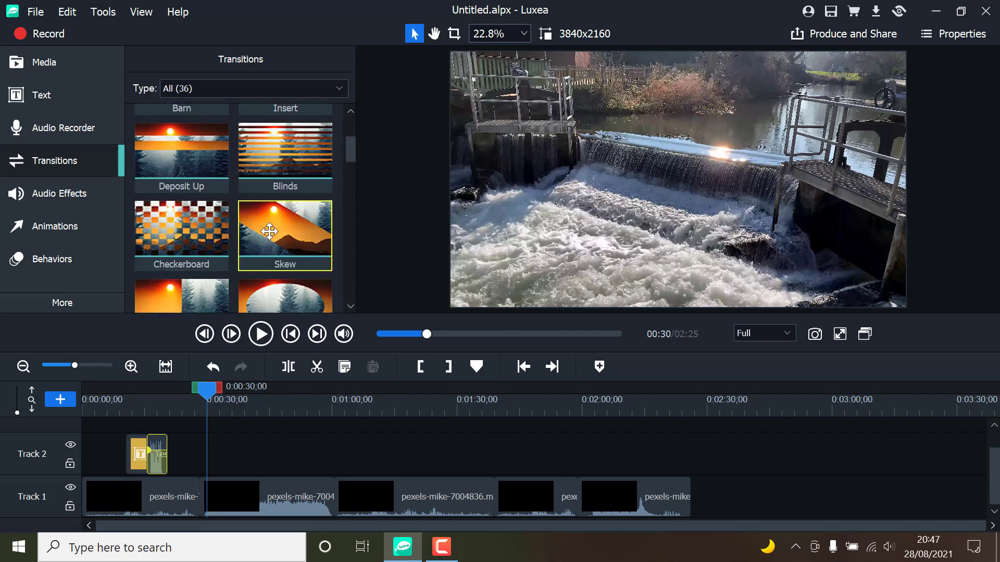
scroll("down", 3)
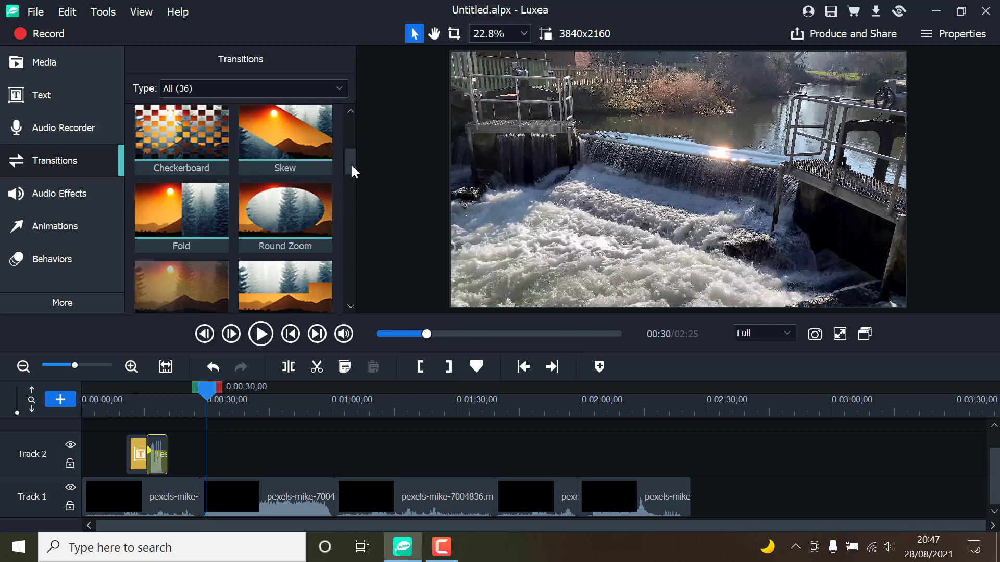
scroll("down", 3)
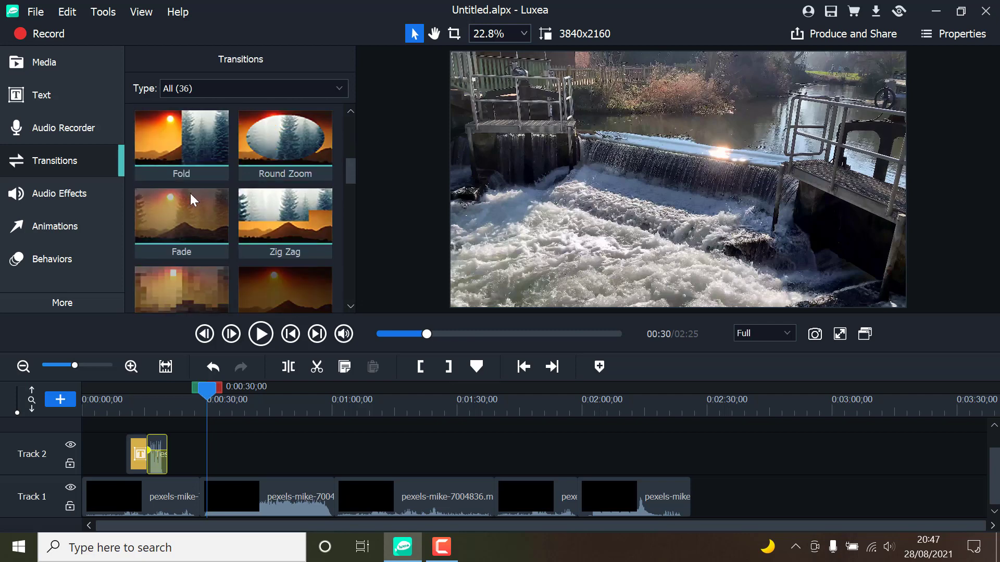
mouse_move(189, 223)
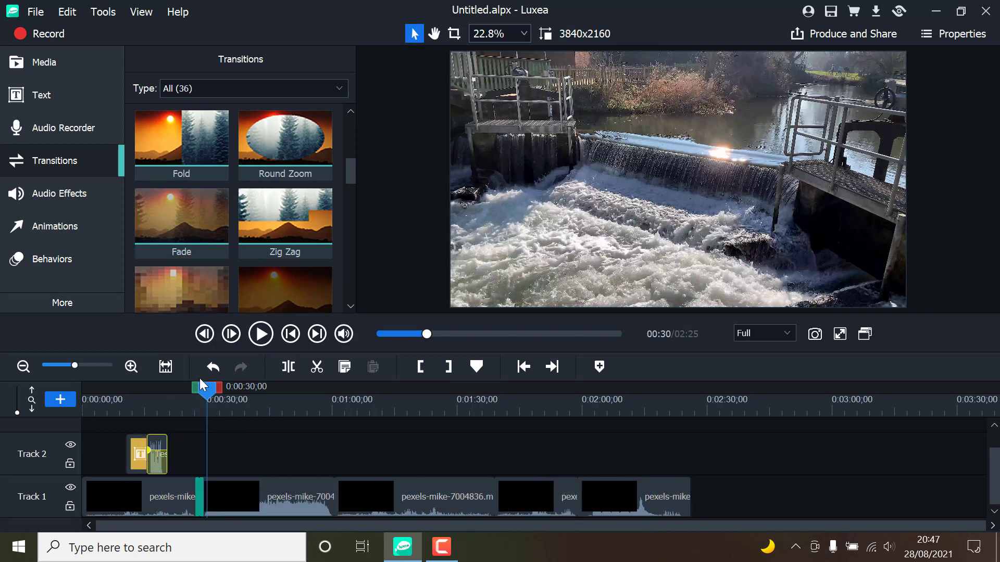
Step: Apply the Fade Out audio effect to the first clip on Track 1
left_click(62, 193)
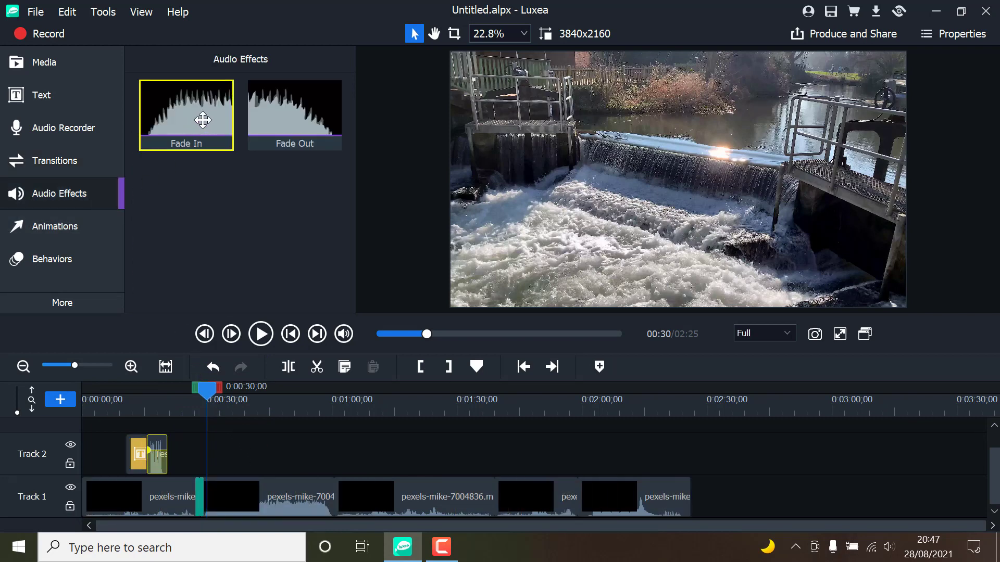
left_click(140, 497)
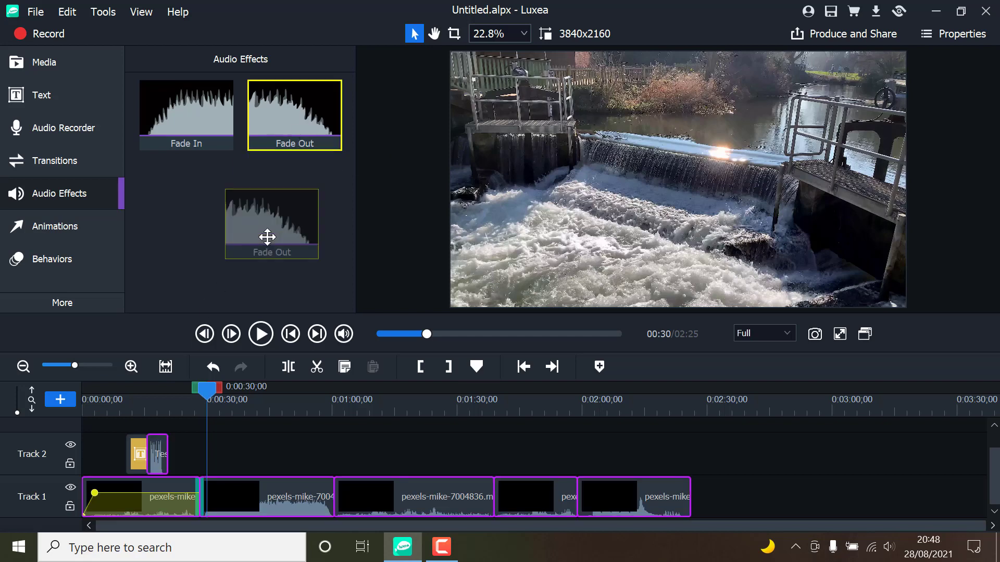
left_click_drag(271, 224, 252, 370)
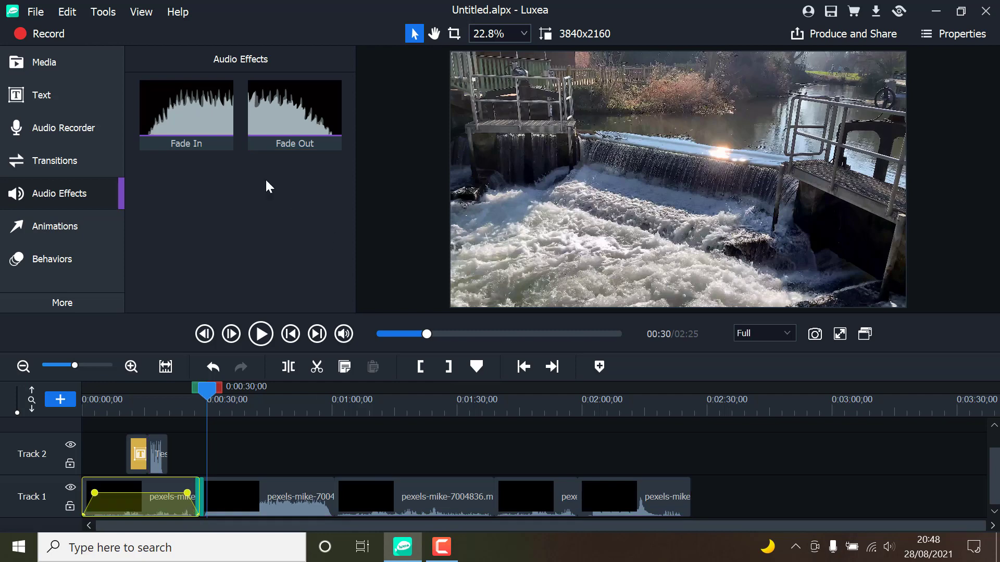
Step: Browse the Animations presets such as Tilt Left and Scale Up
left_click(53, 227)
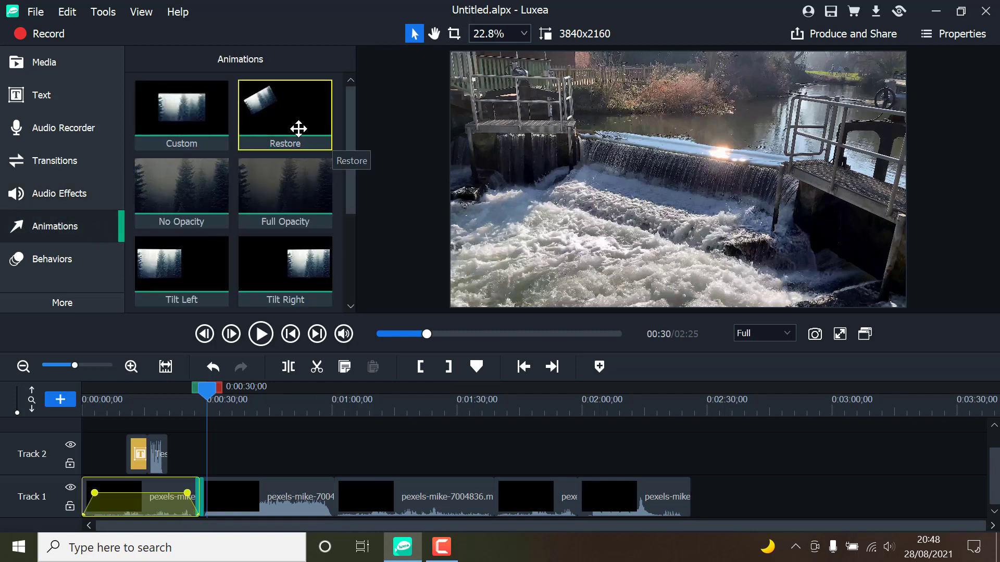
mouse_move(181, 192)
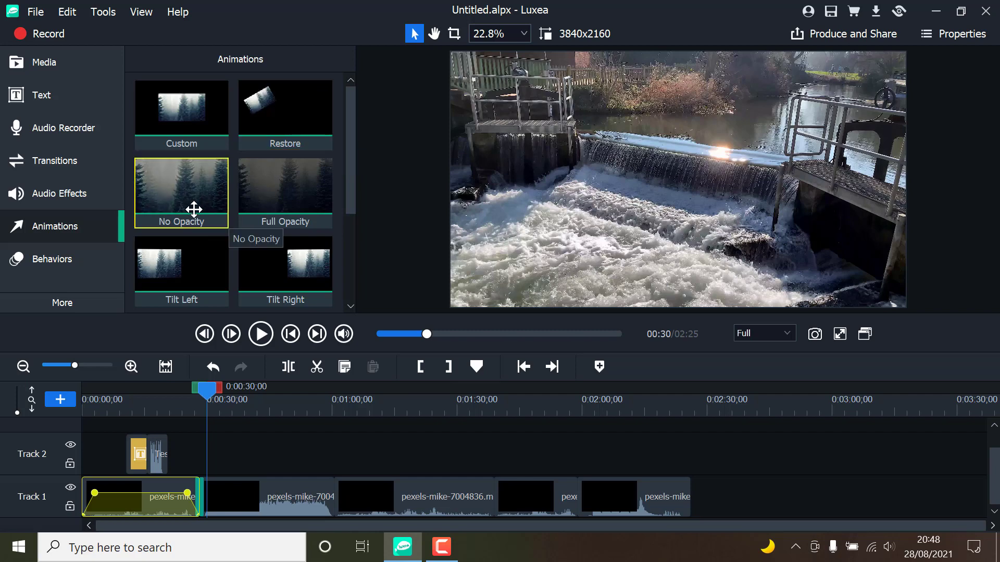
mouse_move(285, 184)
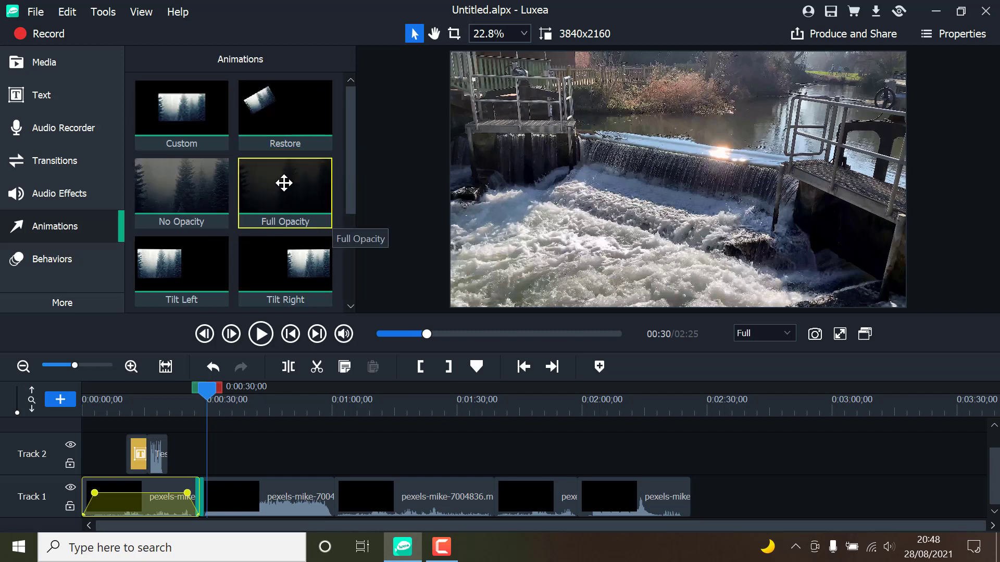
mouse_move(354, 205)
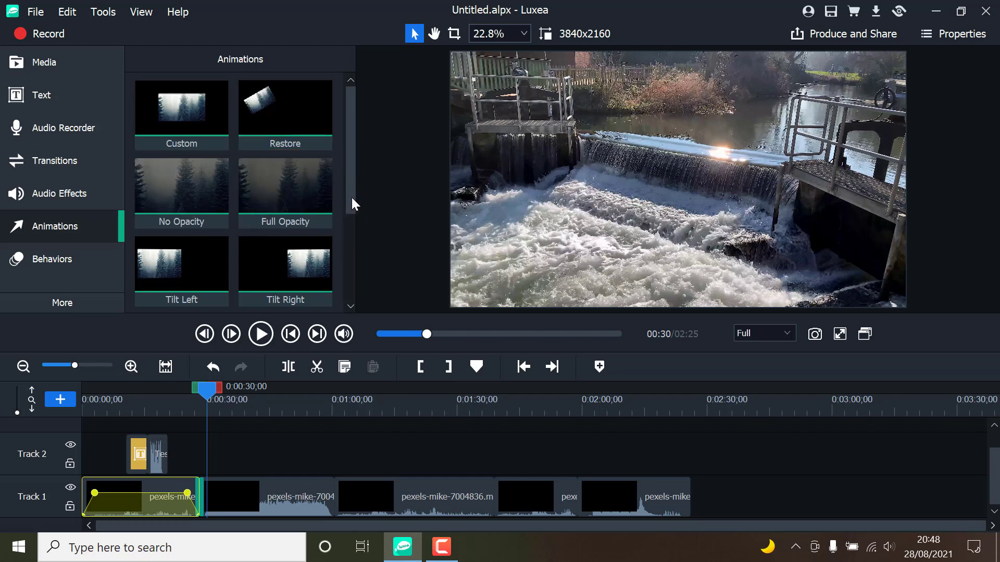
scroll("down", 3)
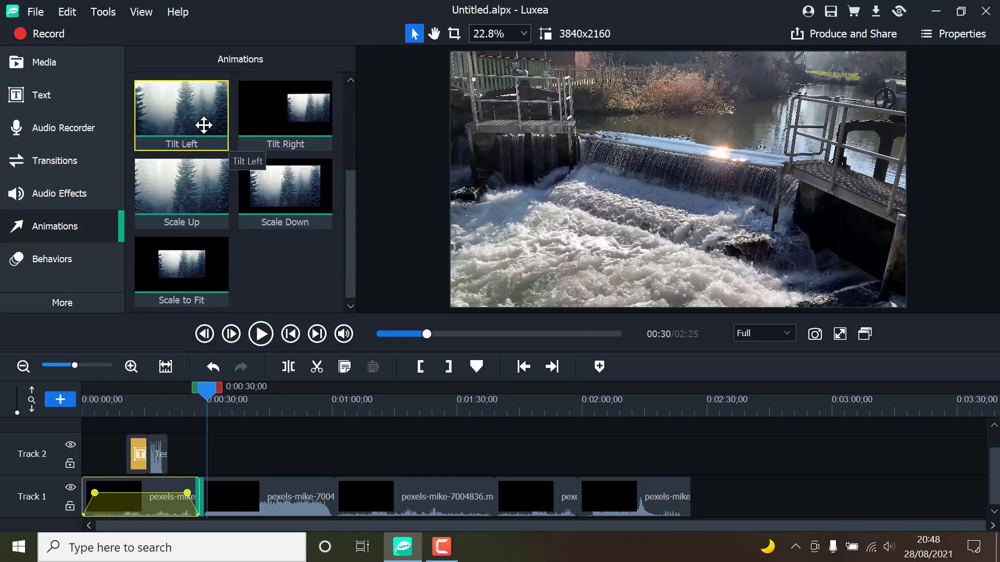
scroll("up", 3)
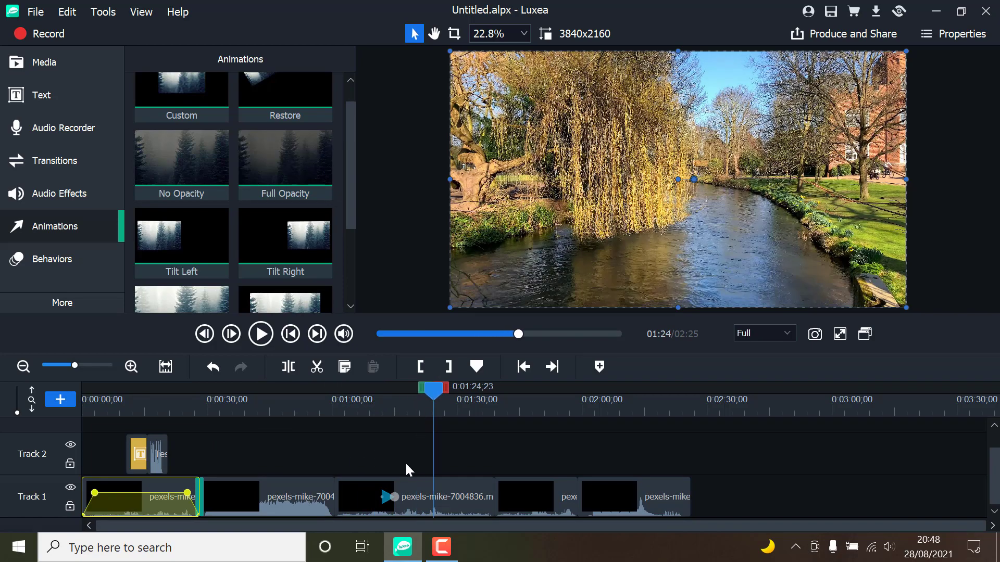
Step: Give the third Track 1 clip an In behavior and play the project to preview it
left_click(413, 497)
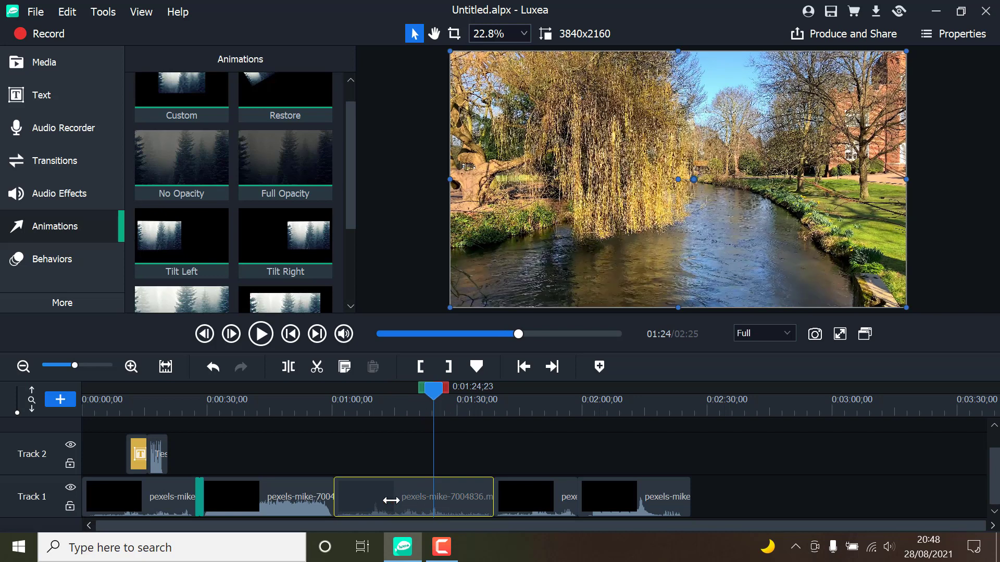
left_click(52, 259)
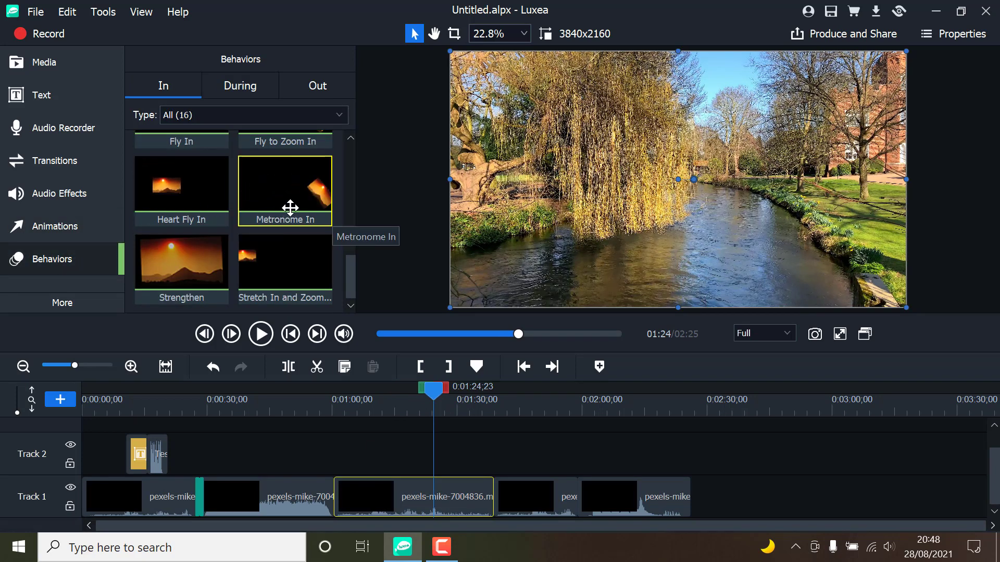
scroll("up", 3)
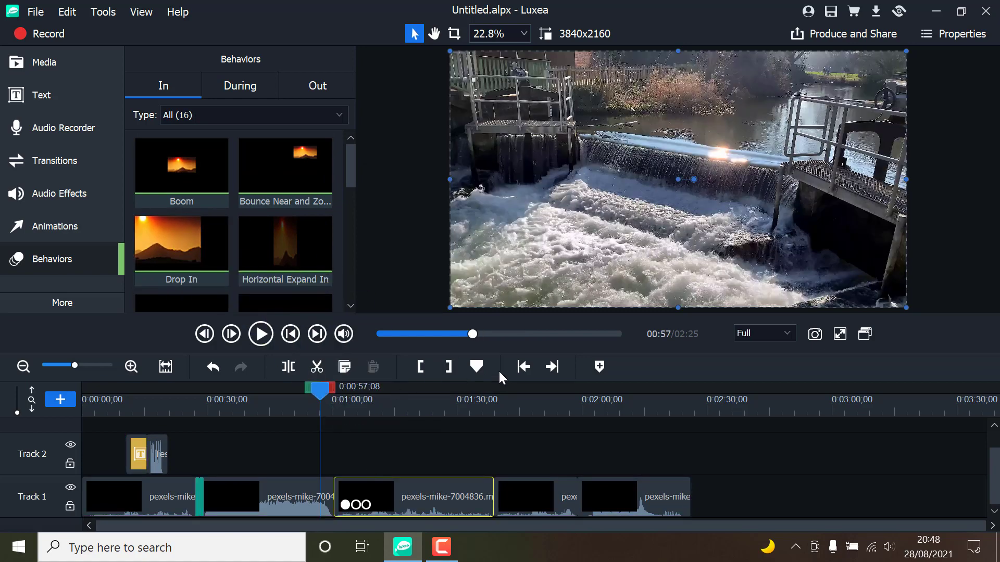
left_click(260, 333)
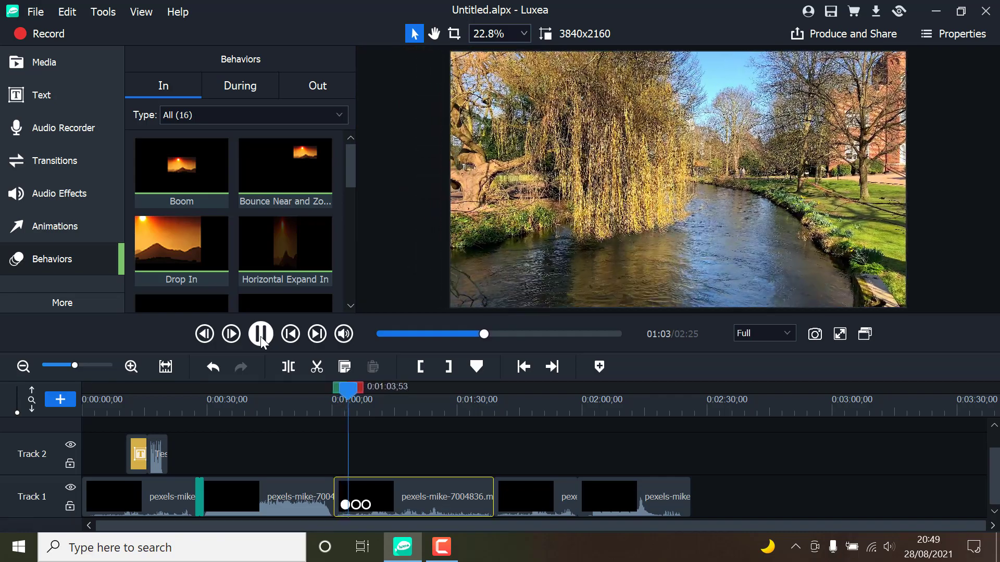
left_click(259, 333)
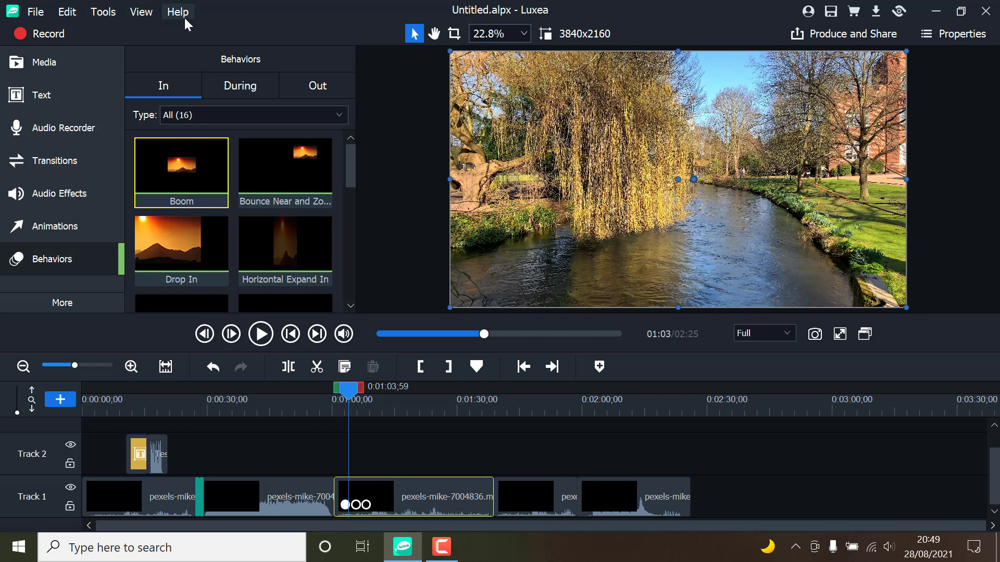
mouse_move(579, 230)
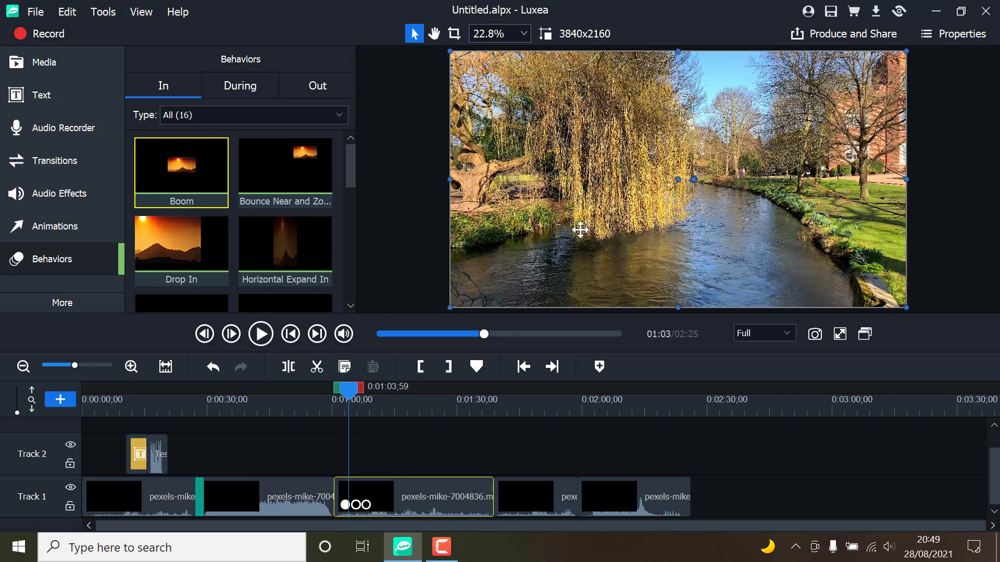
right_click(580, 230)
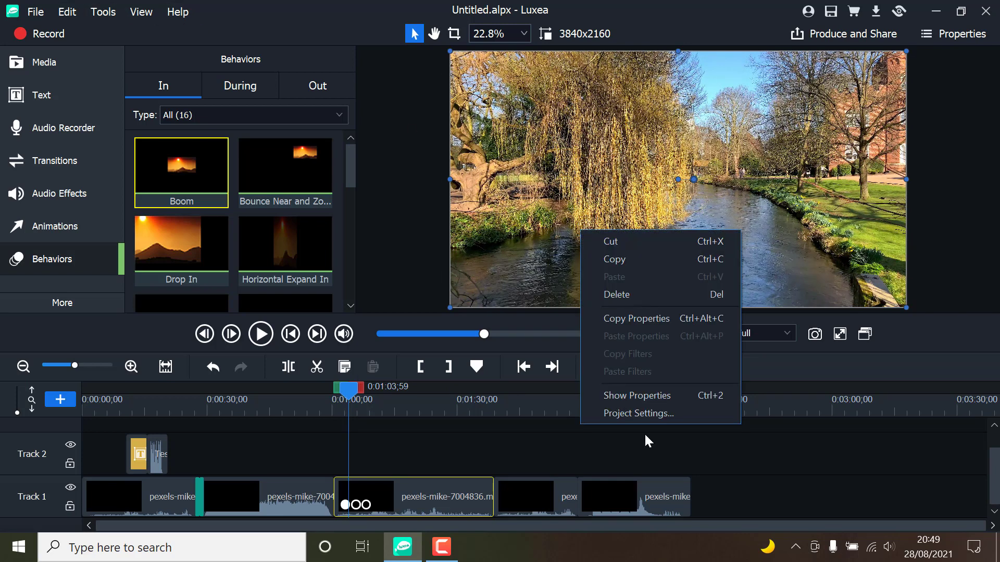
left_click(639, 413)
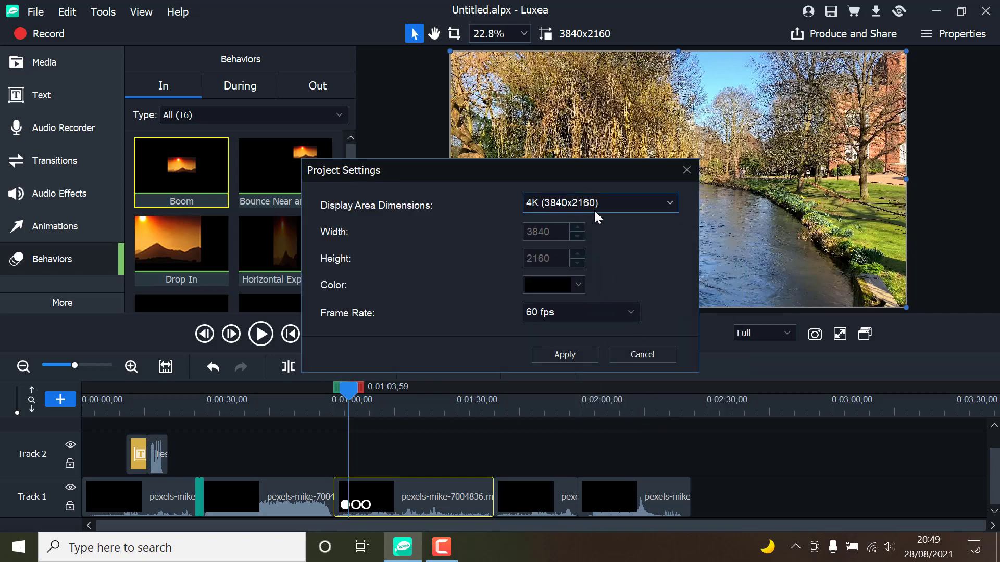
left_click(598, 202)
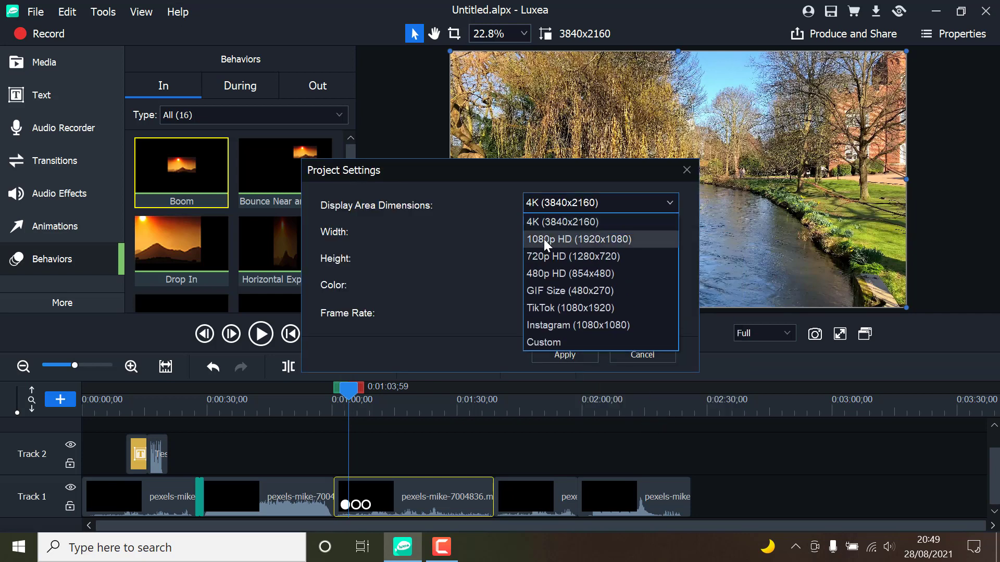
mouse_move(577, 239)
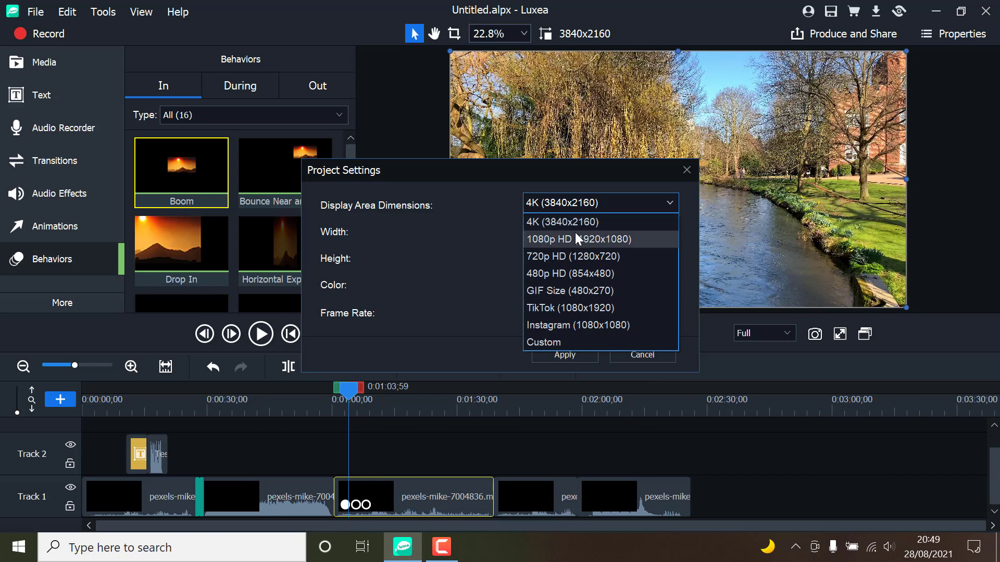
mouse_move(563, 274)
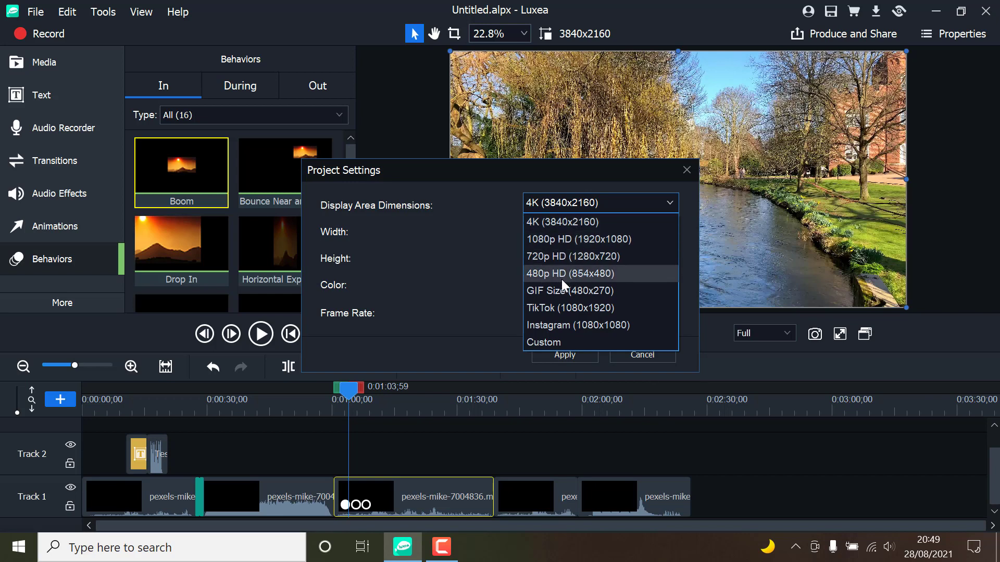
mouse_move(579, 324)
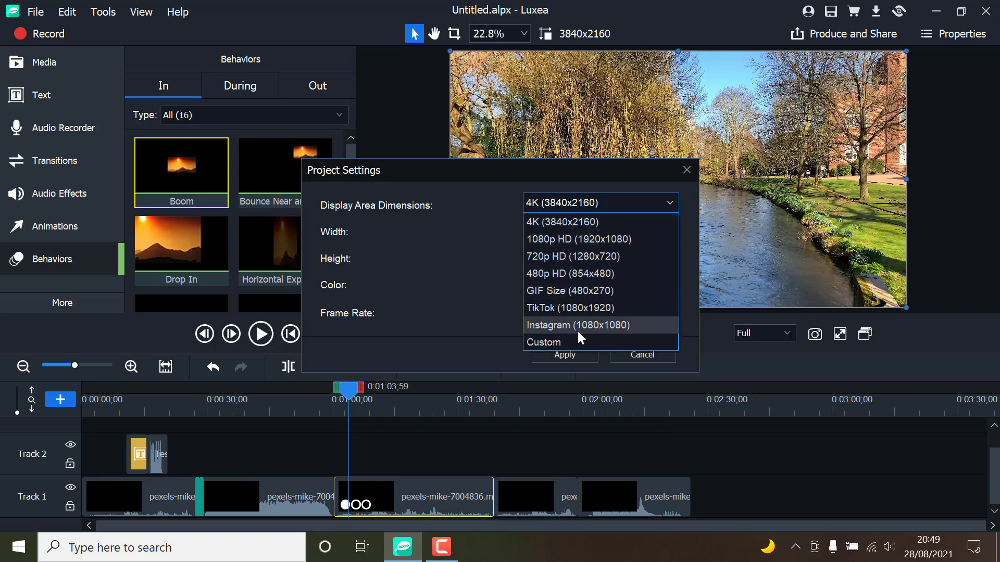
left_click(561, 221)
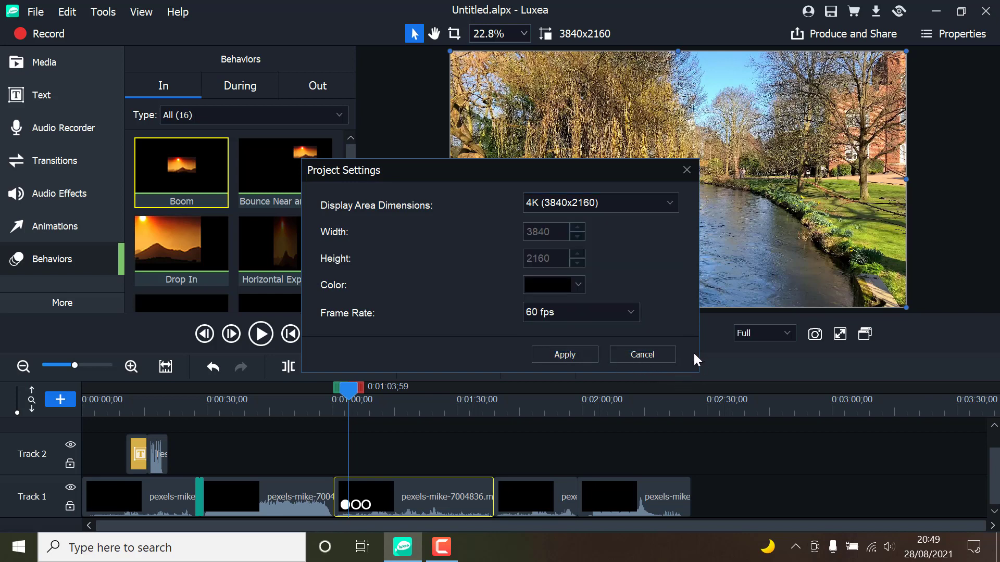
left_click(642, 354)
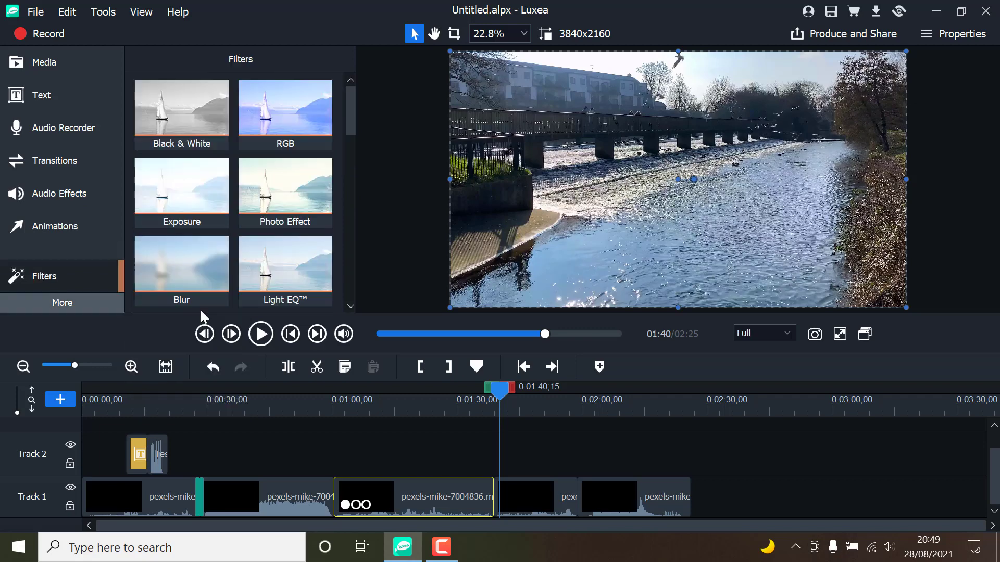
Step: Make the fourth clip grayscale with the Black & White filter and browse more effect categories
left_click(181, 114)
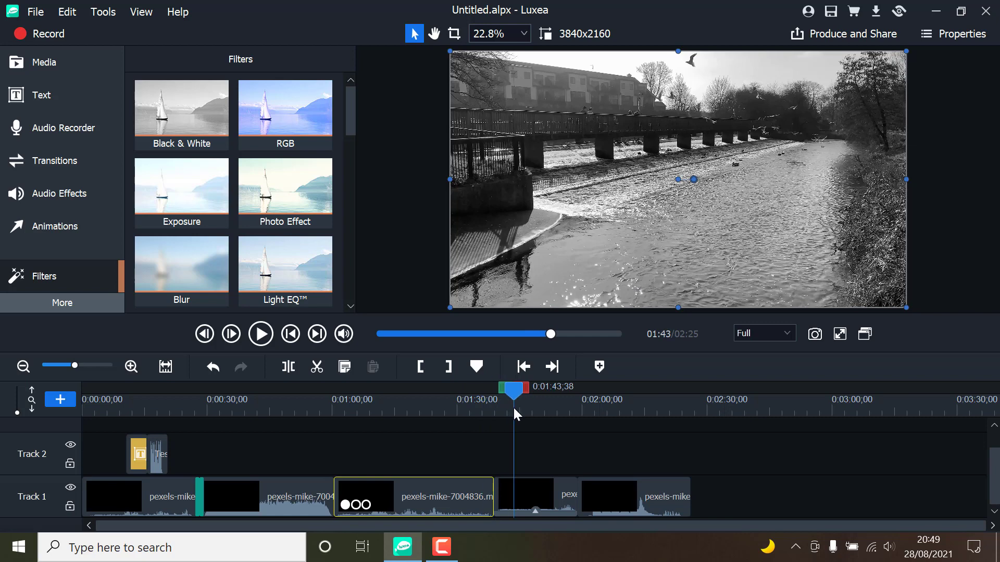
scroll("down", 3)
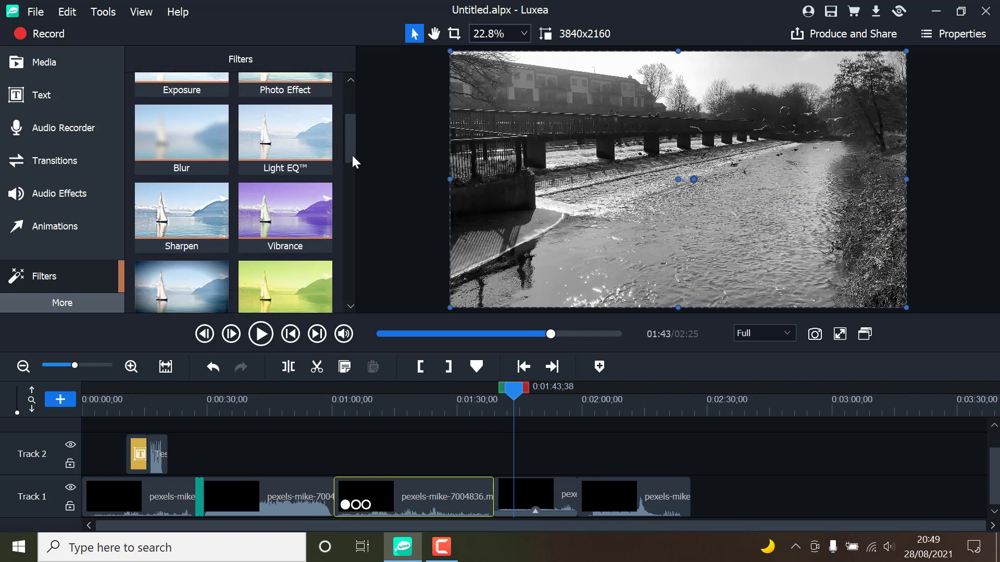
scroll("down", 3)
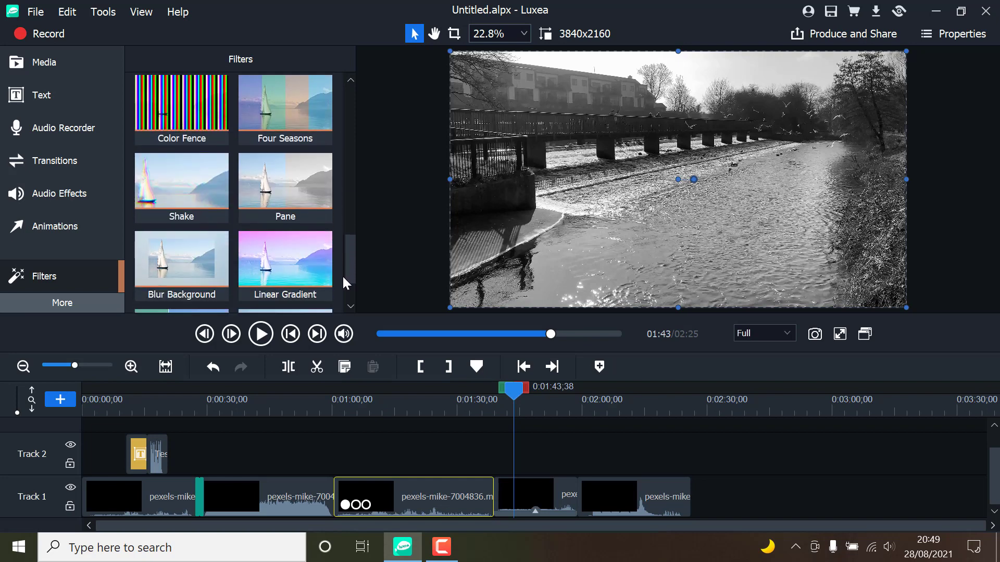
left_click(62, 303)
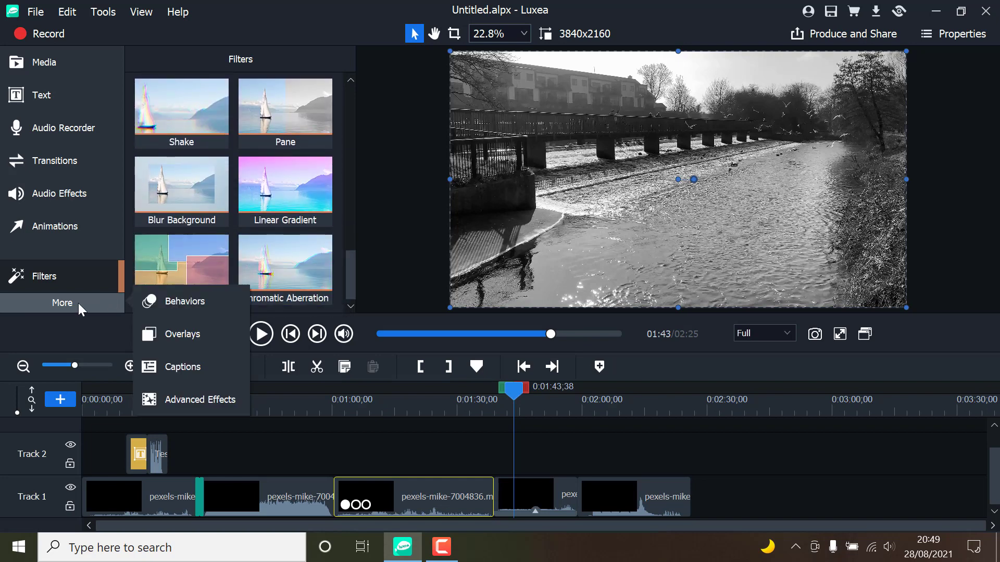
Step: Browse the Overlays library and place an overlay on Track 2 at about 2:08
left_click(187, 301)
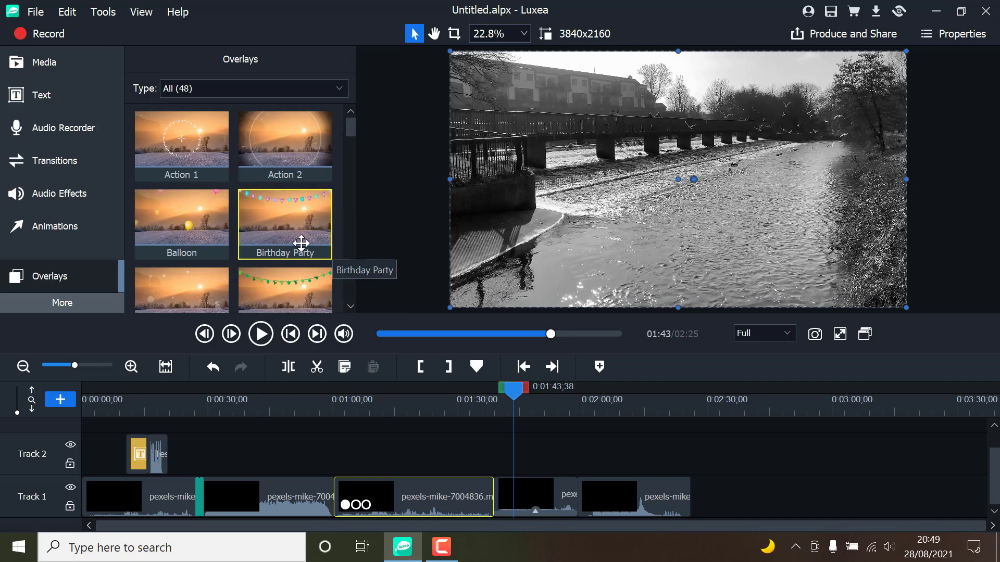
scroll("down", 3)
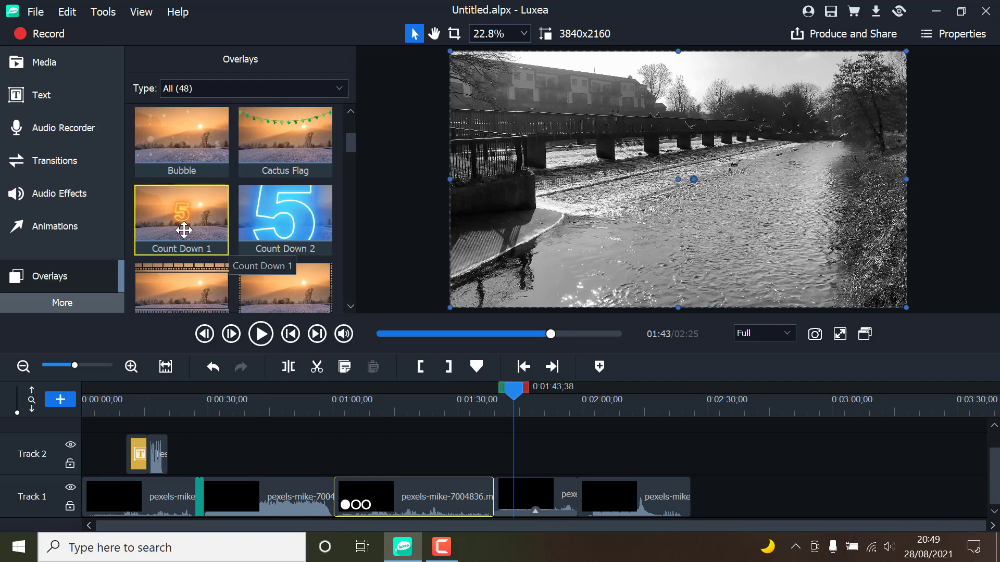
mouse_move(342, 169)
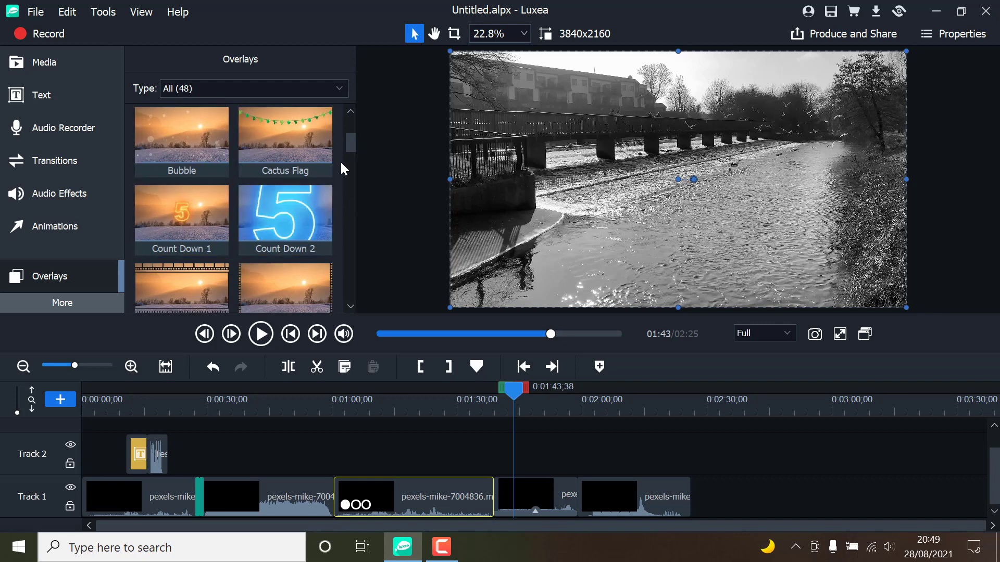
scroll("down", 3)
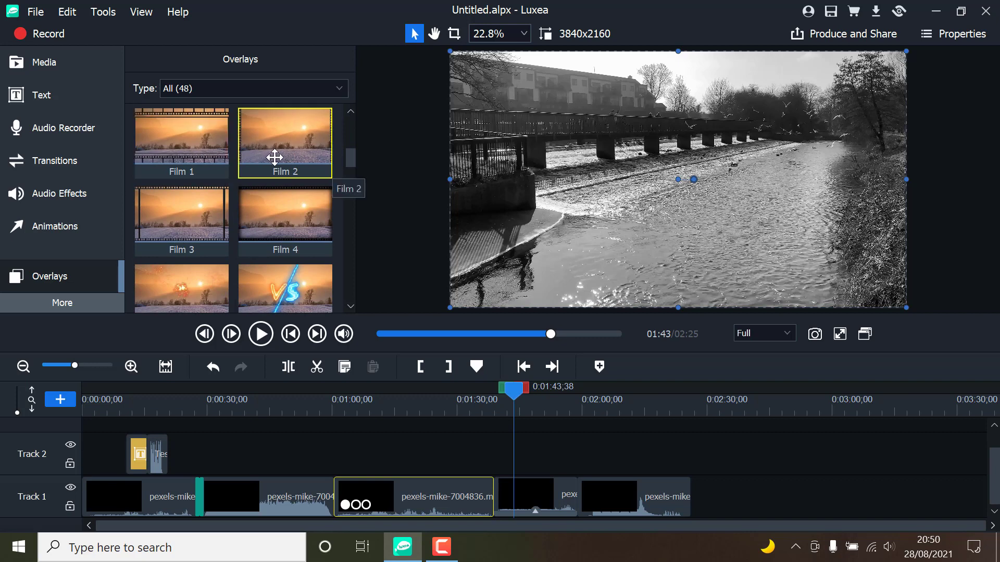
scroll("down", 3)
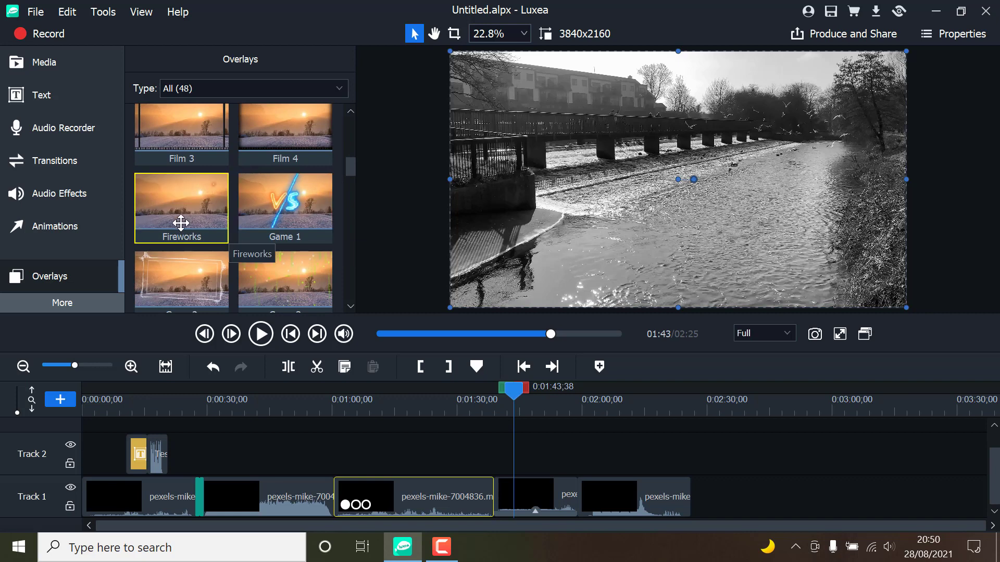
scroll("down", 3)
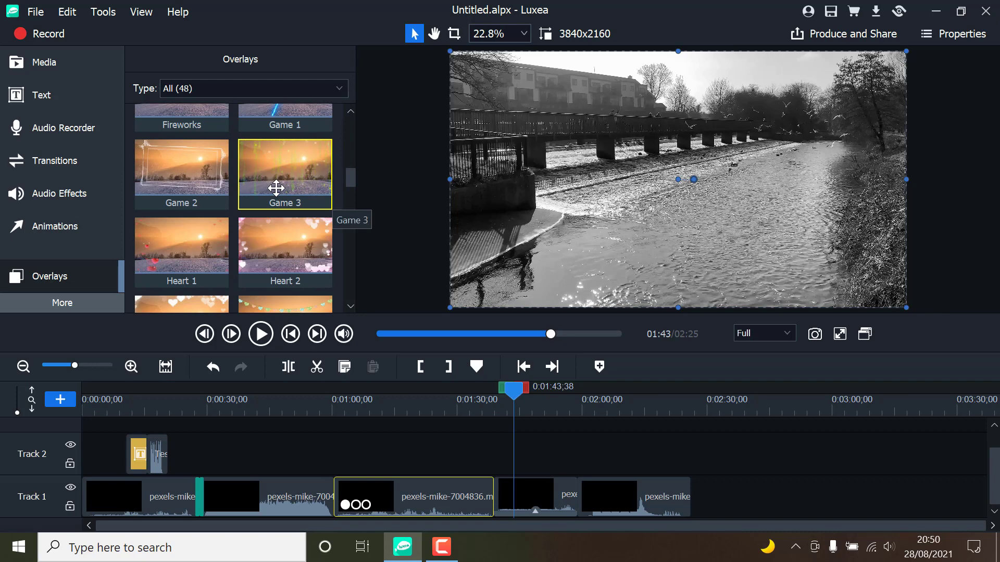
scroll("down", 3)
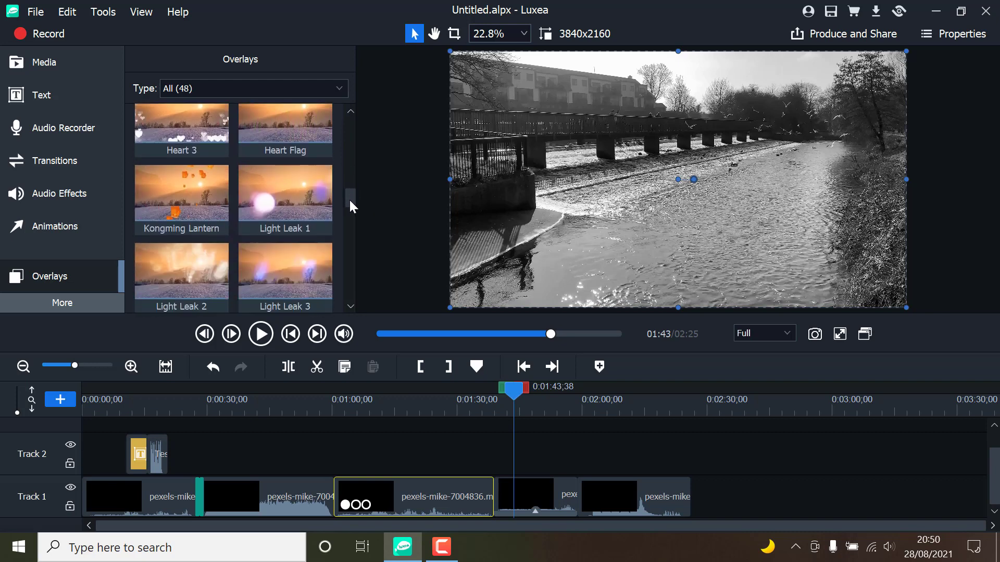
scroll("down", 3)
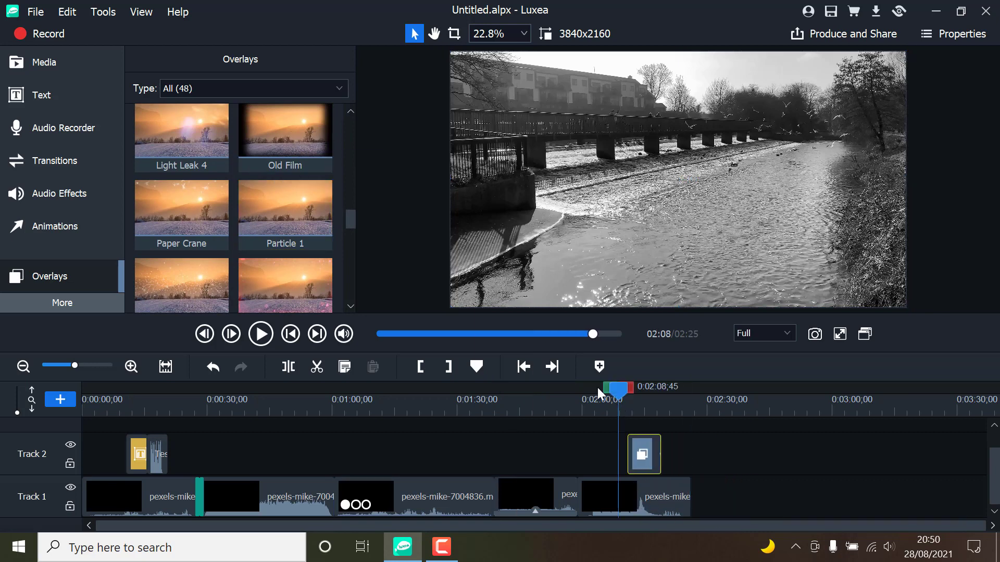
Step: Preview the overlay over the church footage and set the preview resolution to 1/2
left_click(259, 333)
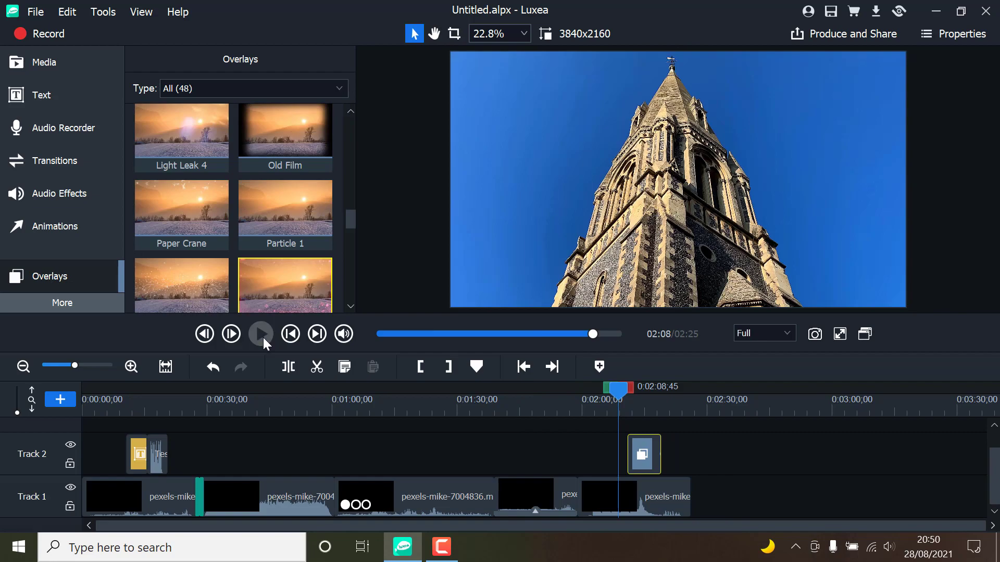
left_click(259, 334)
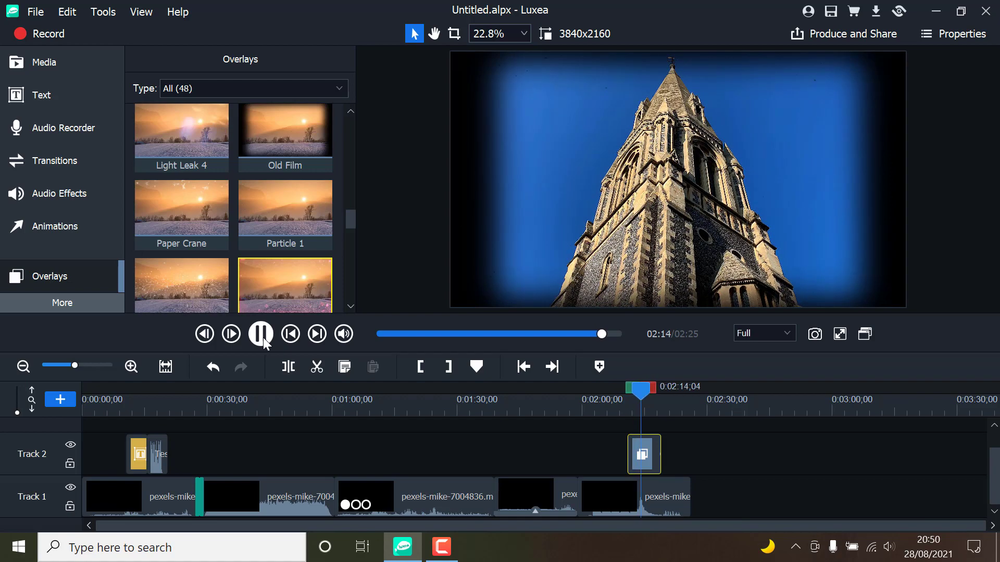
left_click(789, 333)
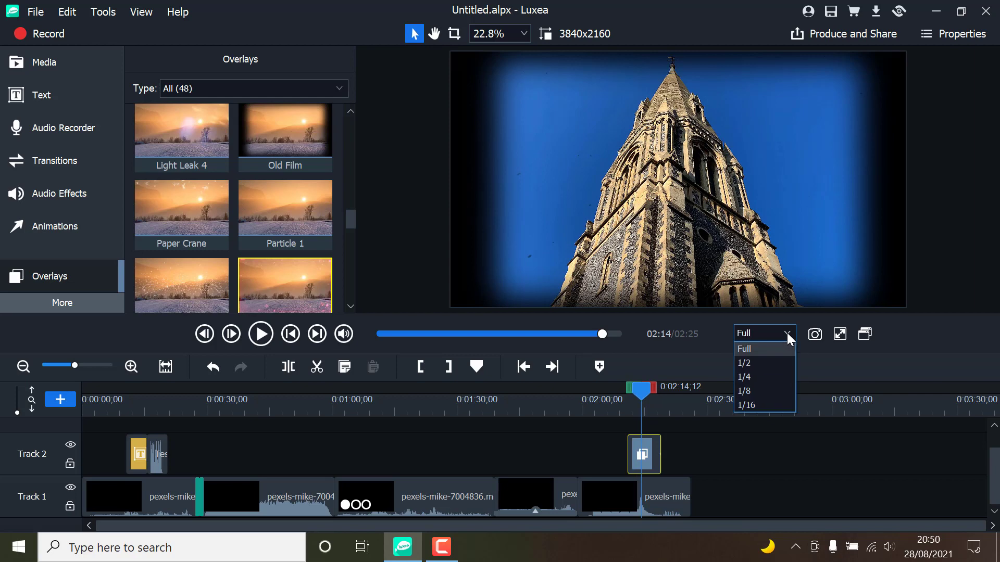
mouse_move(759, 363)
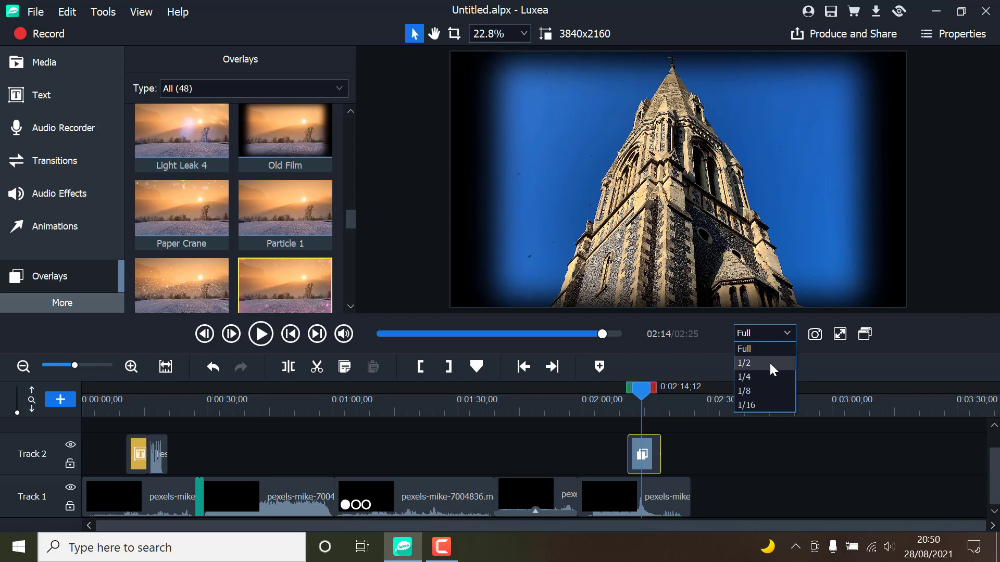
left_click(744, 363)
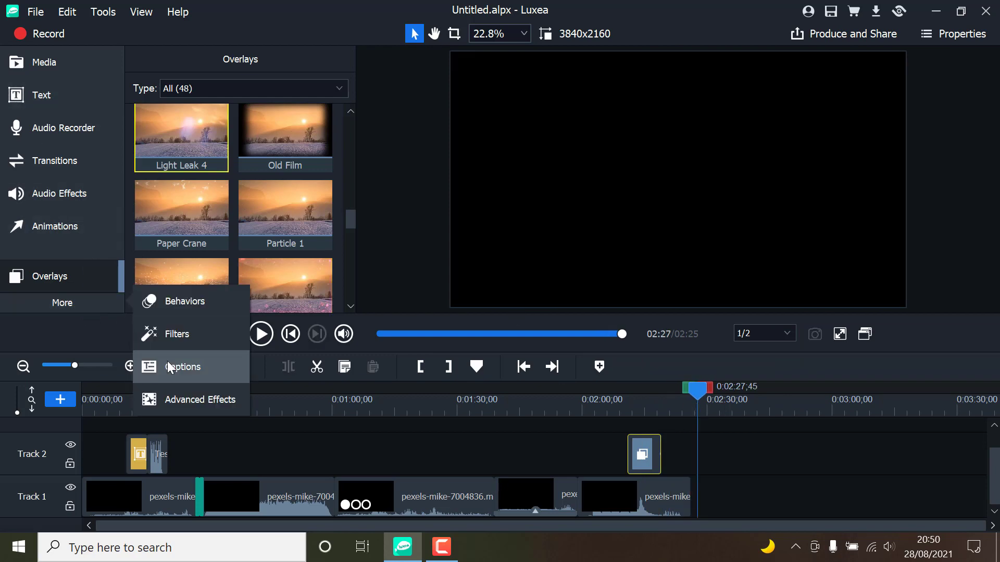
Step: Show the Advanced Effects library and drag Color LUTs onto the second Track 1 waterfall clip
left_click(177, 333)
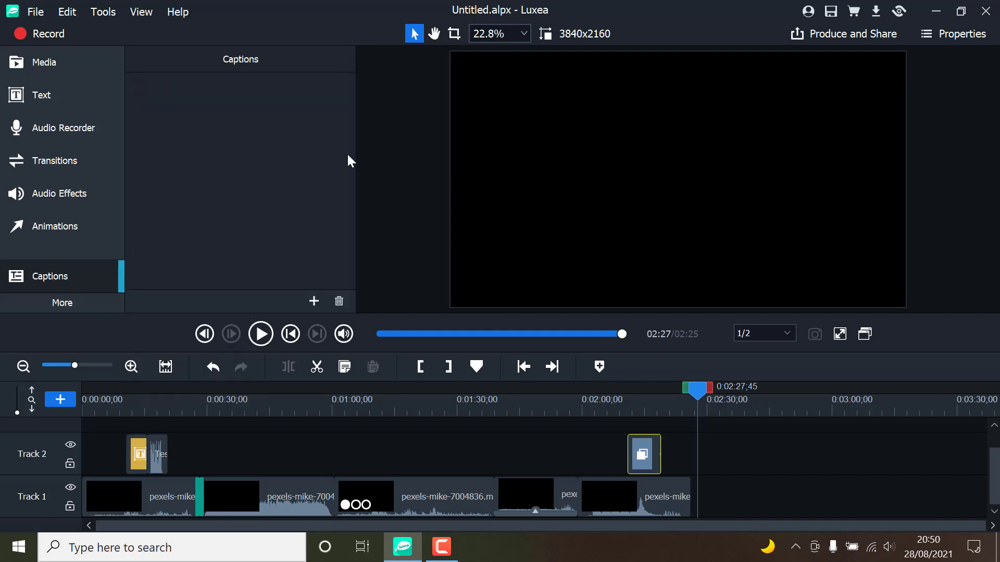
left_click(62, 302)
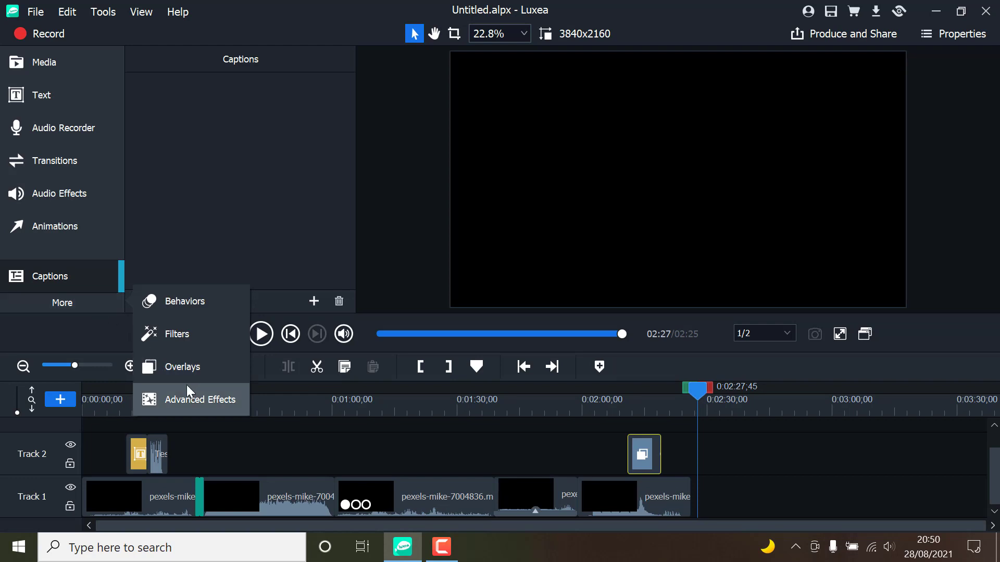
left_click(201, 400)
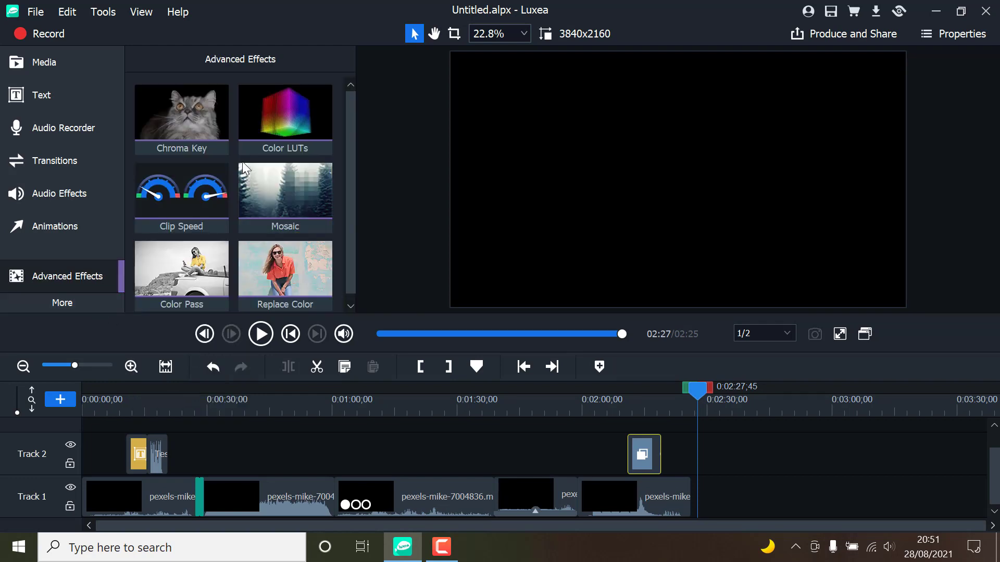
mouse_move(181, 115)
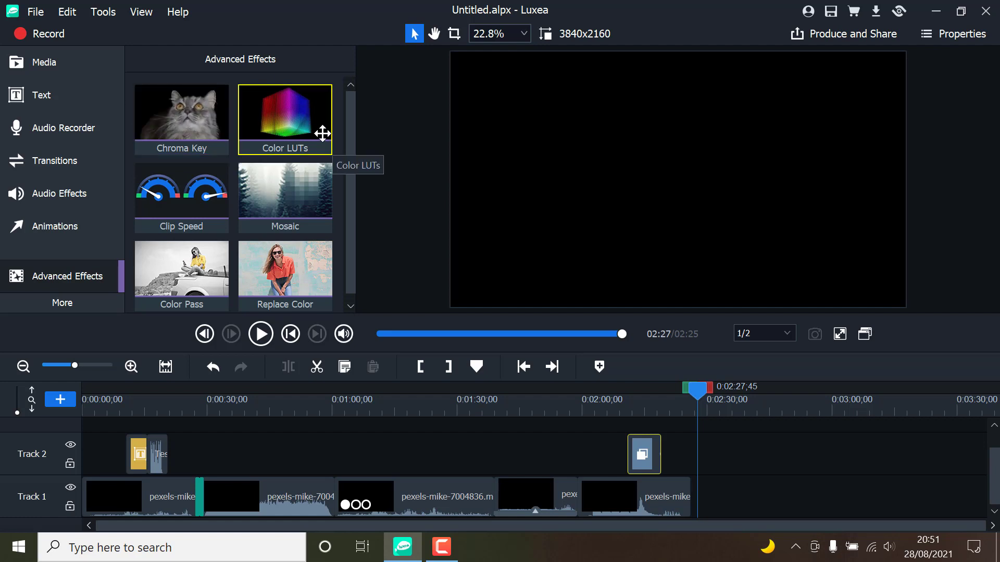
mouse_move(354, 165)
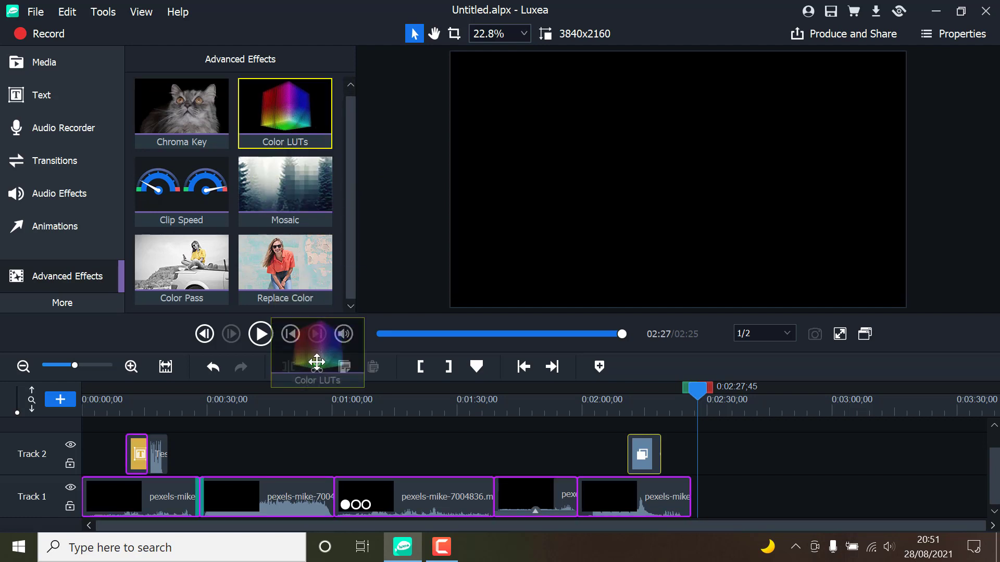
left_click(273, 387)
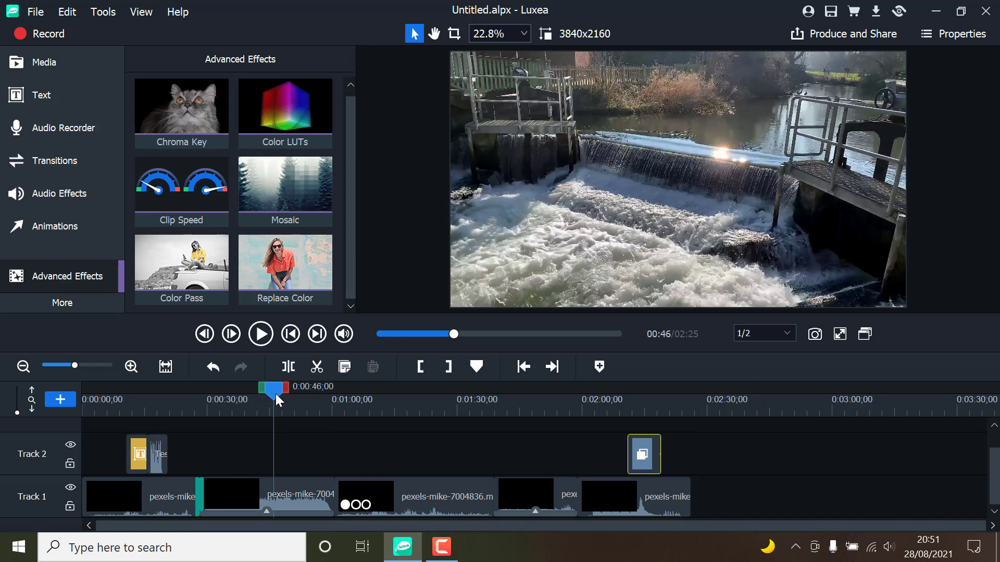
Step: Show the waterfall clip's properties and open its Blend Mode list
left_click(960, 33)
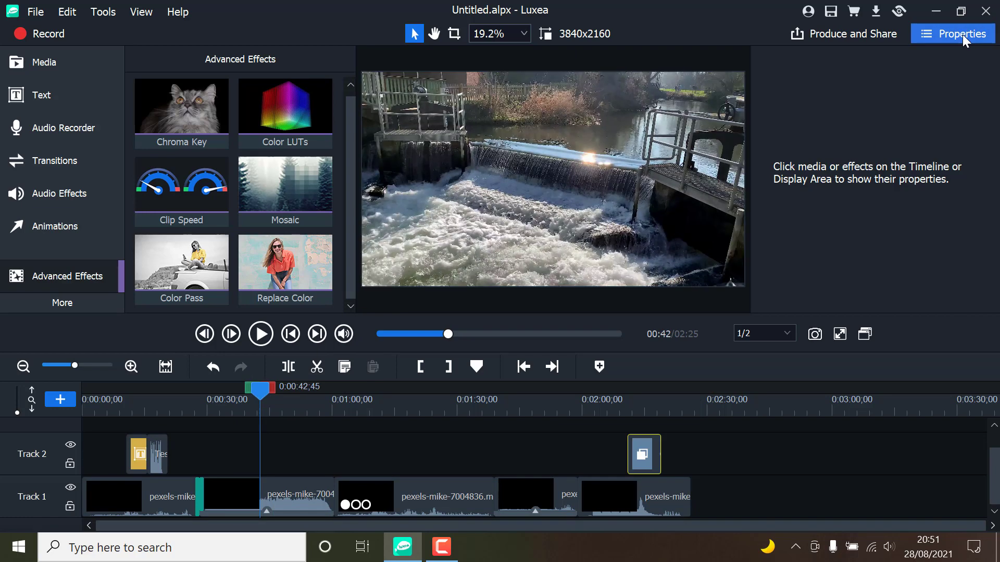
mouse_move(965, 41)
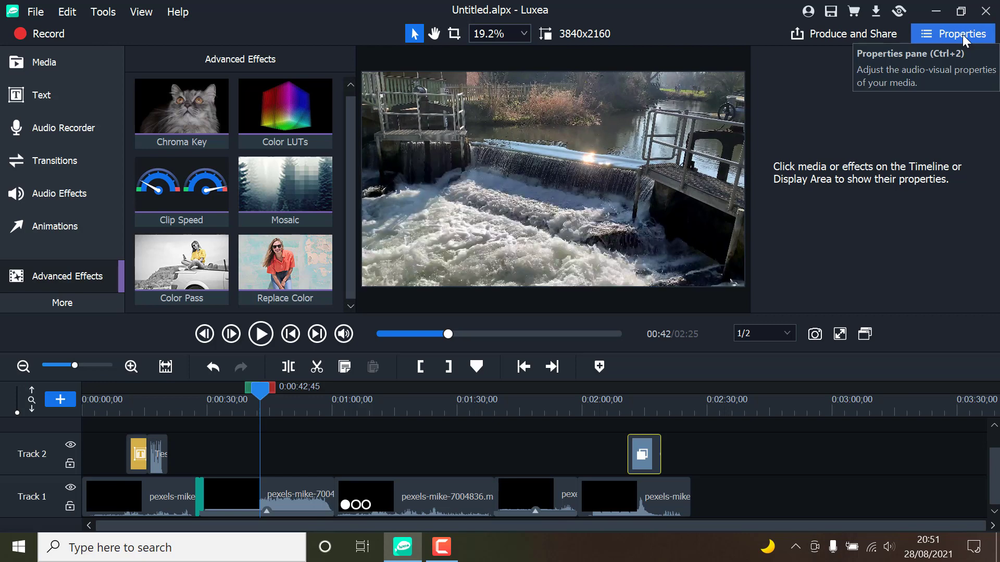
mouse_move(552, 328)
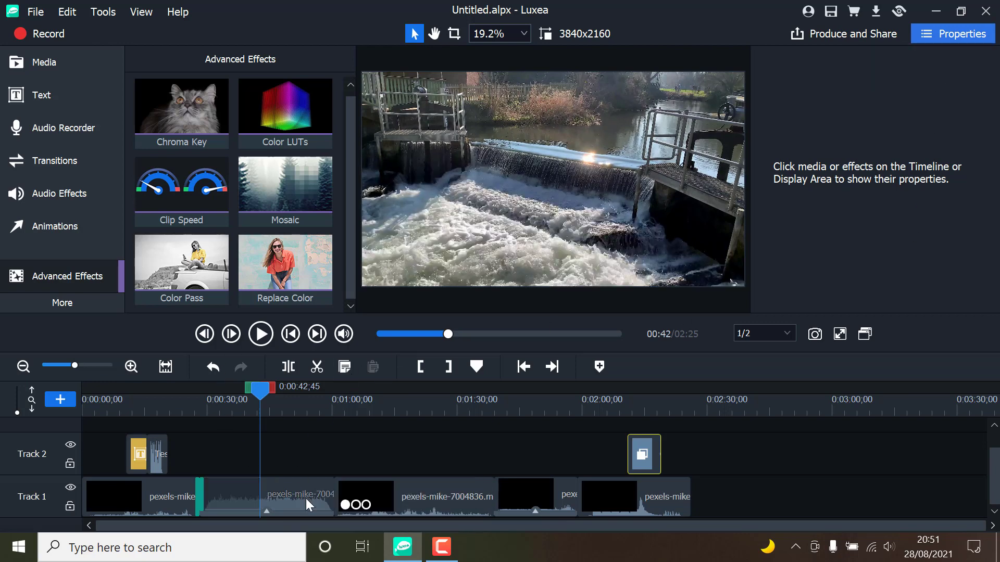
left_click(267, 497)
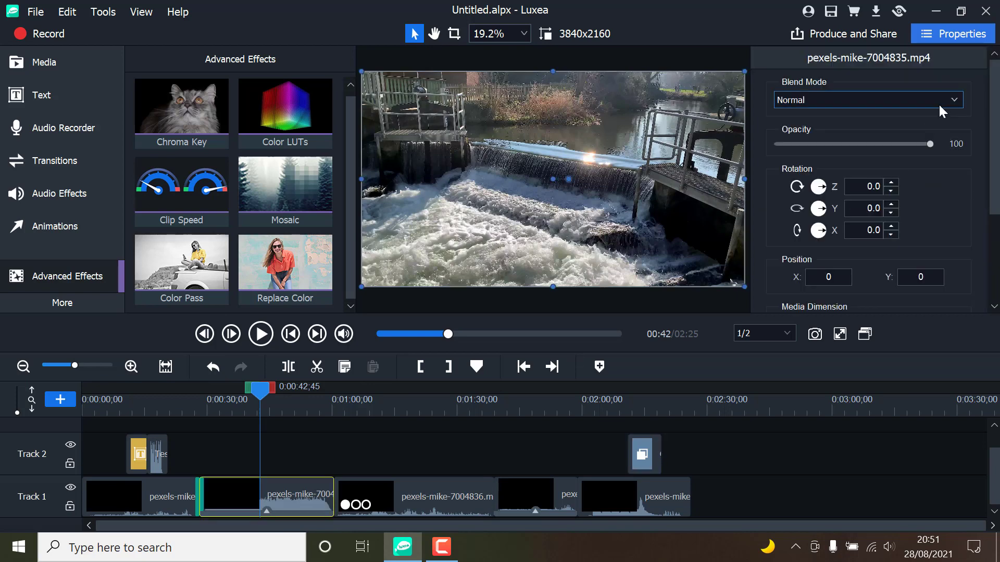
left_click(865, 99)
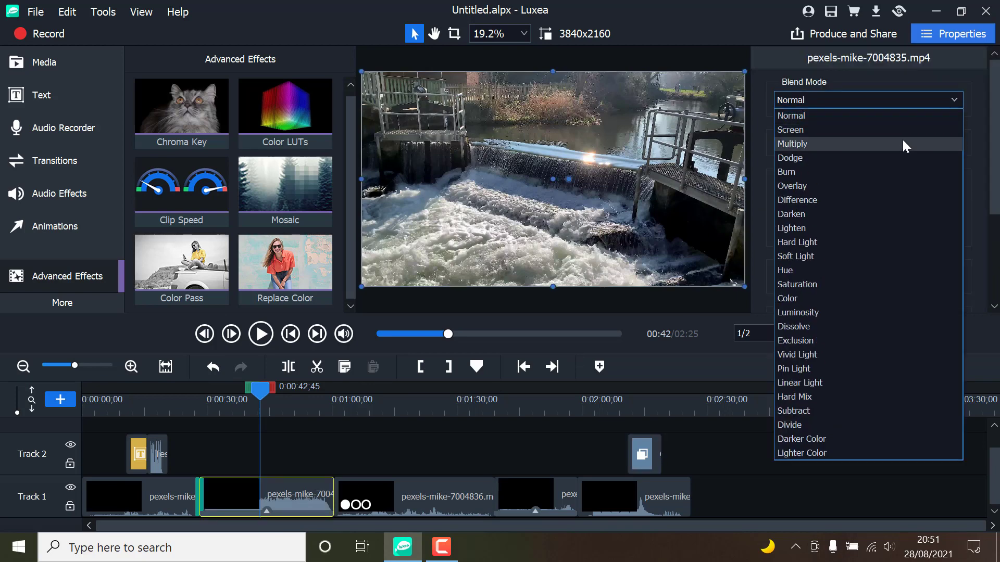
mouse_move(864, 298)
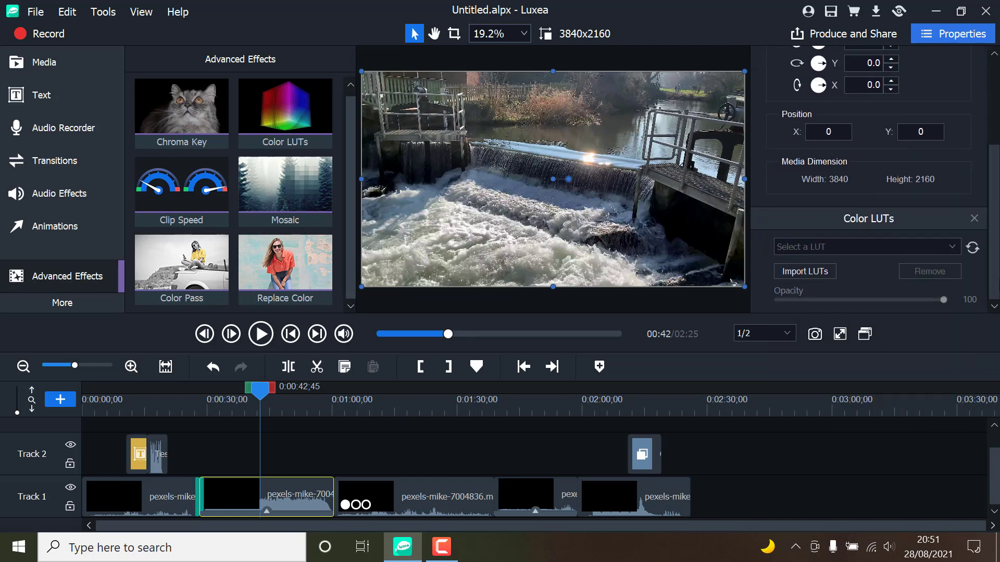
Step: Give the waterfall clip the Noir LUT, close Properties, and move the playhead near 1:21
left_click(864, 246)
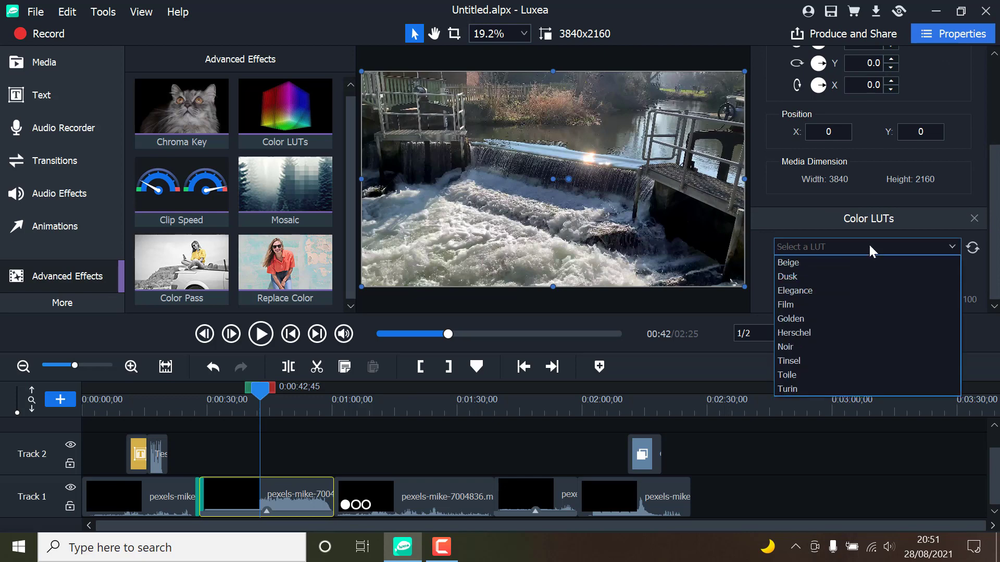
left_click(788, 276)
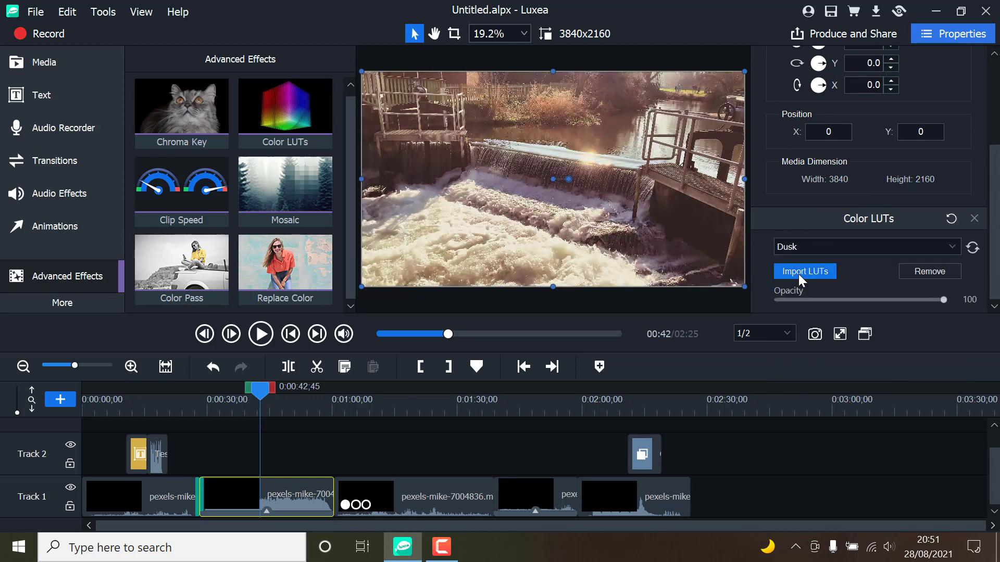
left_click(865, 247)
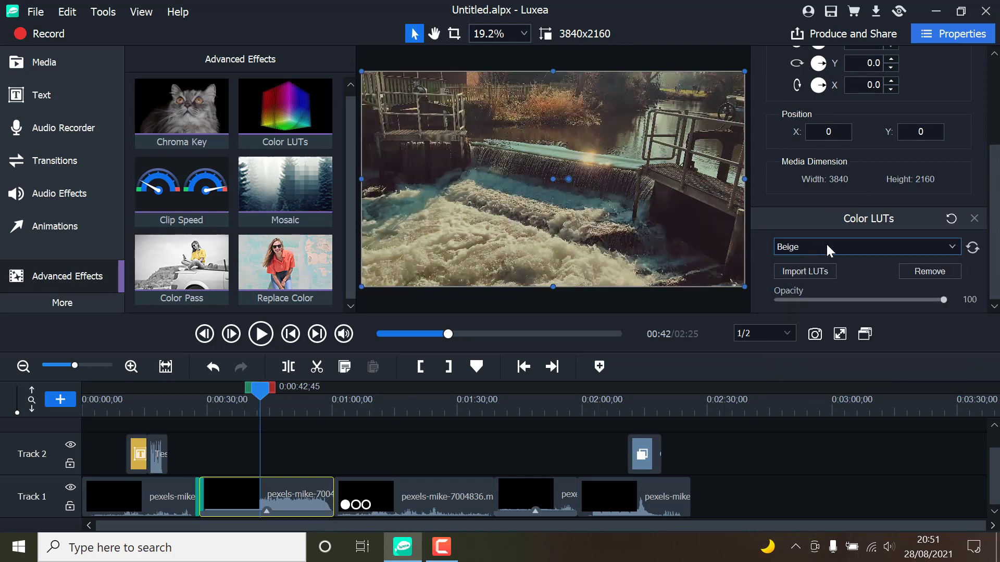
left_click(866, 247)
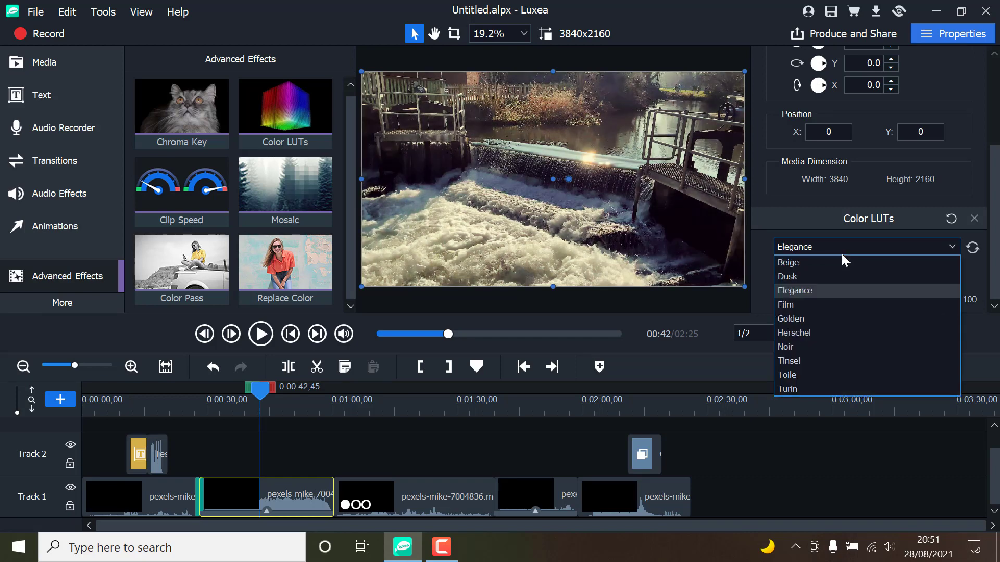
left_click(789, 347)
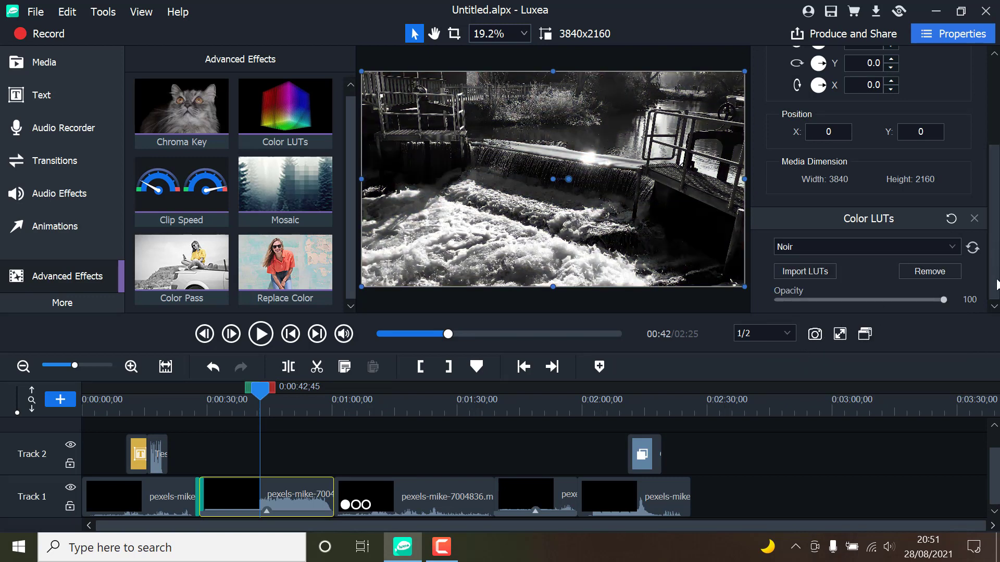
mouse_move(969, 261)
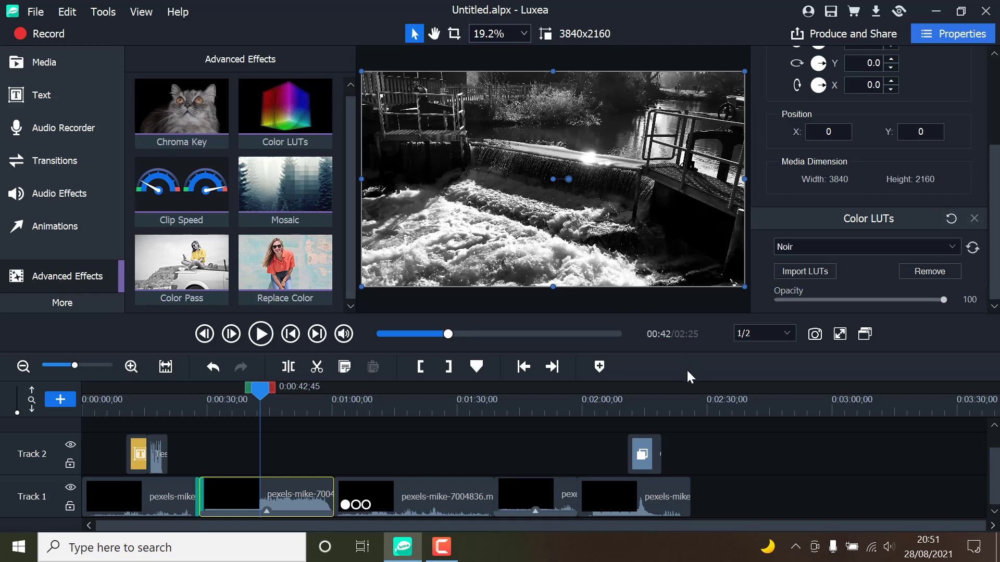
left_click(329, 388)
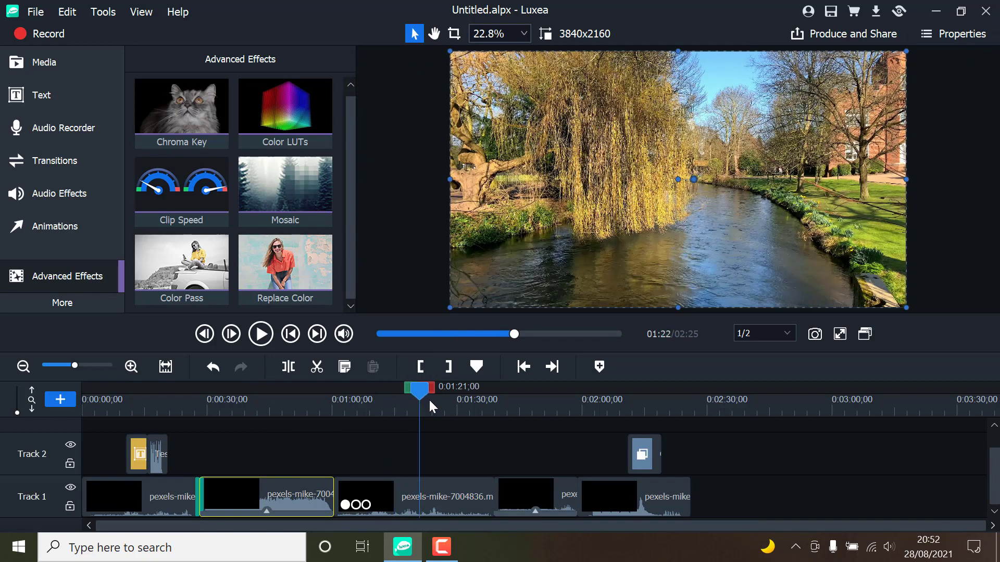
left_click(62, 302)
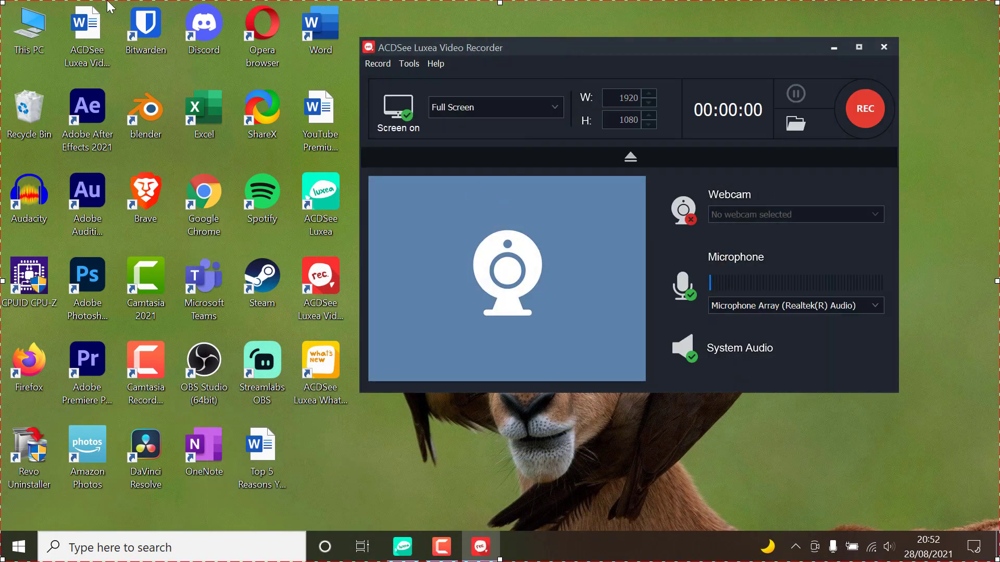
Step: Open This PC, then record about ten seconds of the full screen and stop
double_click(29, 25)
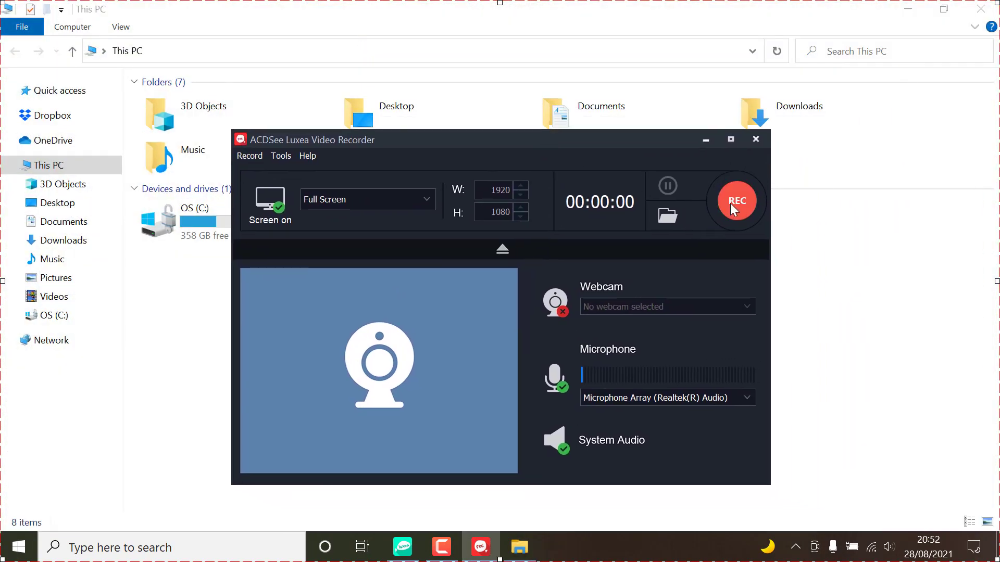
left_click(736, 201)
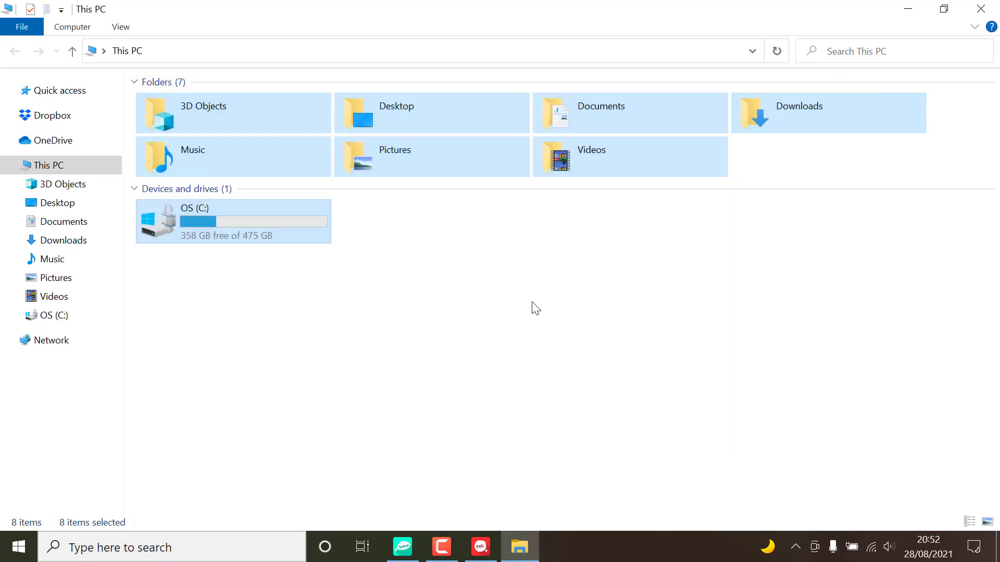
left_click(480, 547)
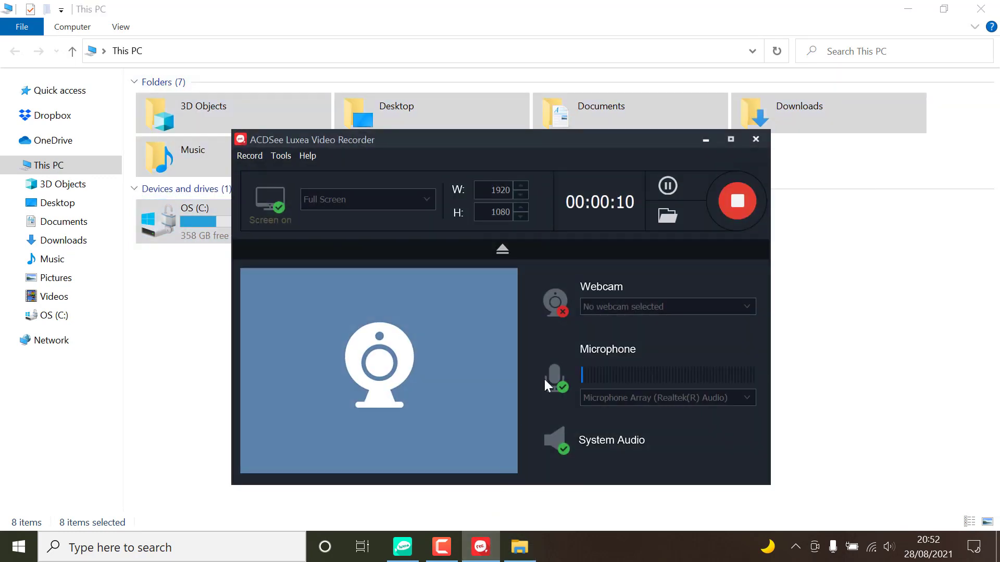
left_click(736, 200)
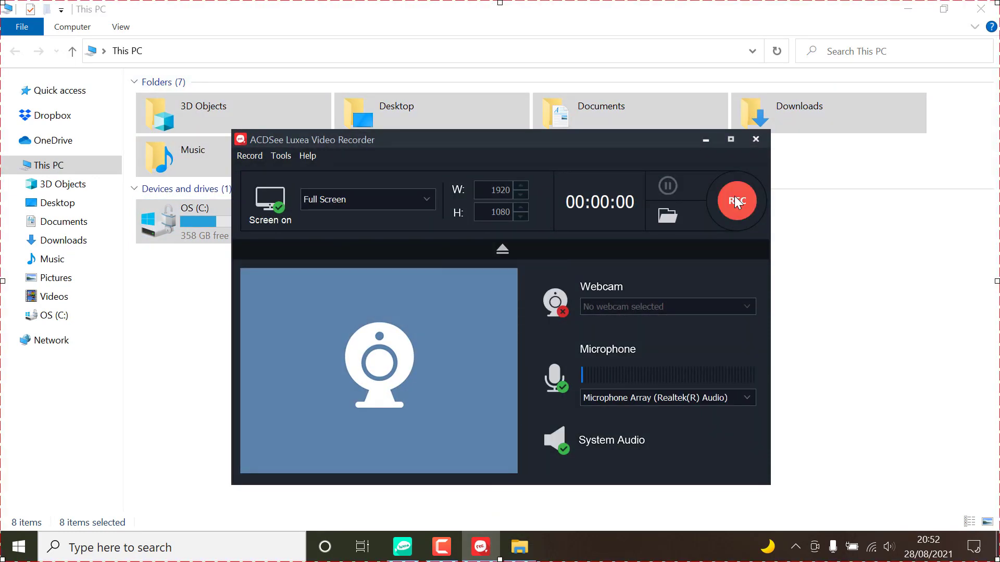
mouse_move(738, 164)
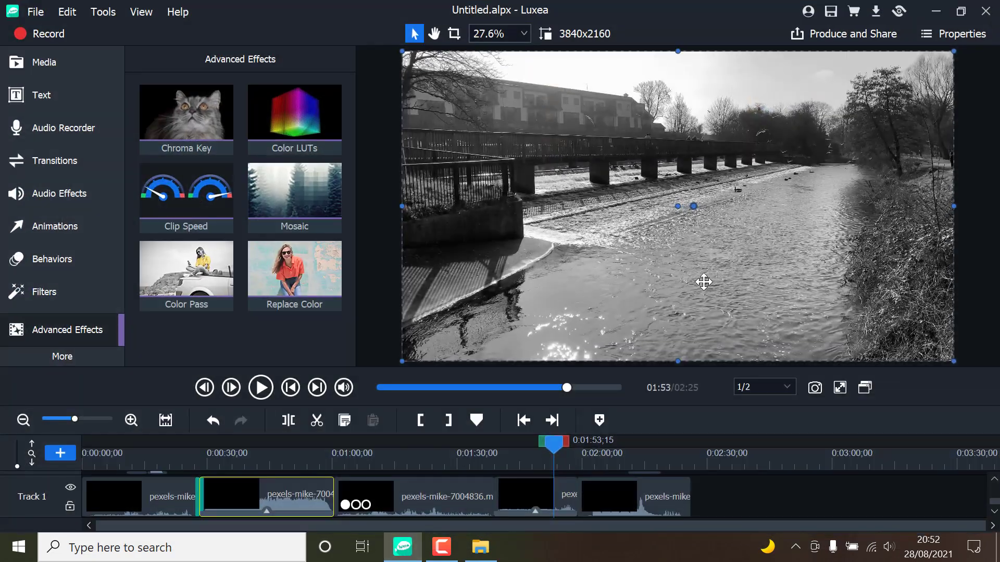
mouse_move(294, 6)
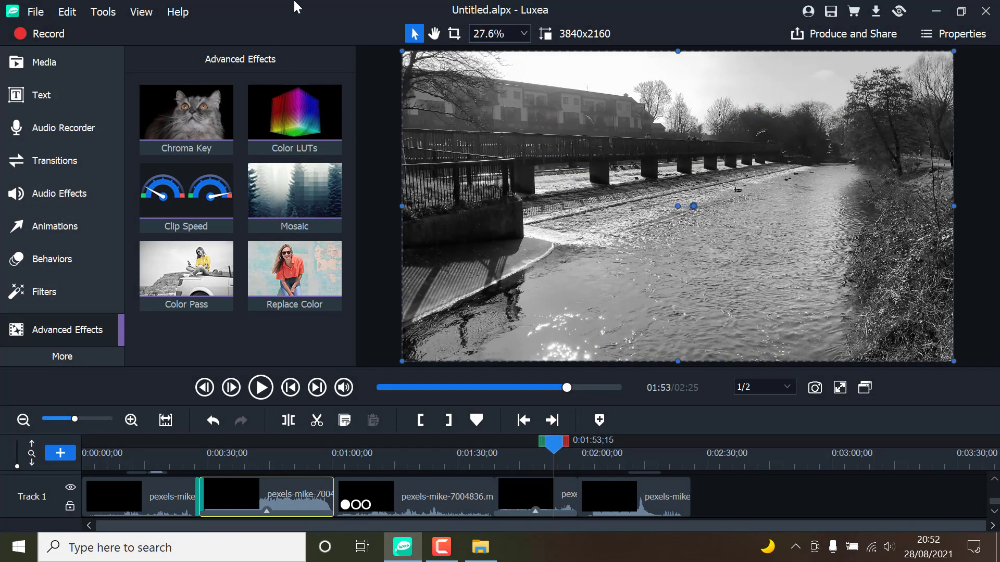
mouse_move(63, 128)
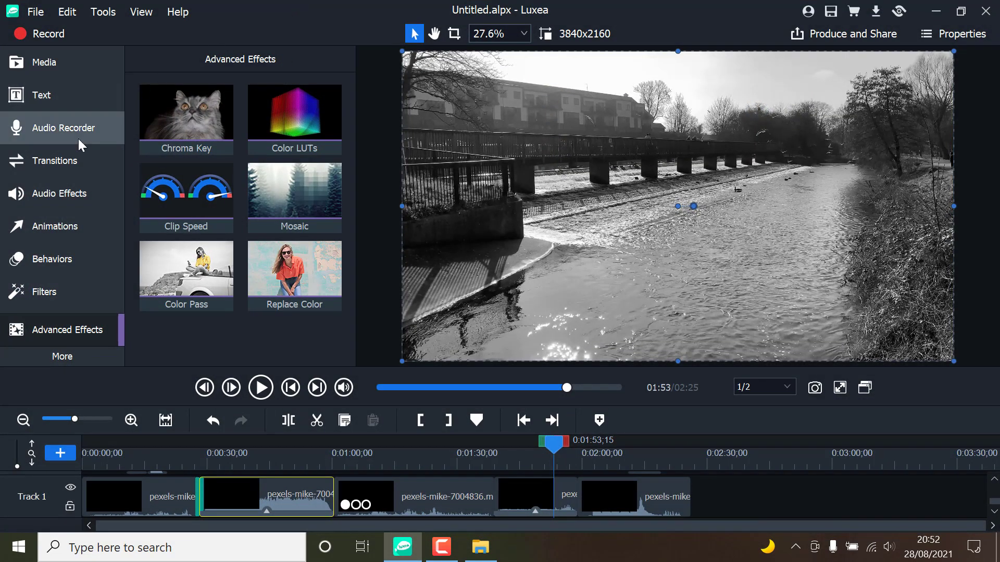
Step: Start Produce and Share and let the export plans page load
left_click(62, 356)
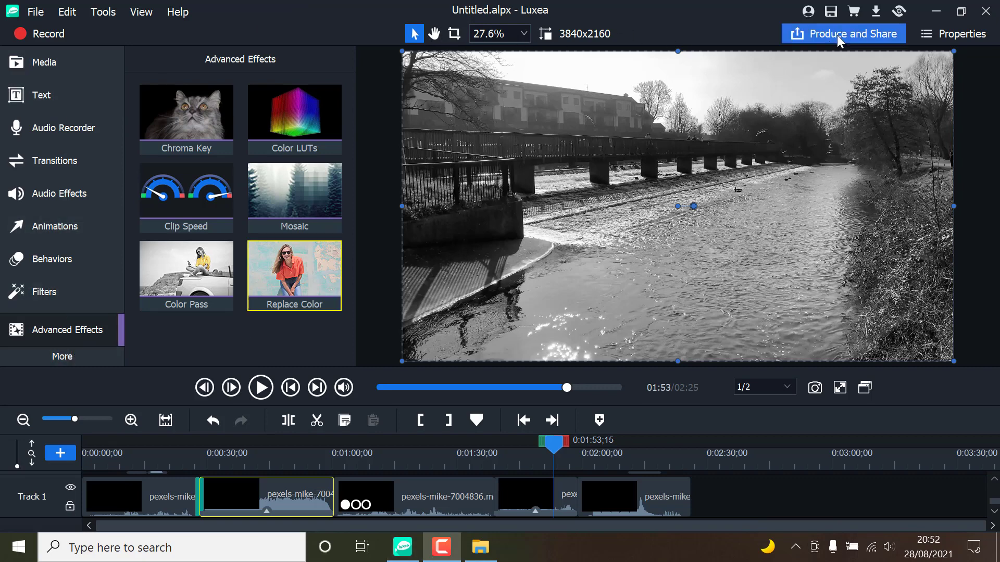
mouse_move(843, 33)
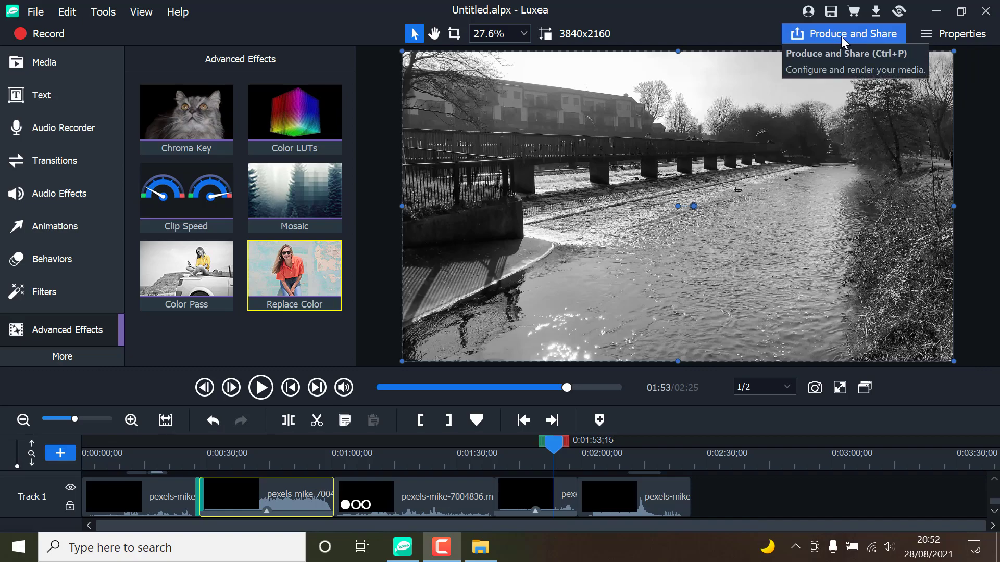
left_click(848, 34)
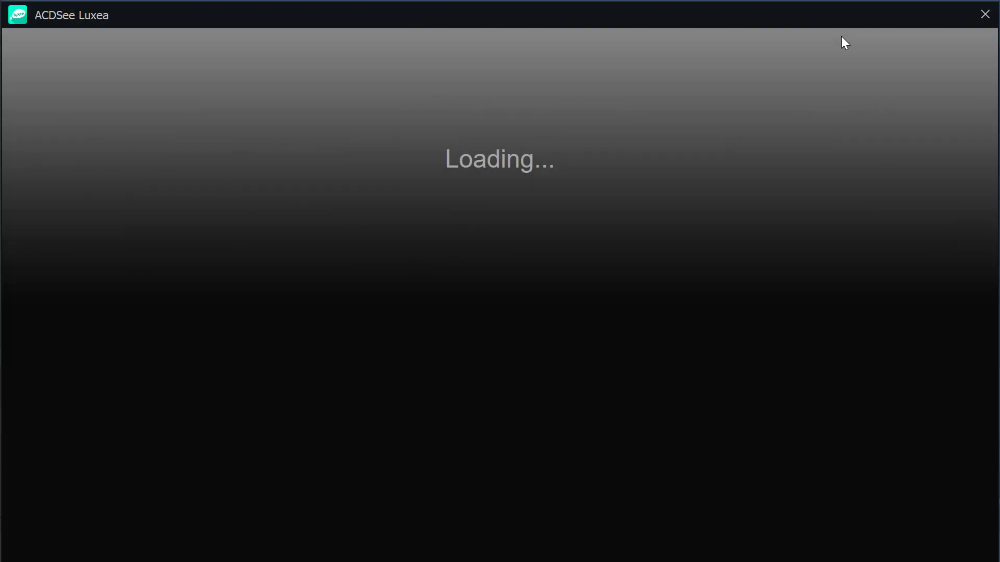
mouse_move(809, 130)
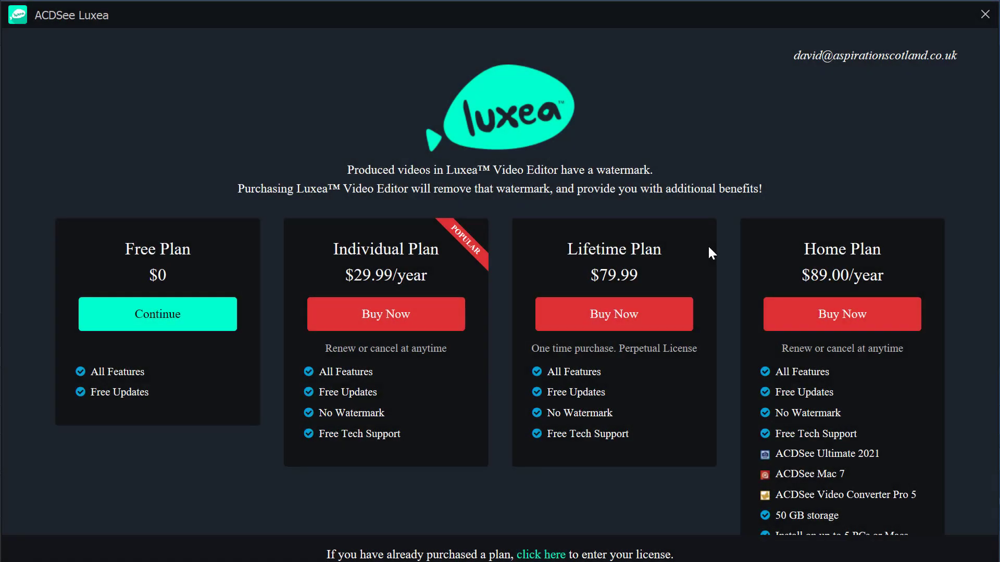
mouse_move(212, 337)
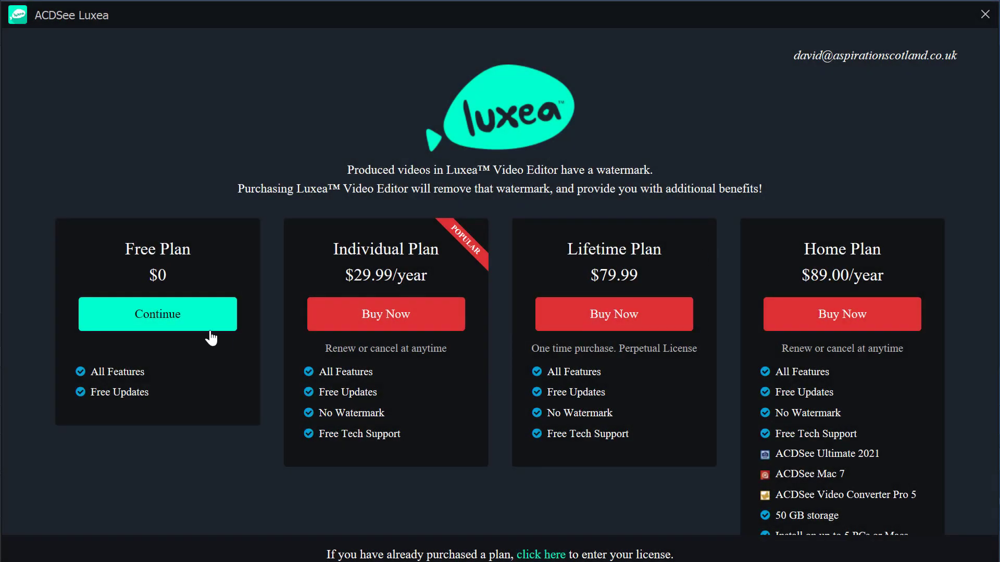
Step: Continue with the Free Plan and choose MP4 as the local output format
left_click(157, 313)
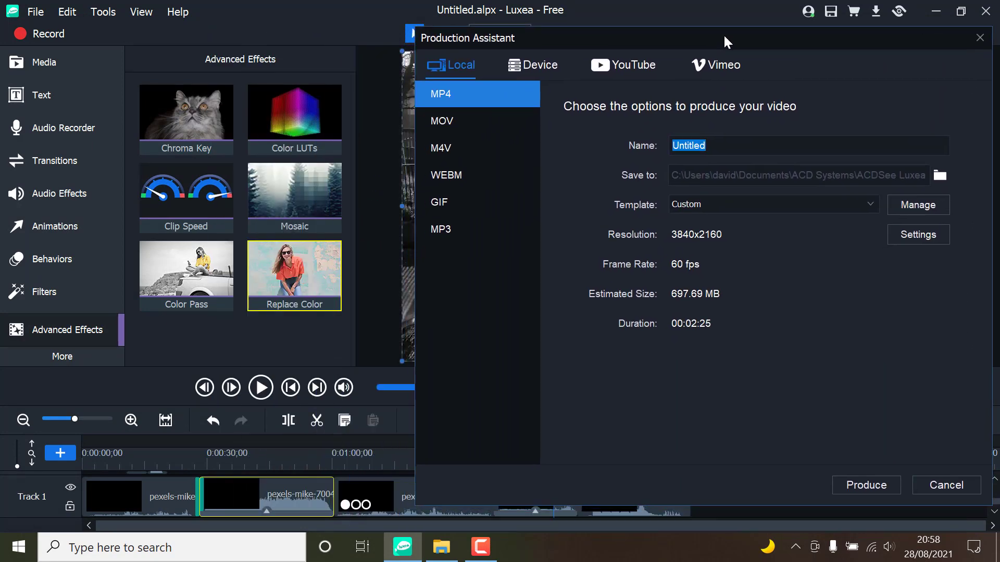
left_click(440, 120)
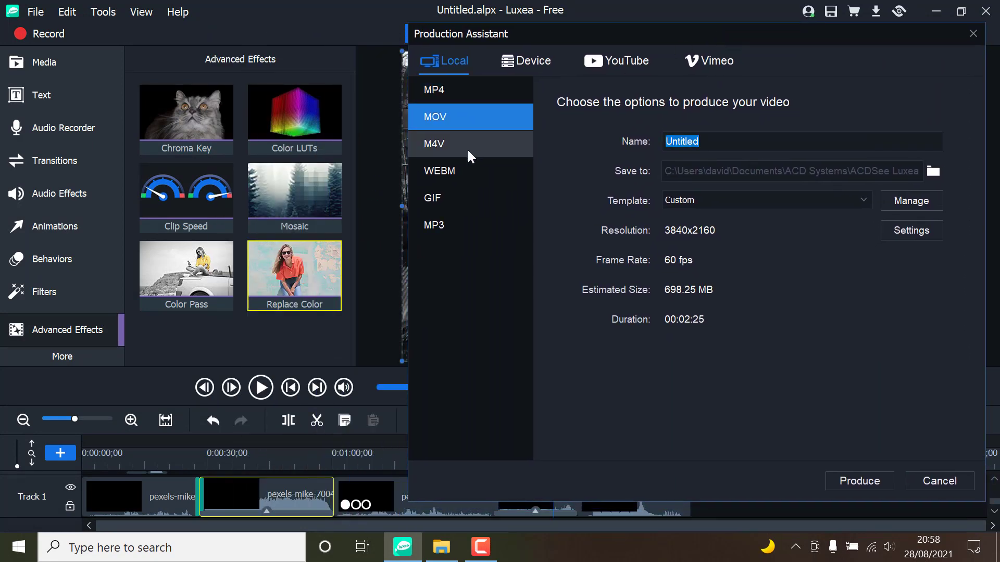
left_click(434, 225)
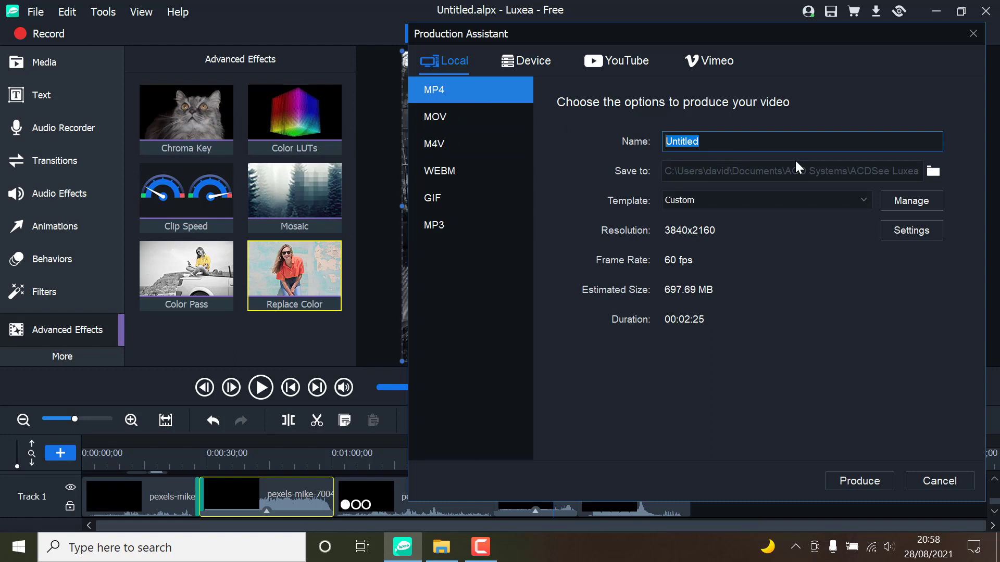
Step: Name the export 'Test Footage' and review its encoding settings unchanged
type("Te")
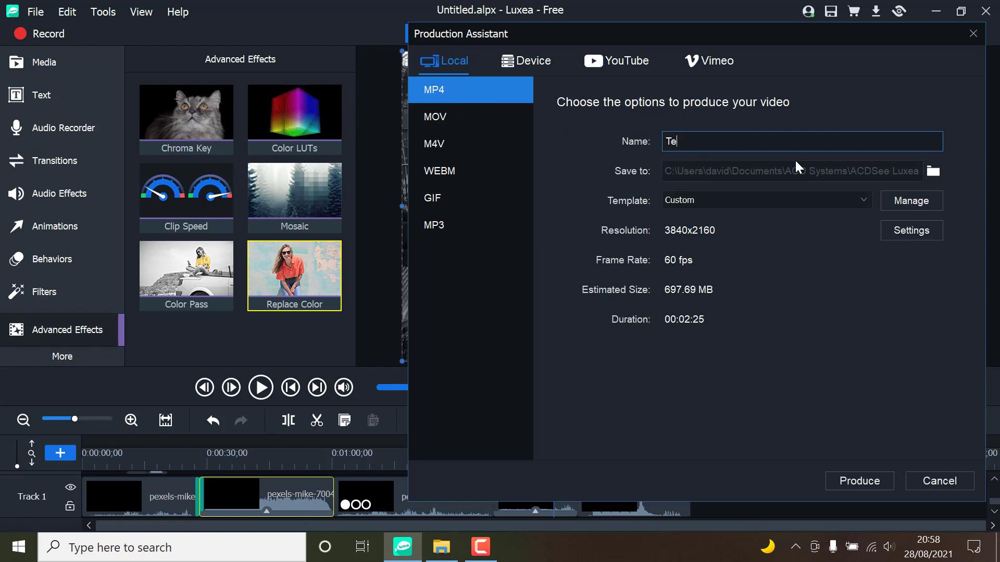
type("st")
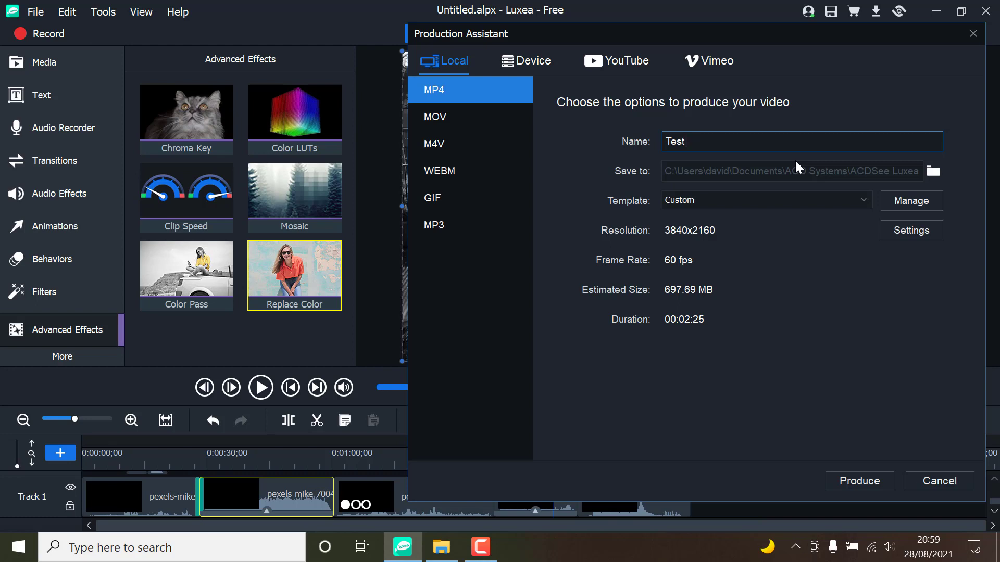
type("Footage")
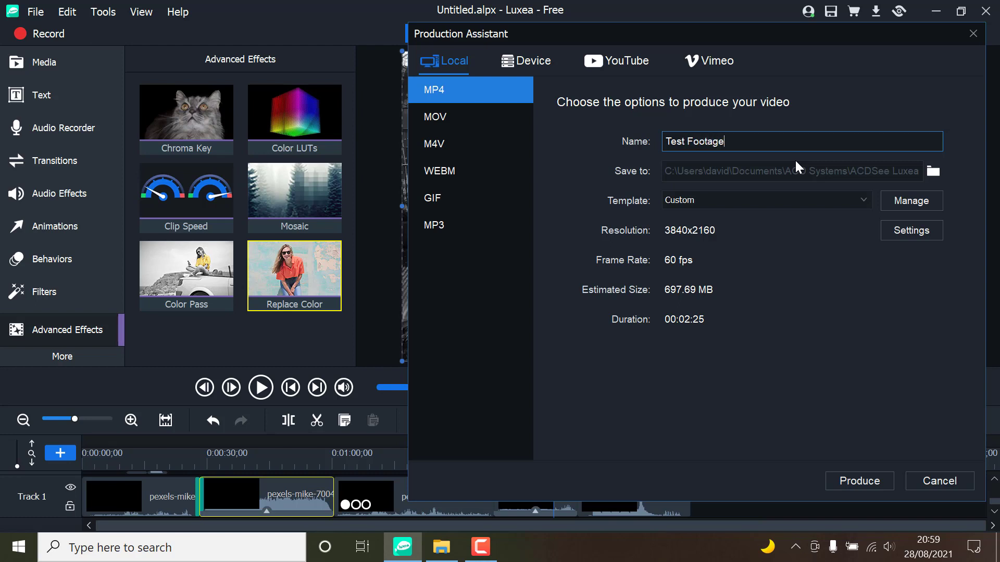
mouse_move(829, 286)
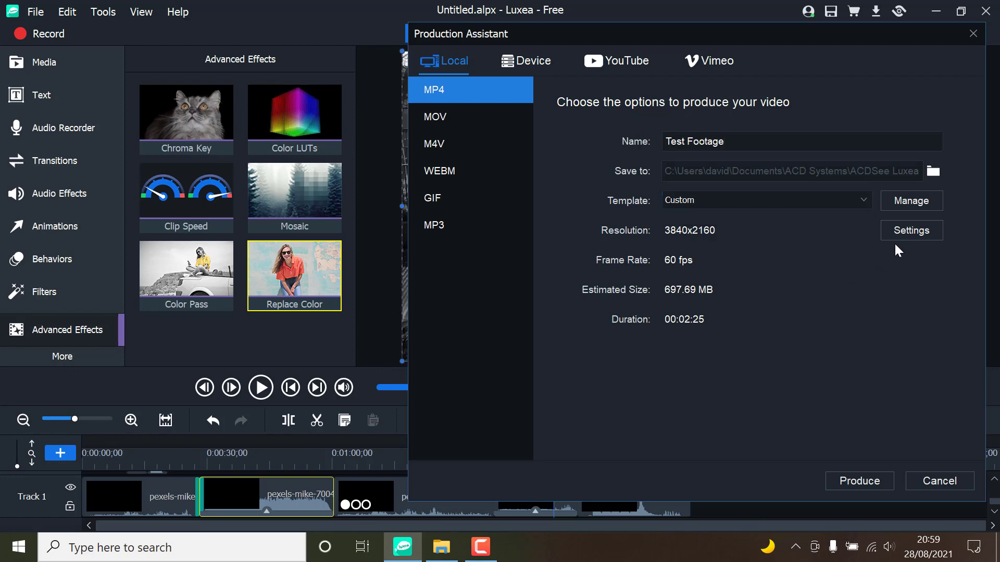
left_click(911, 230)
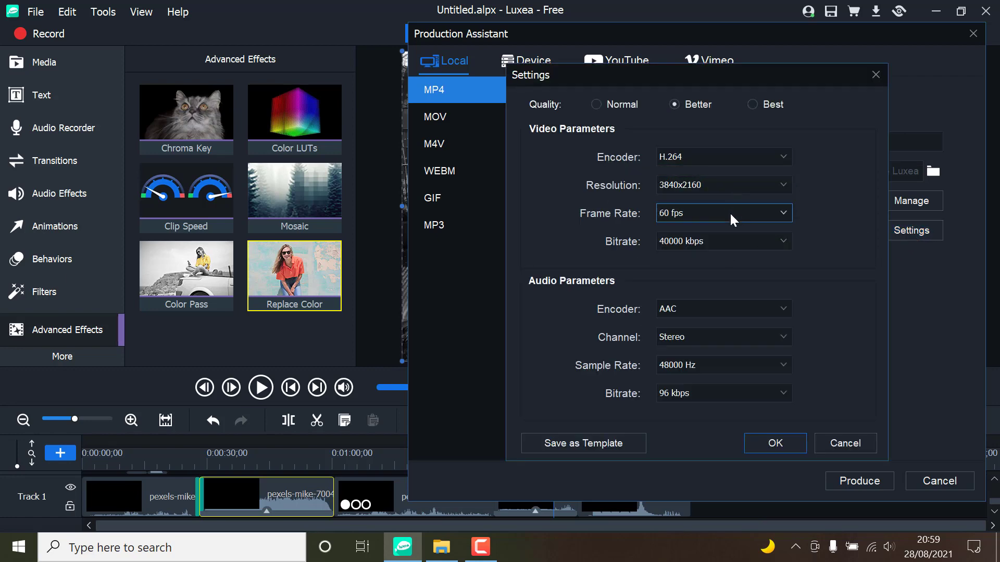
left_click(773, 443)
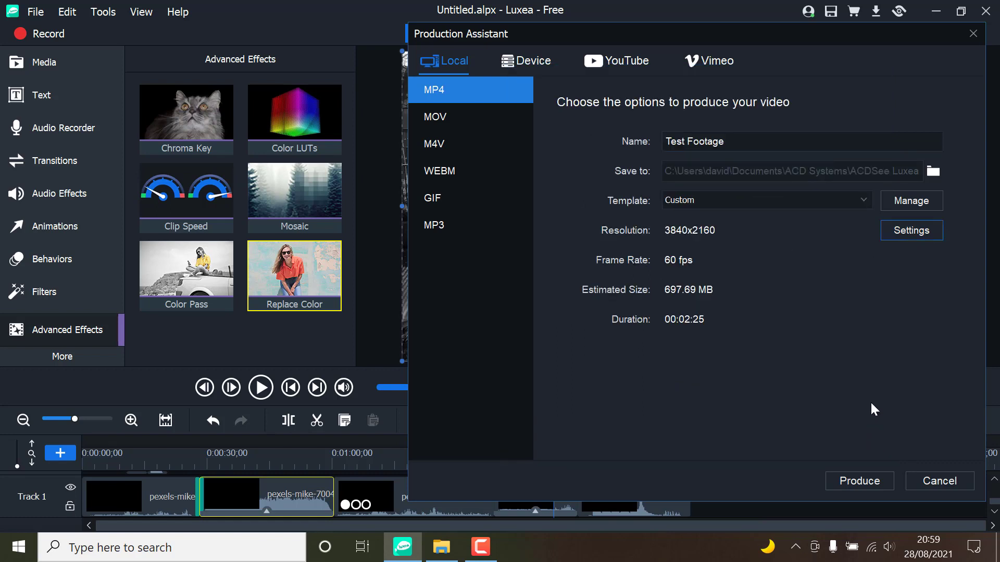
mouse_move(729, 266)
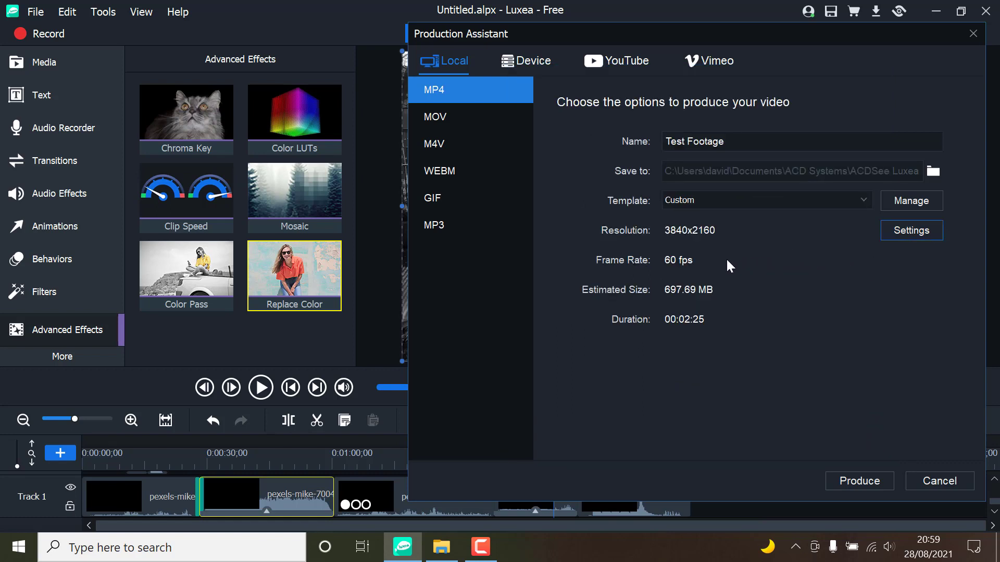
mouse_move(682, 333)
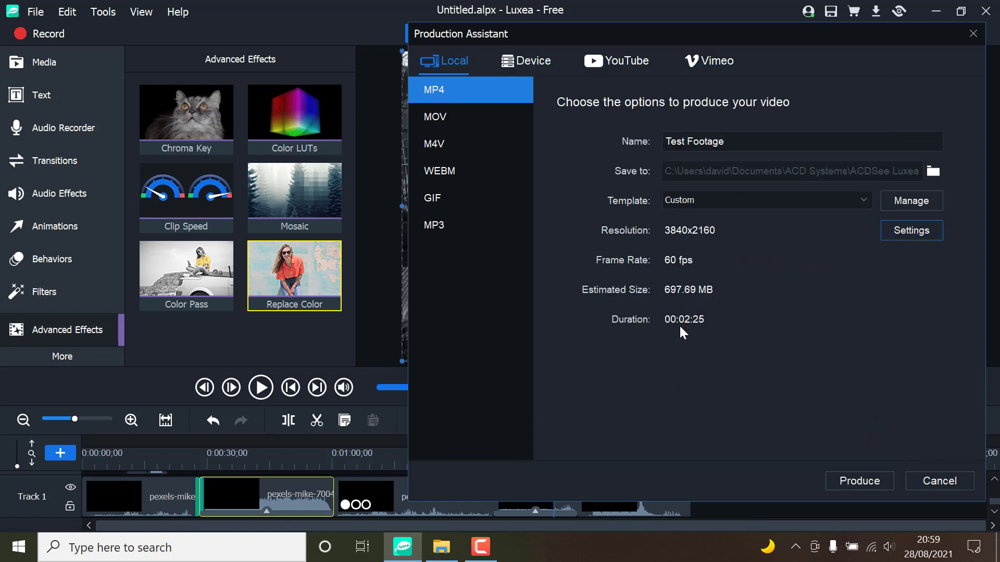
mouse_move(540, 65)
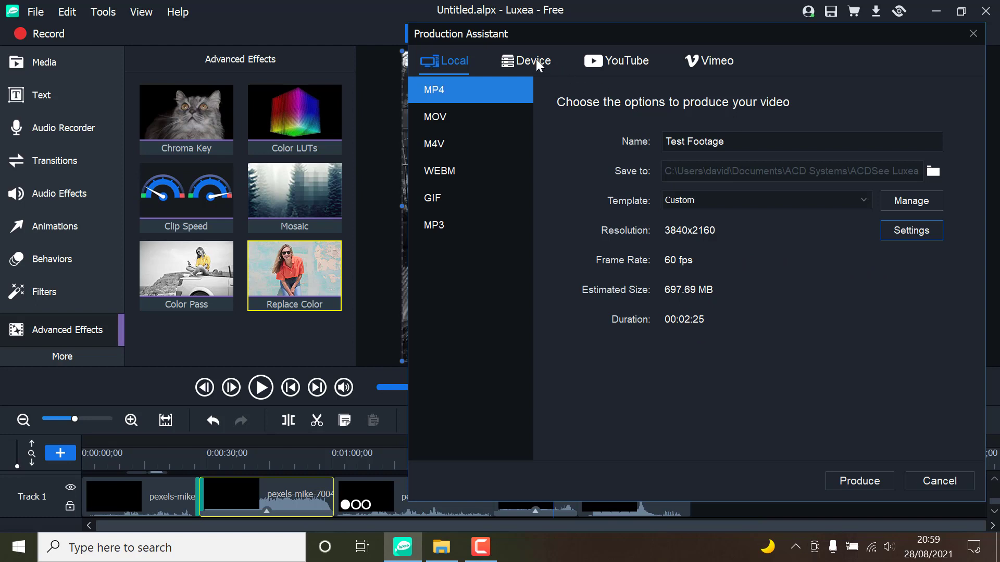
Step: Browse the YouTube, Vimeo and Device destinations, then return to Local export
left_click(625, 61)
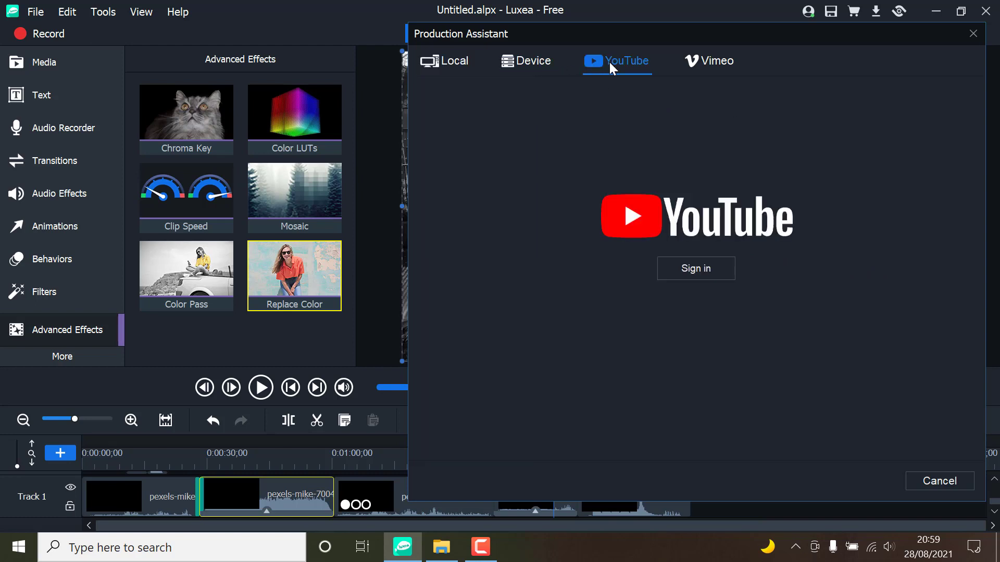
left_click(707, 60)
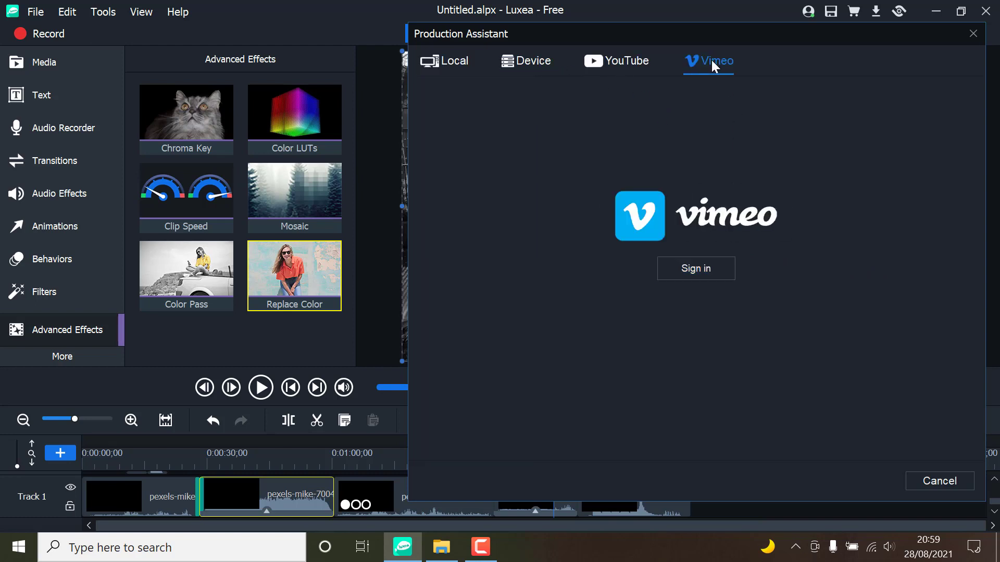
left_click(534, 61)
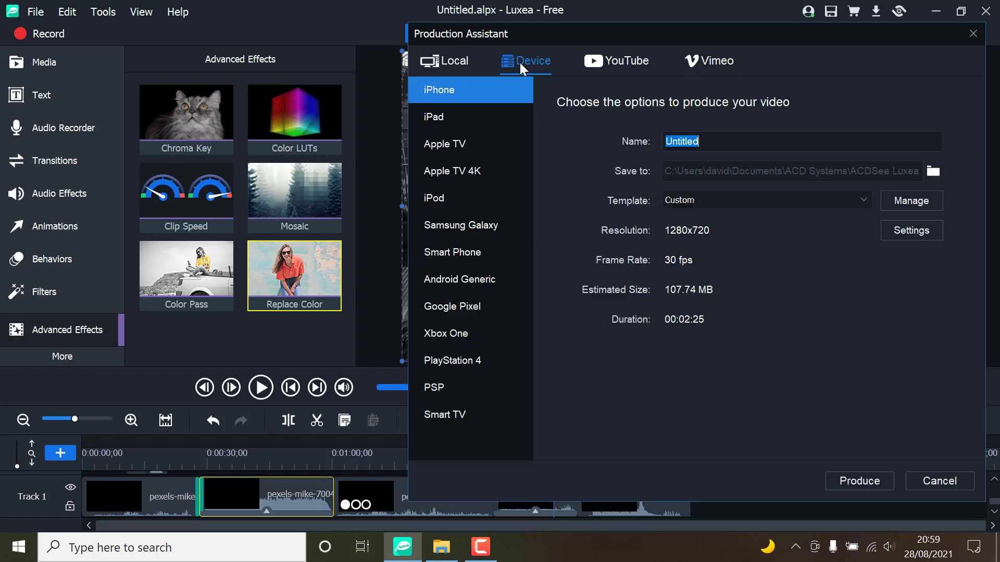
mouse_move(452, 60)
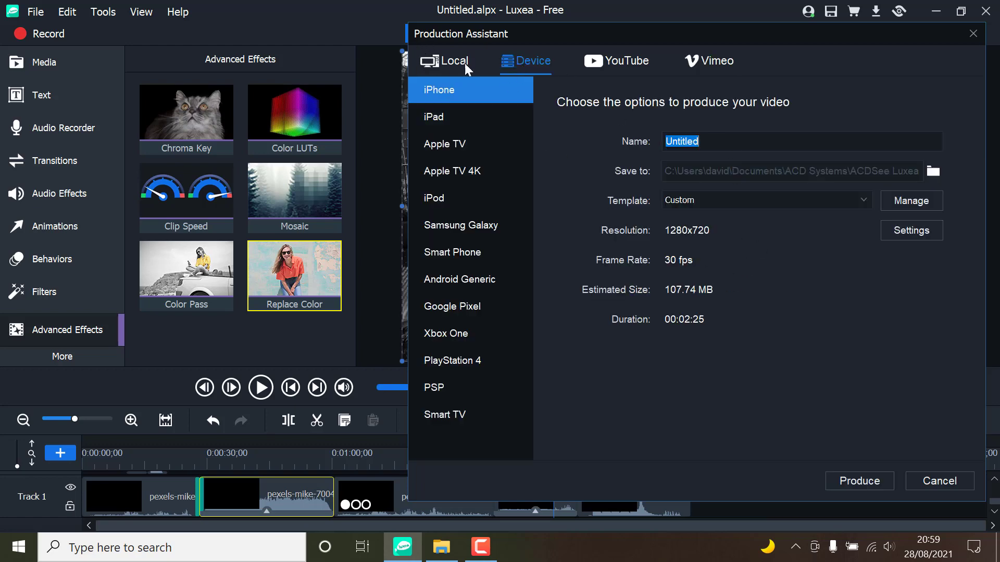
mouse_move(522, 74)
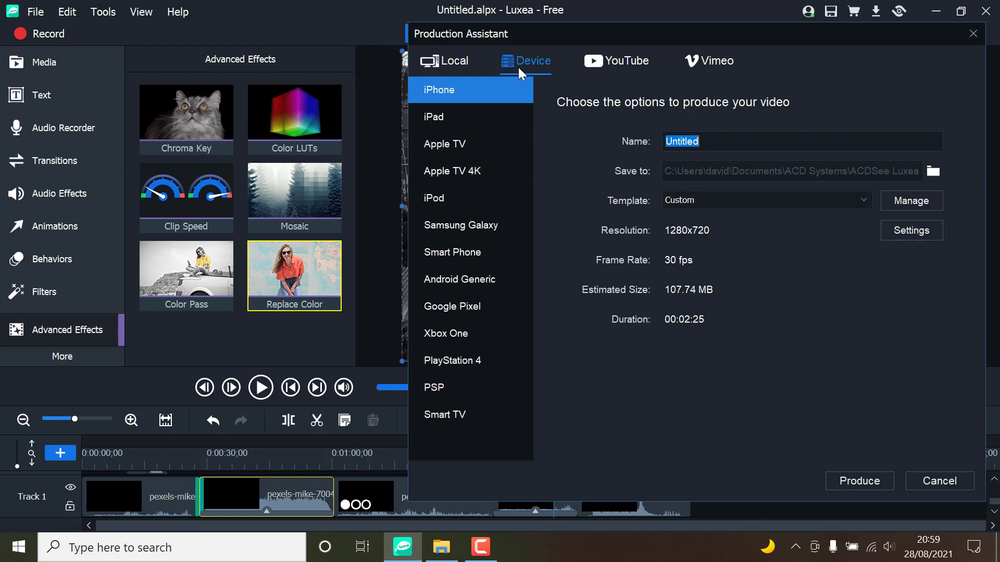
left_click(451, 61)
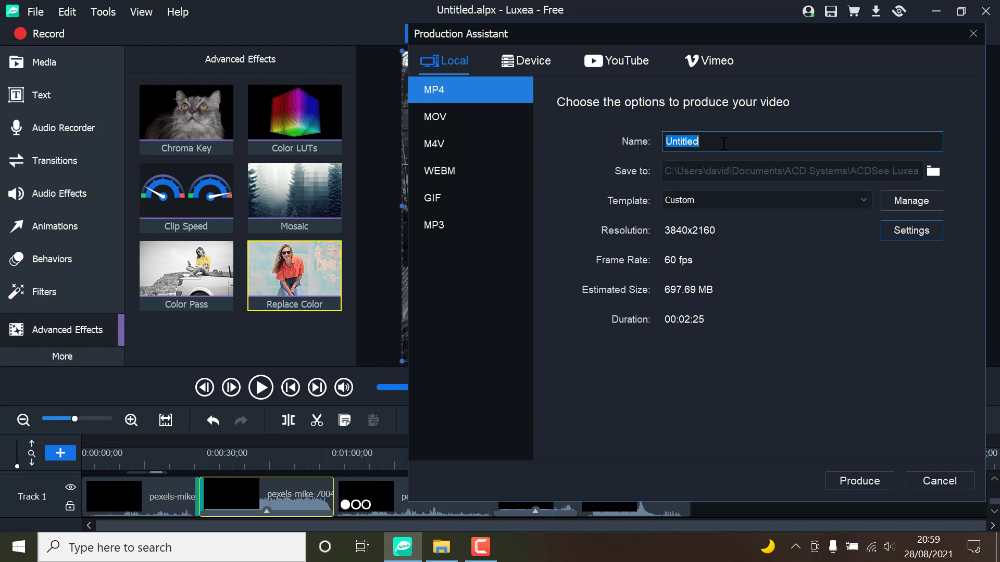
Step: Rename the MP4 export 'Test Footage' and keep 3840x2160 at 60 fps in Settings
type("Test")
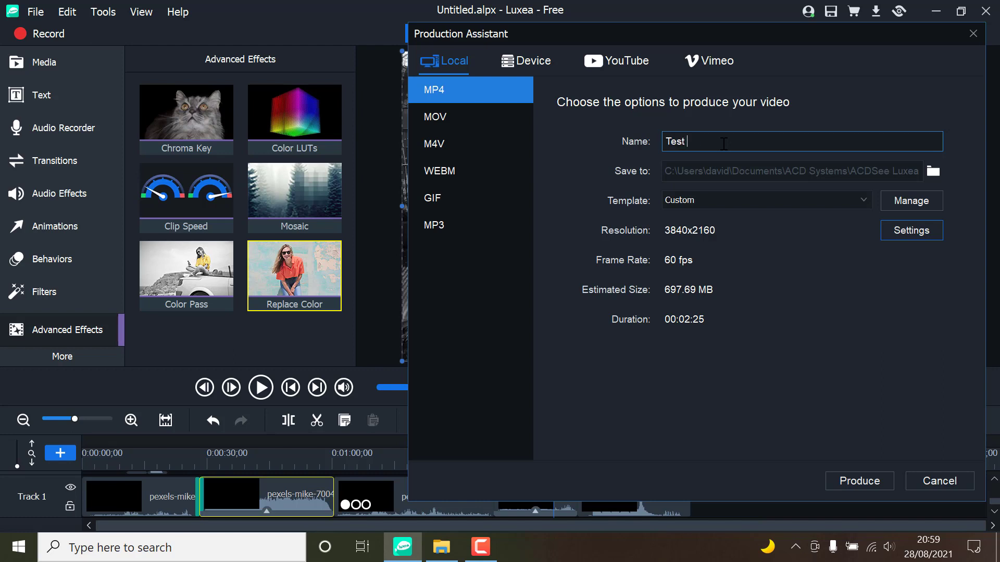
type("Foota")
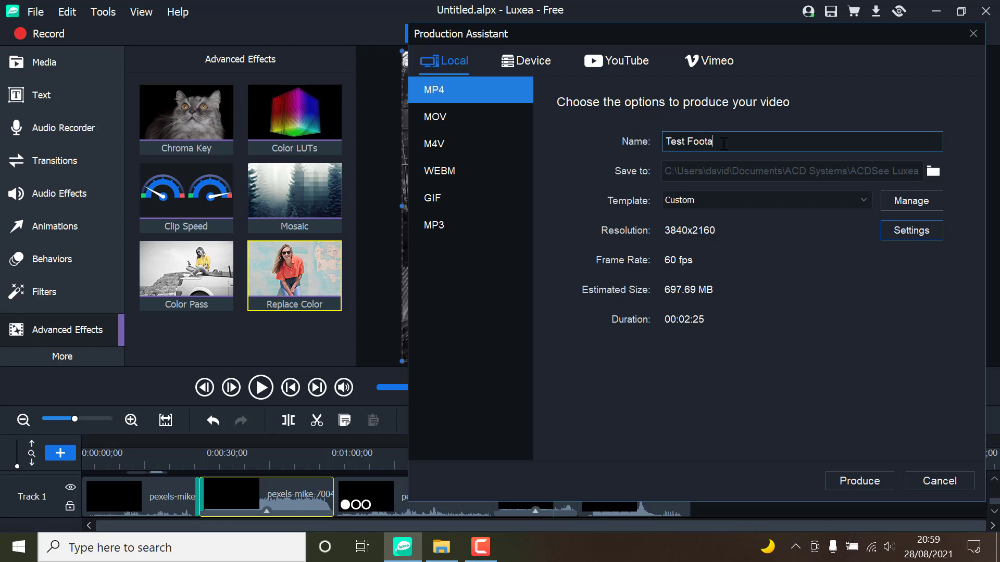
type("ge")
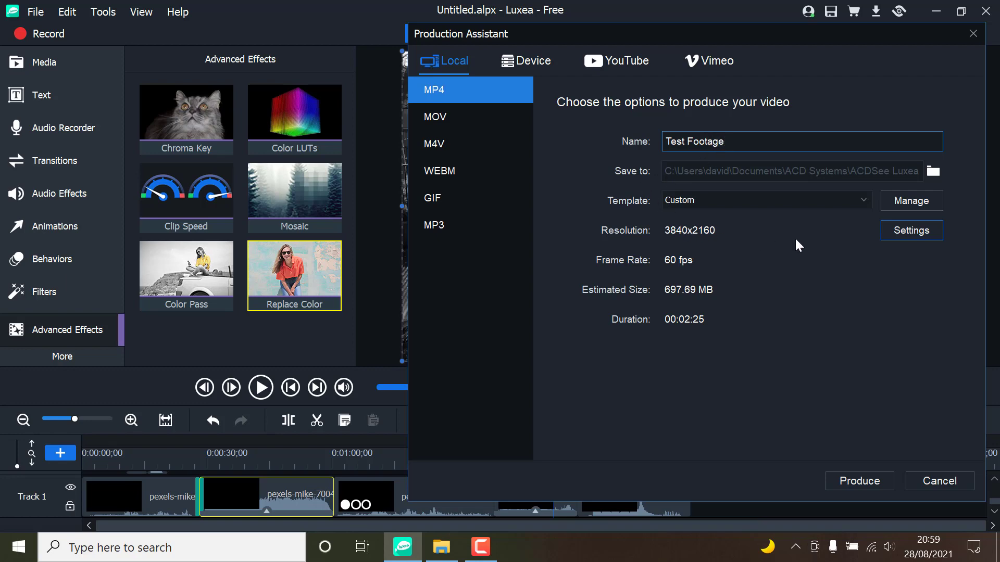
left_click(909, 230)
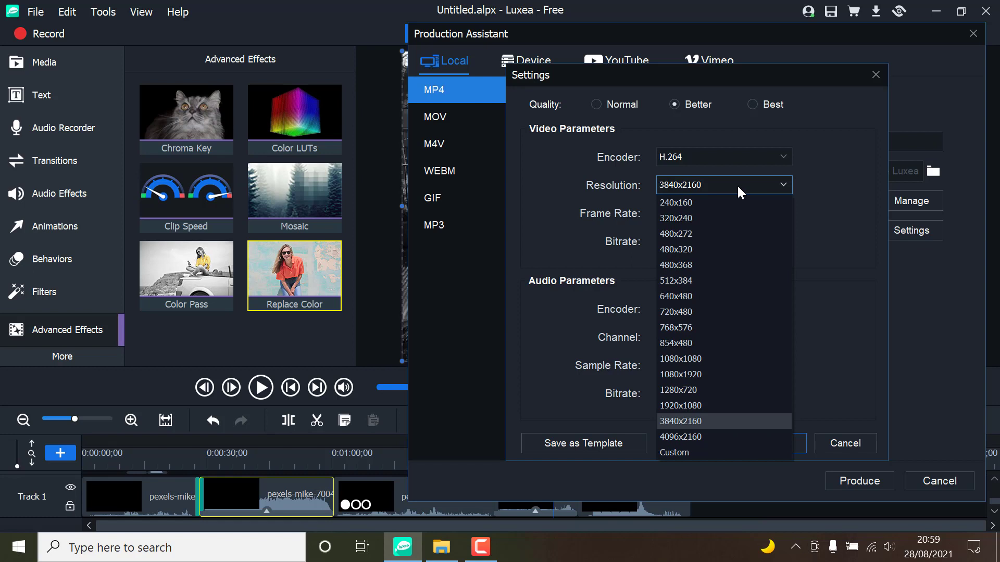
mouse_move(735, 281)
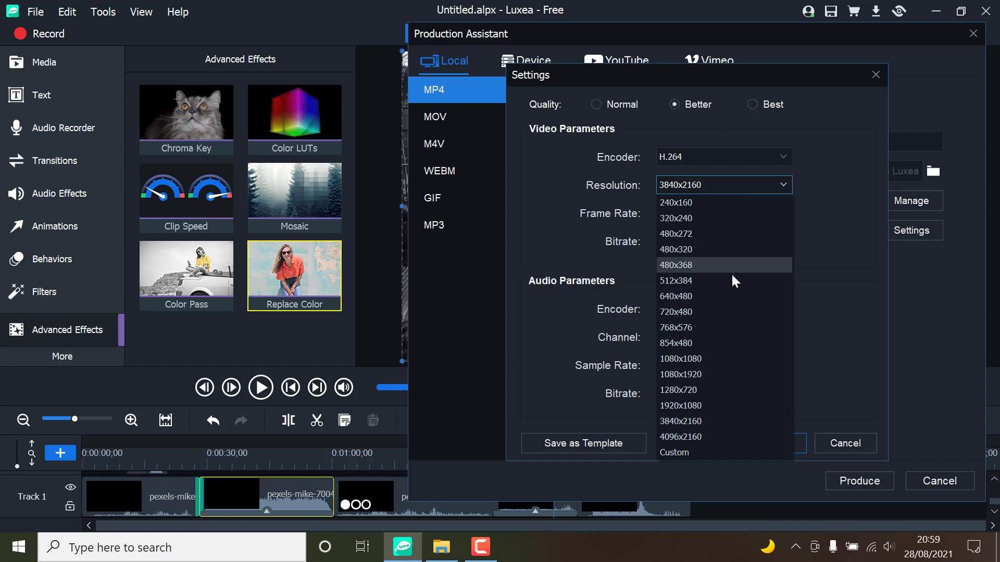
mouse_move(704, 405)
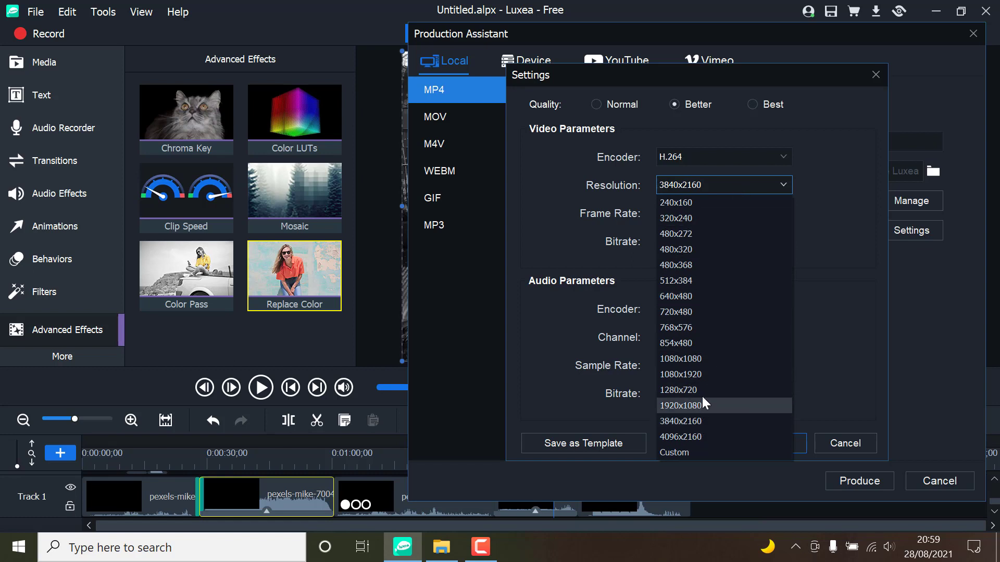
left_click(723, 213)
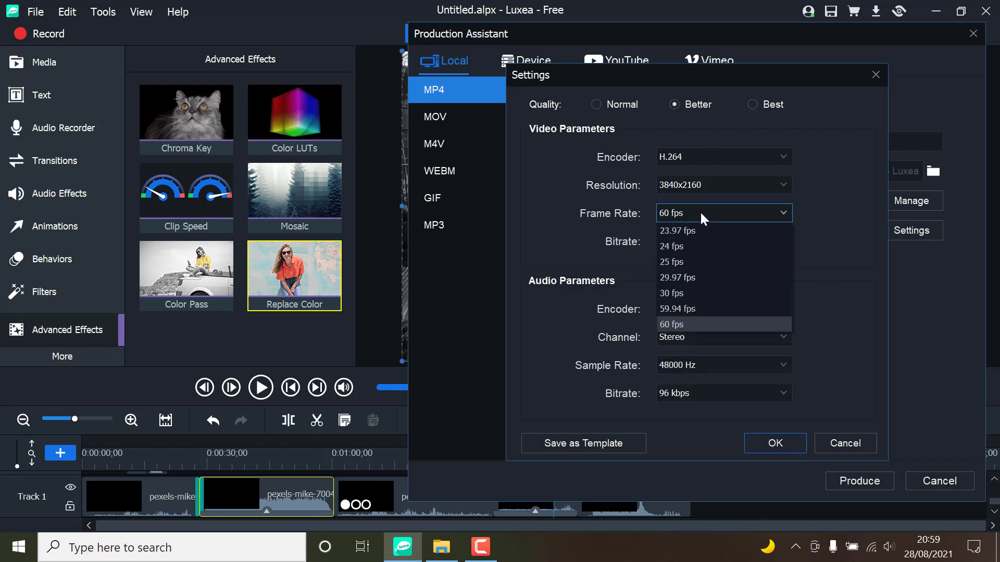
mouse_move(765, 246)
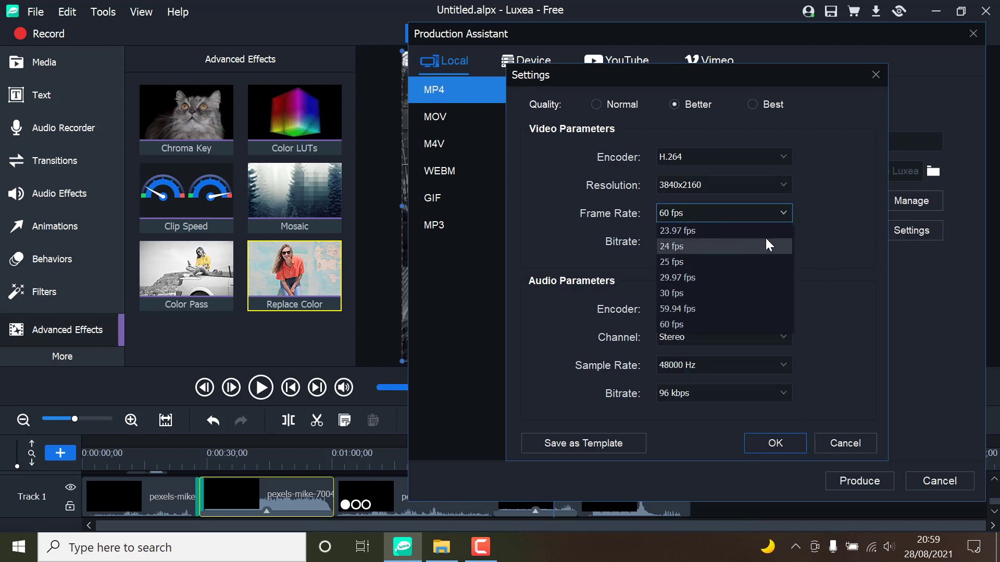
left_click(670, 324)
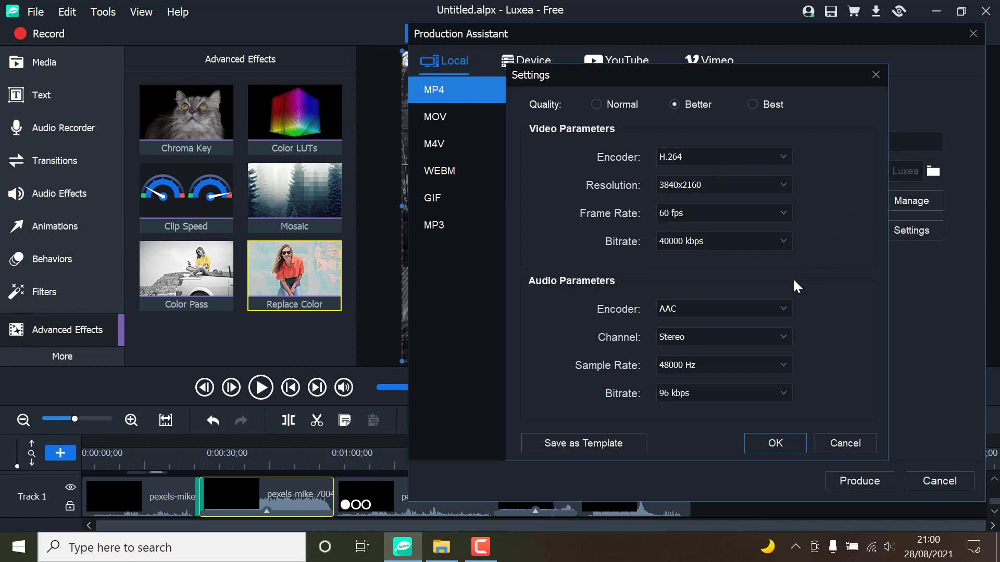
left_click(773, 443)
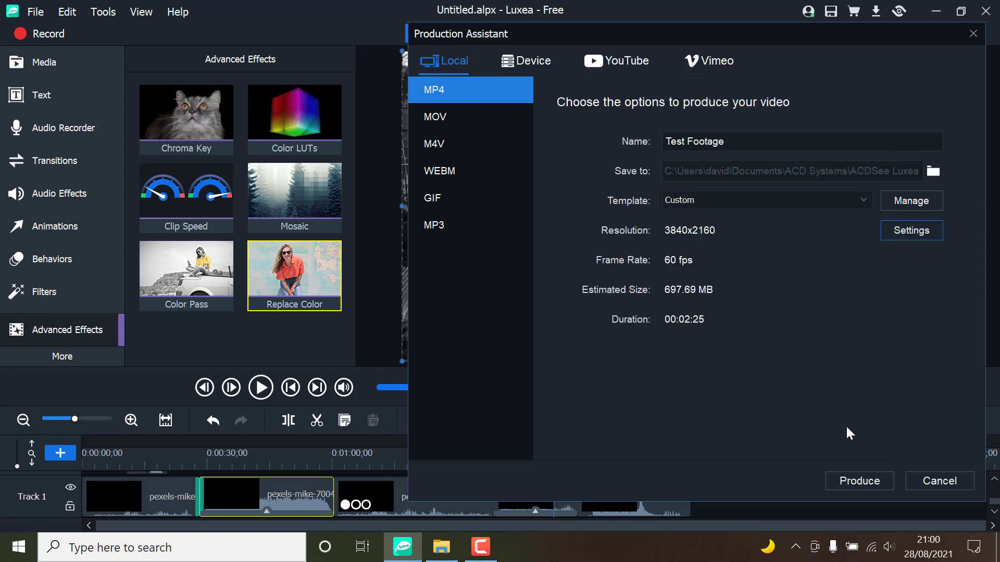
Step: Render the video with a sound reminder enabled for completion
left_click(858, 481)
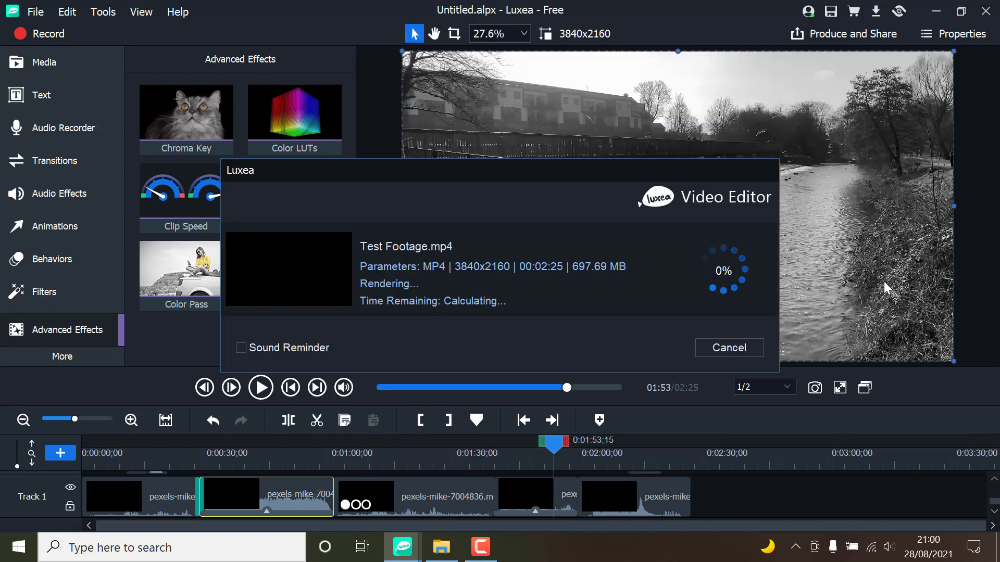
mouse_move(468, 345)
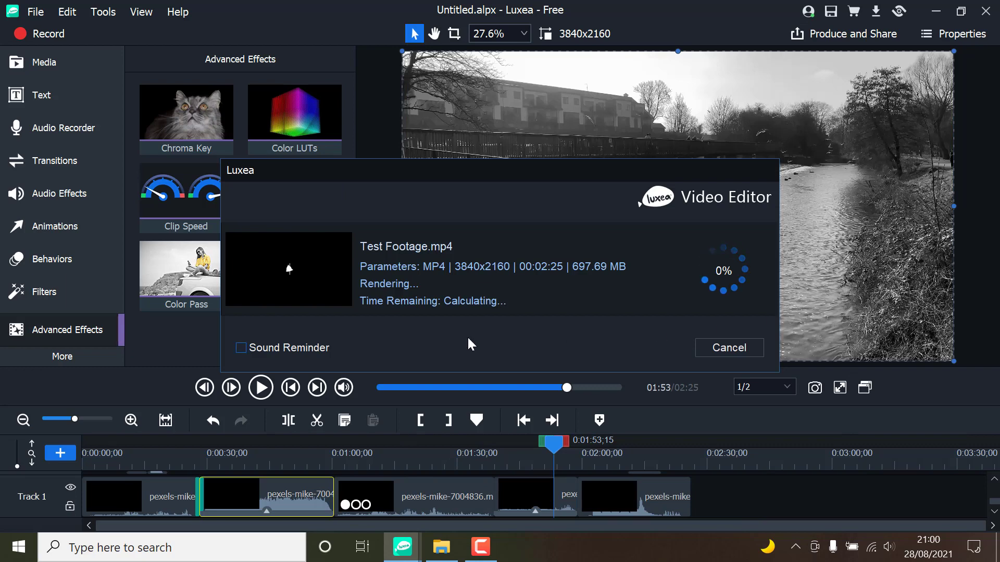
left_click(241, 347)
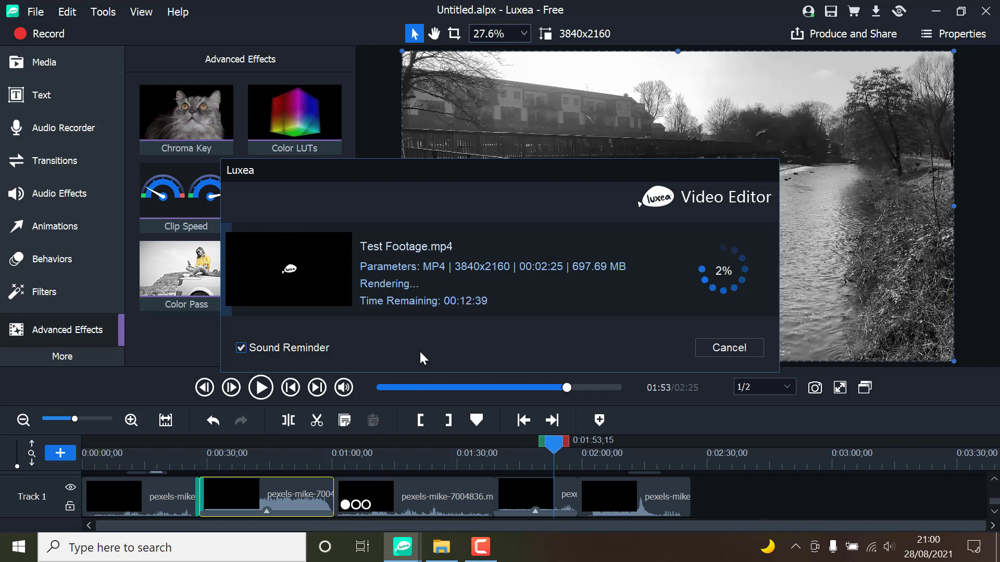
mouse_move(551, 346)
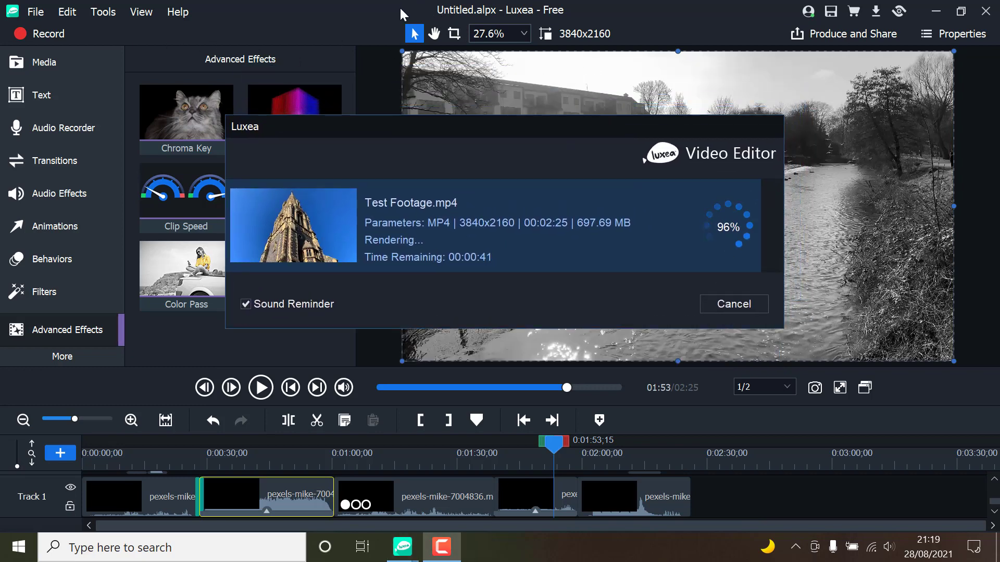
mouse_move(772, 102)
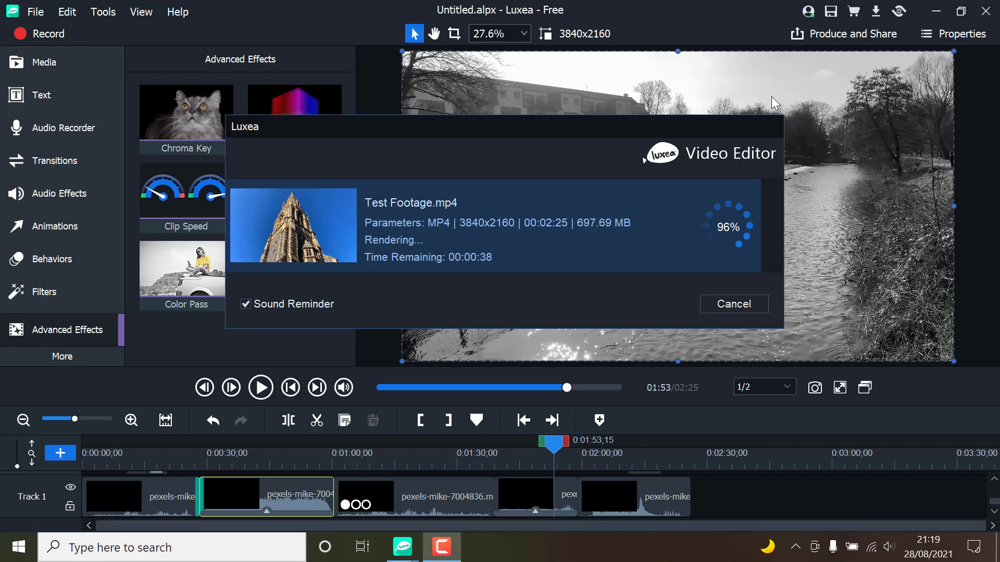
mouse_move(733, 96)
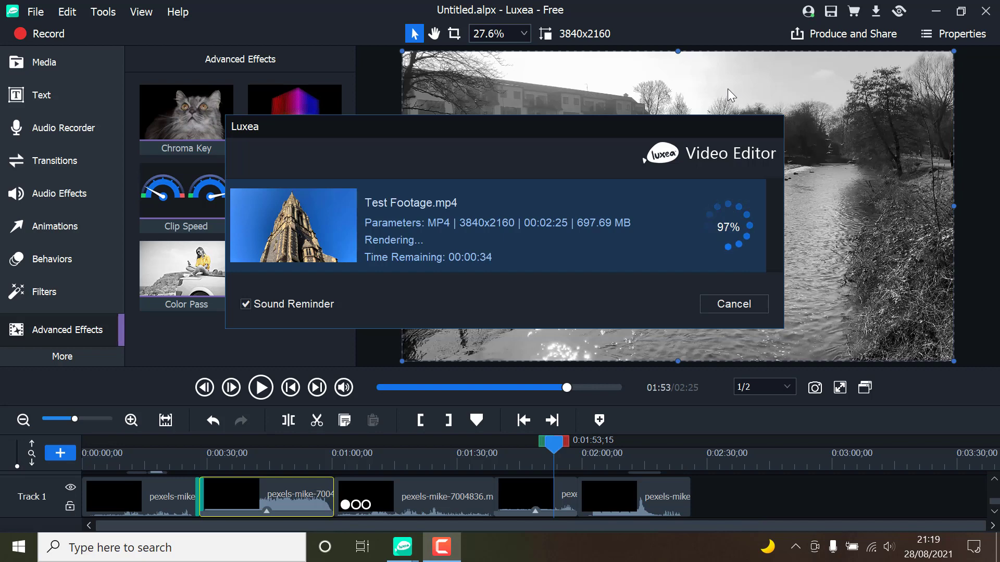
mouse_move(656, 130)
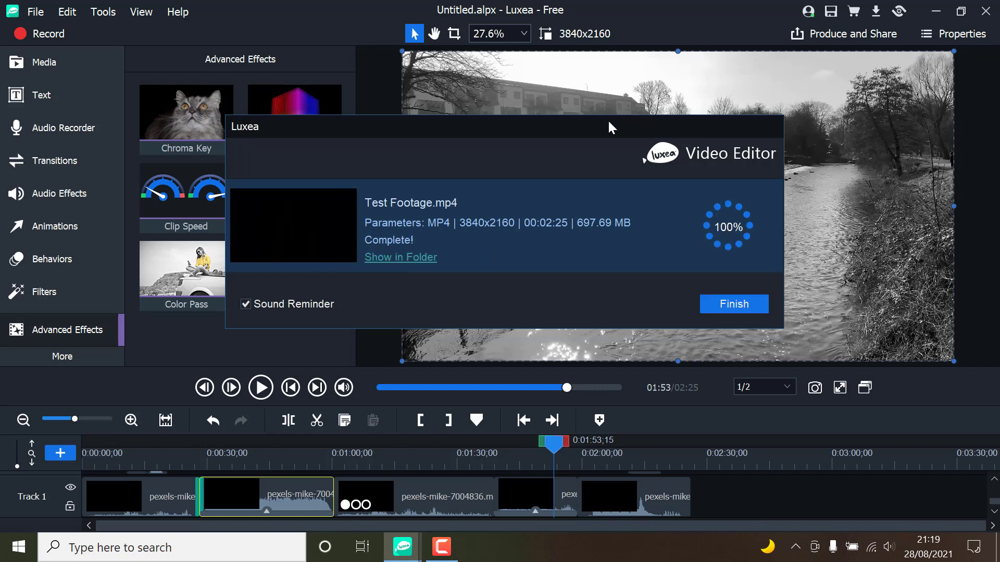
mouse_move(426, 259)
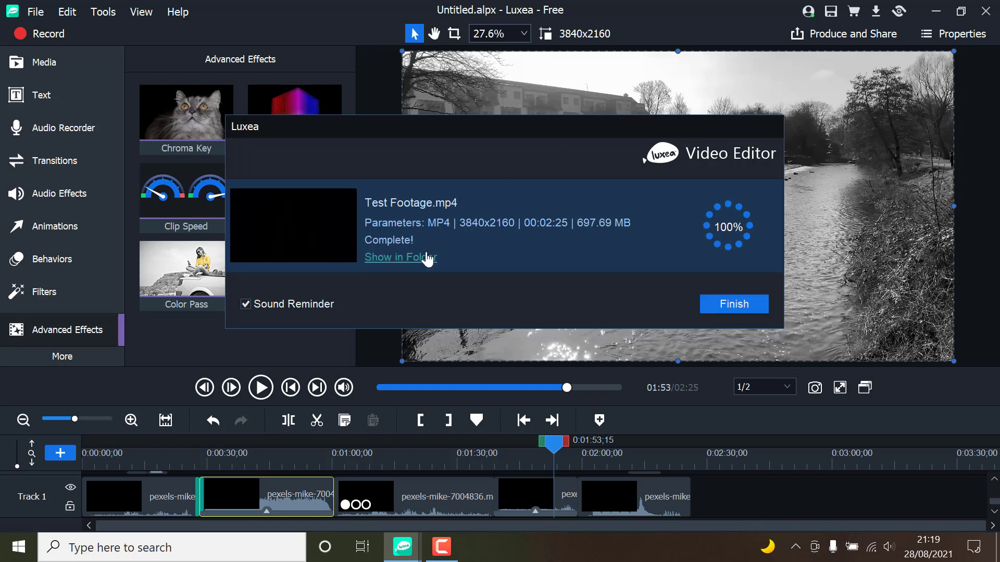
Step: Open the output folder and play Test Footage.mp4 in VLC
left_click(397, 257)
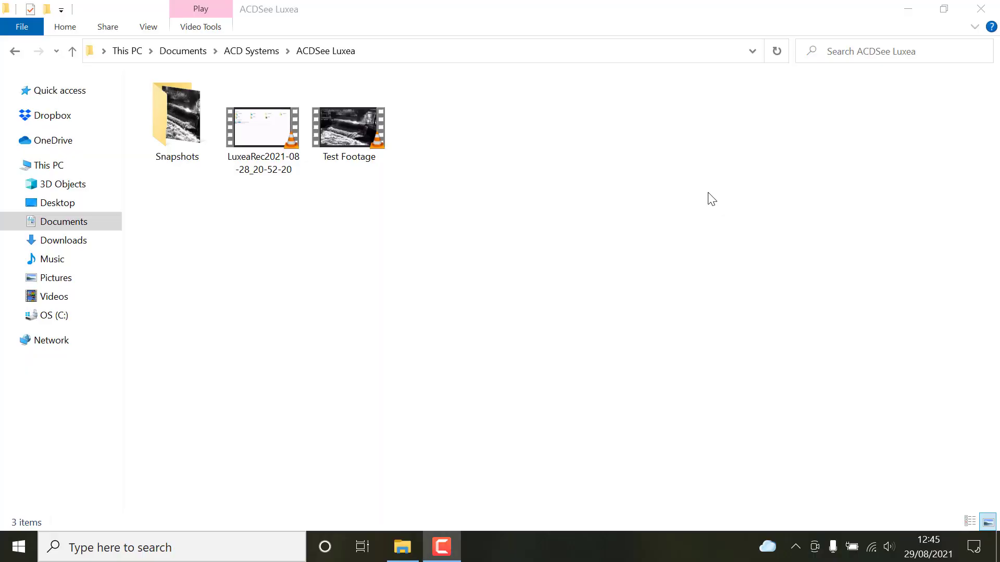
left_click(348, 128)
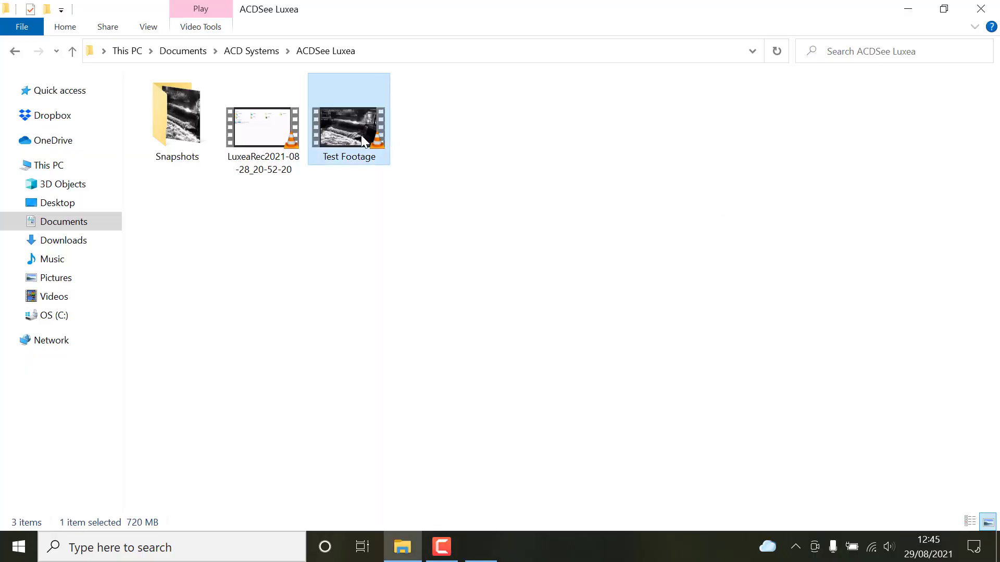
double_click(348, 127)
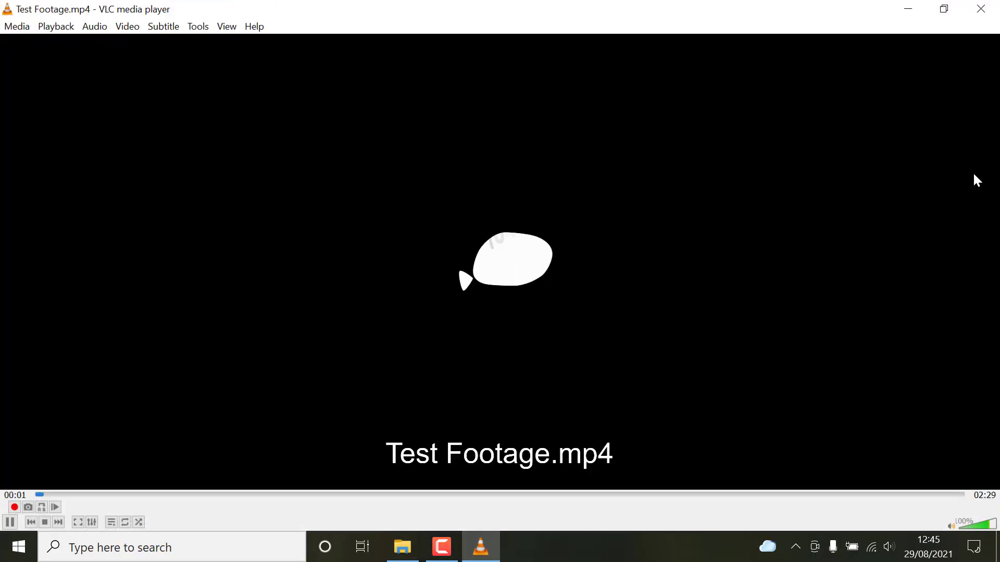